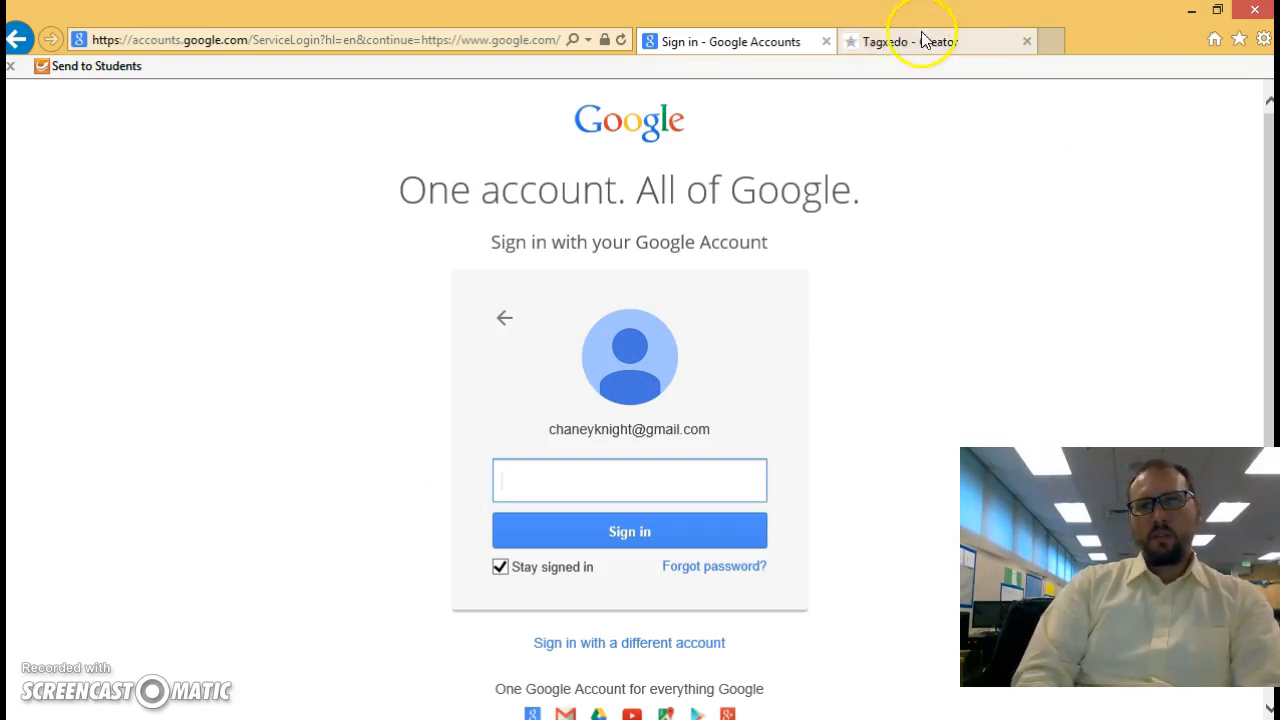
Step: Return from the Google sign-in page to the Tagxedo Creator with the Mother Earth cloud
click(910, 40)
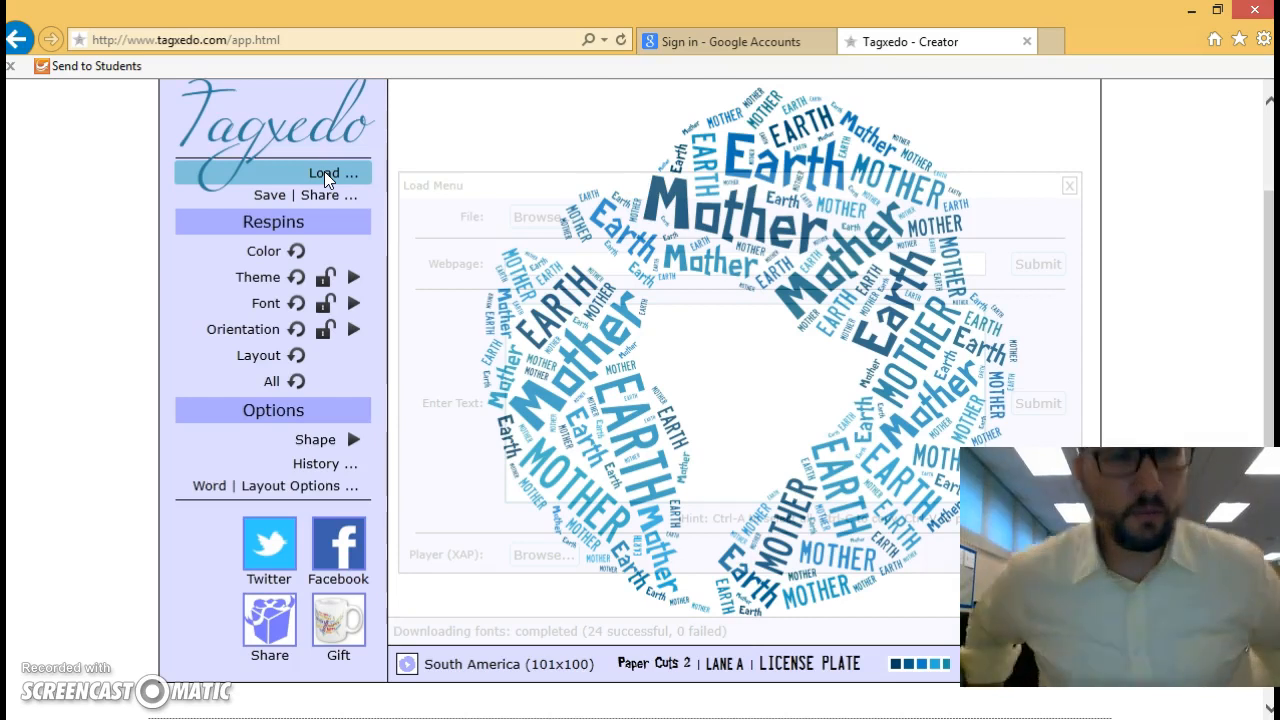
Step: Reshape the Mother Earth word cloud into the Treble Clef shape from the shape gallery
click(1068, 186)
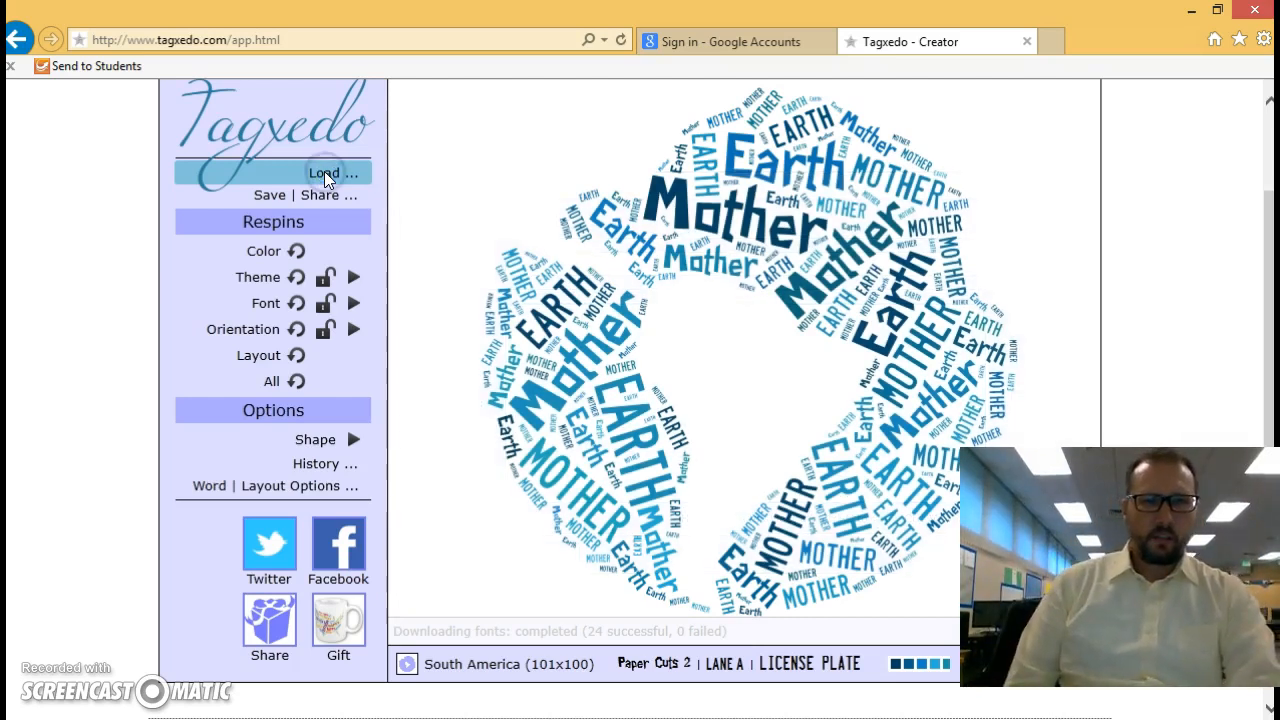
mouse_move(332, 252)
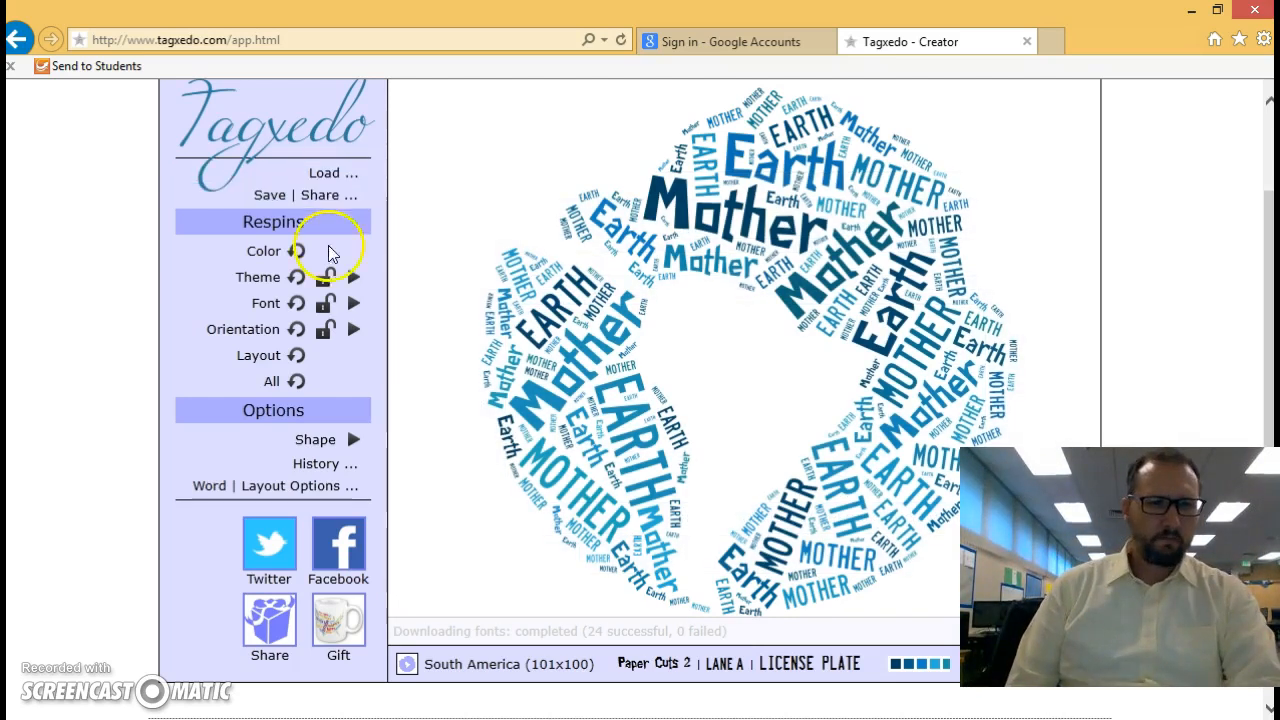
click(354, 440)
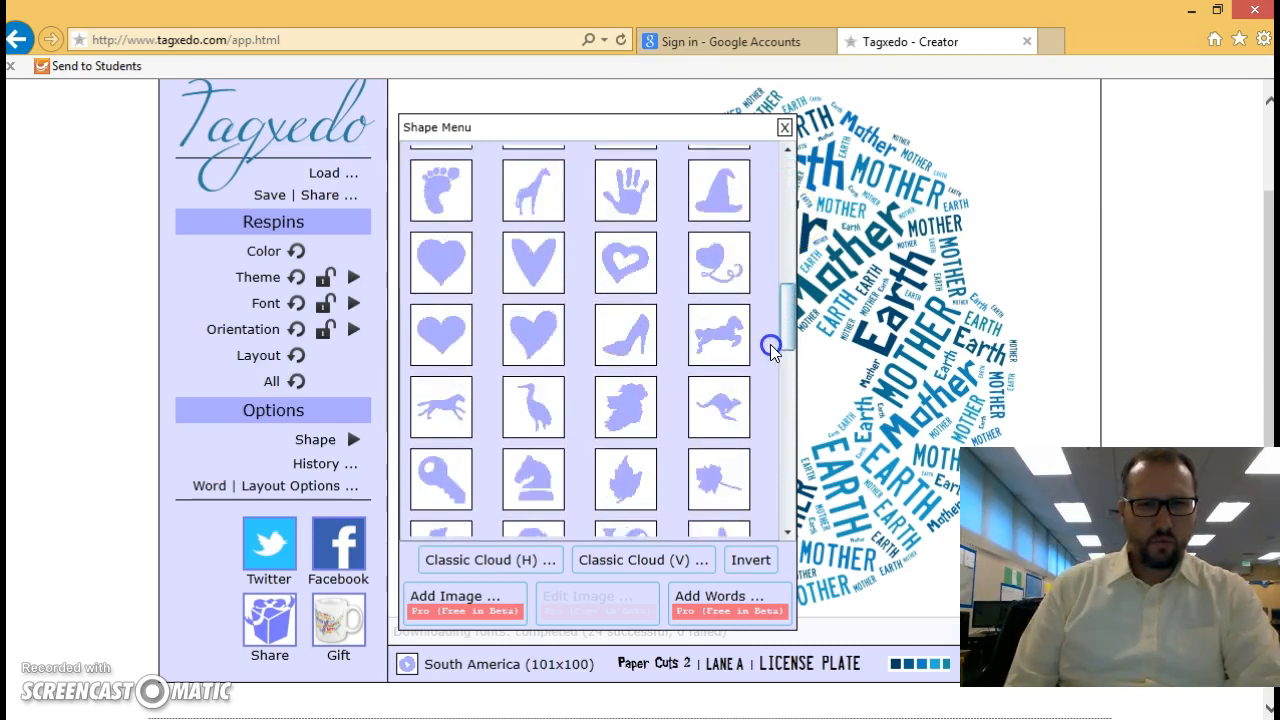
scroll(down, 3)
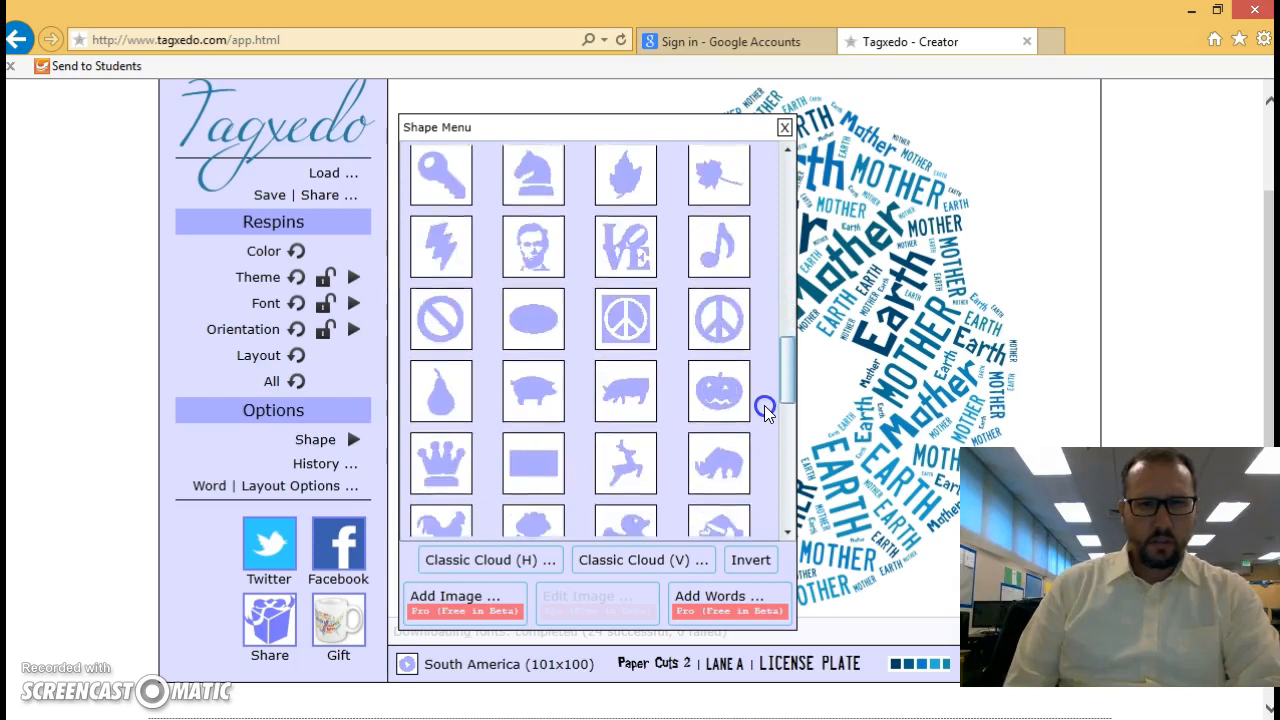
scroll(down, 3)
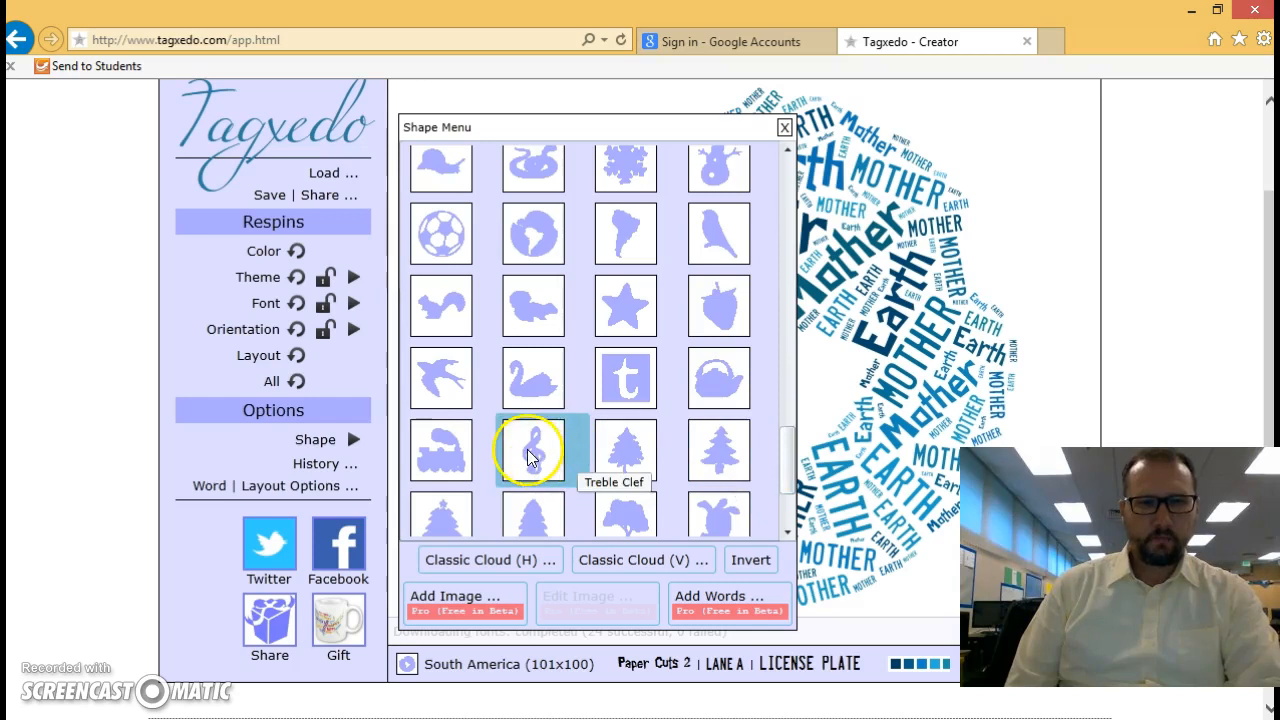
mouse_move(532, 450)
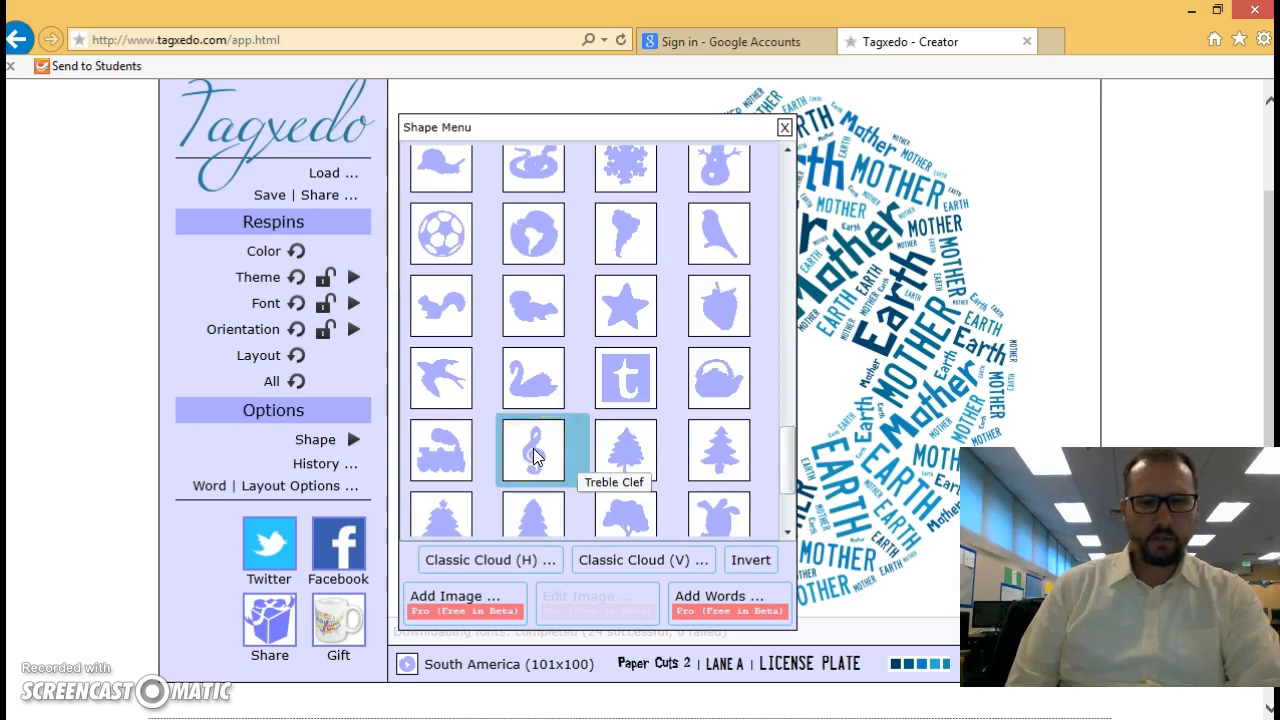
click(532, 450)
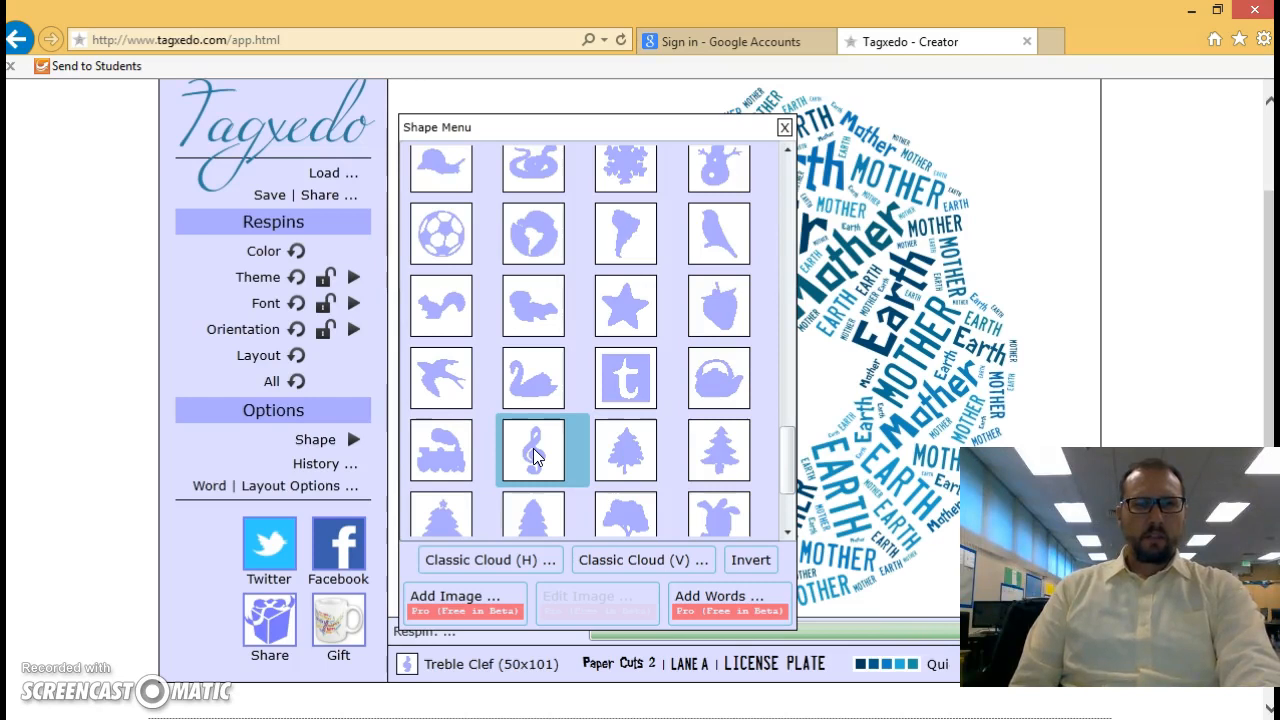
click(532, 450)
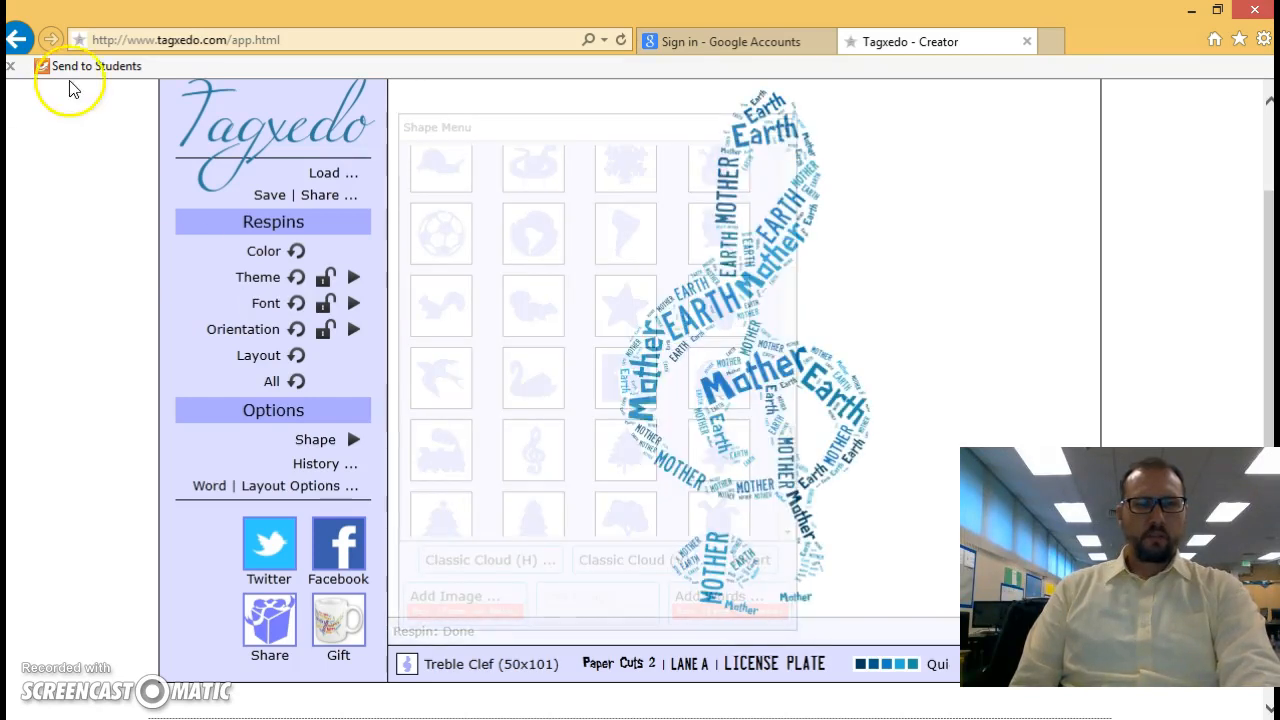
Step: Bring up the Load panel for entering custom words
click(332, 172)
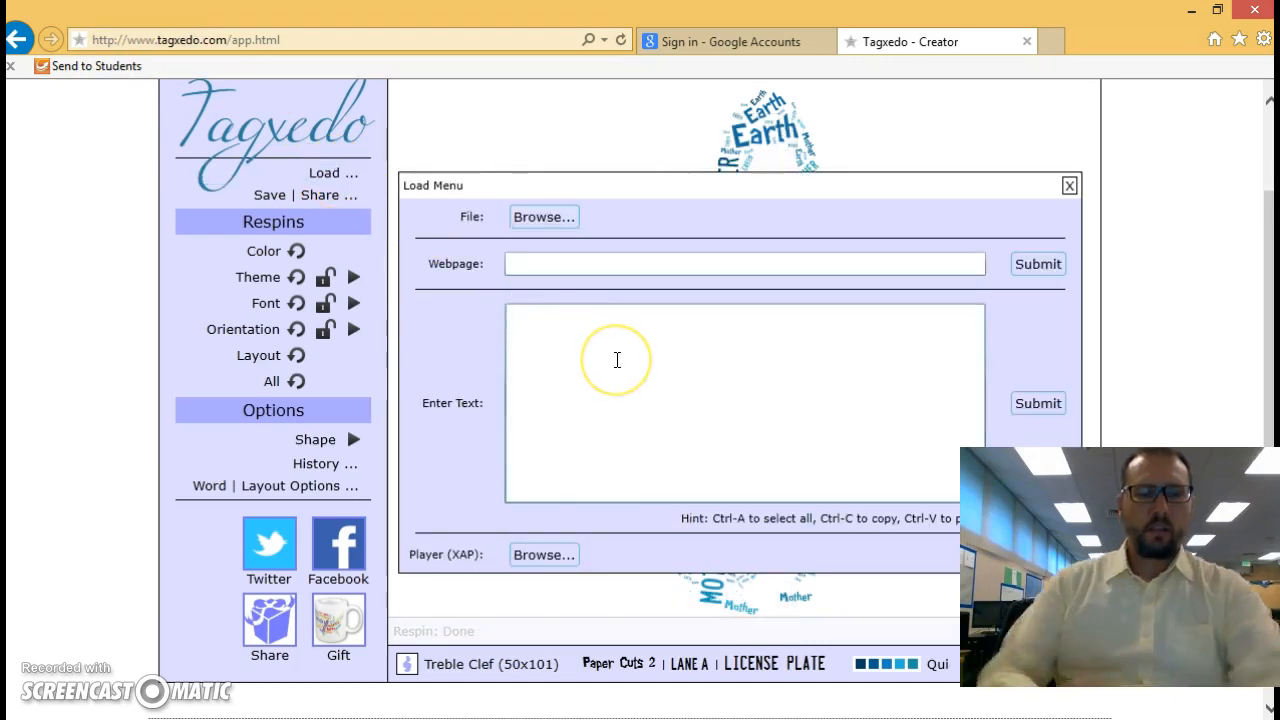
Step: Enter the first words of the list: PETER, Perfect, Excellent, Te, Eats
text(P)
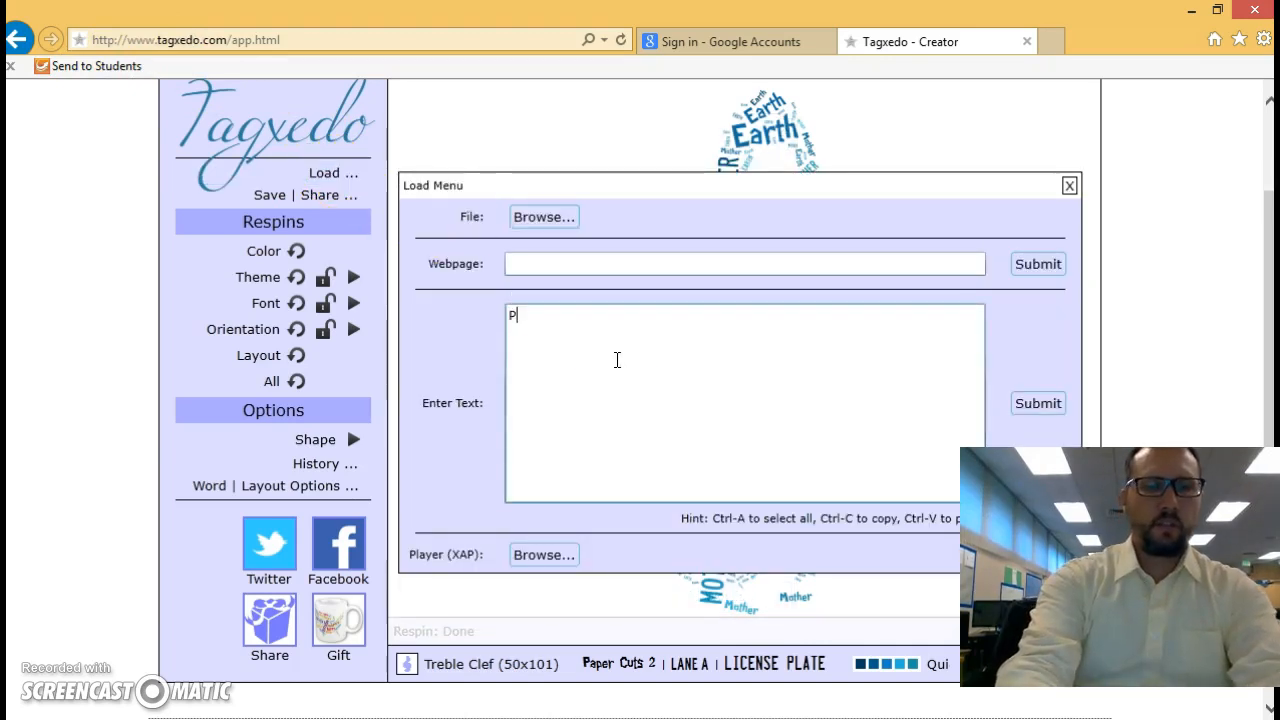
text(ETER)
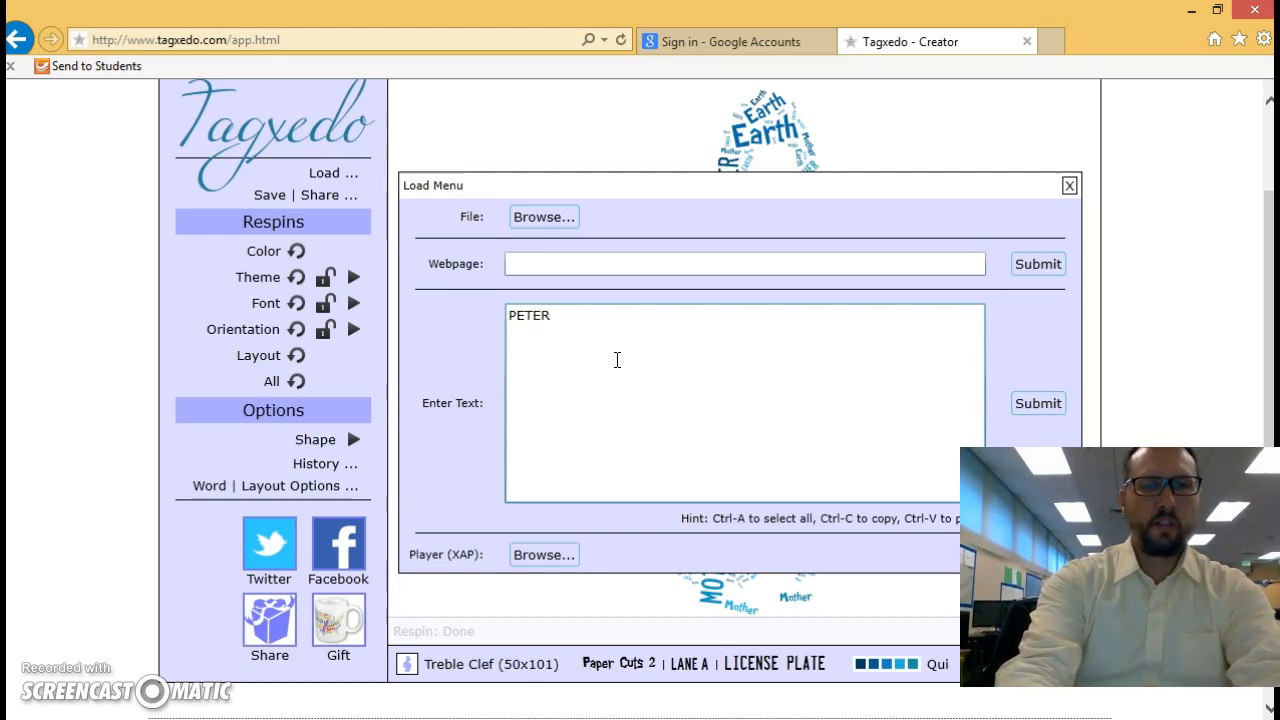
text(Perfe)
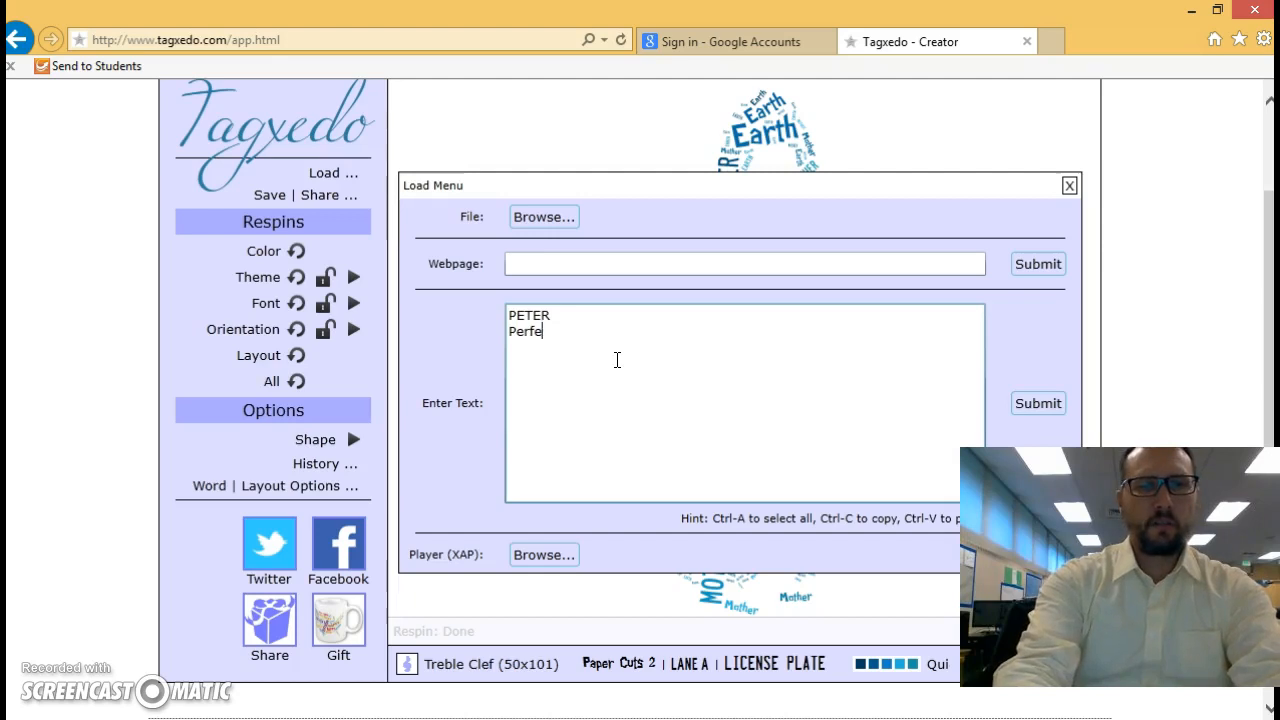
text(ct)
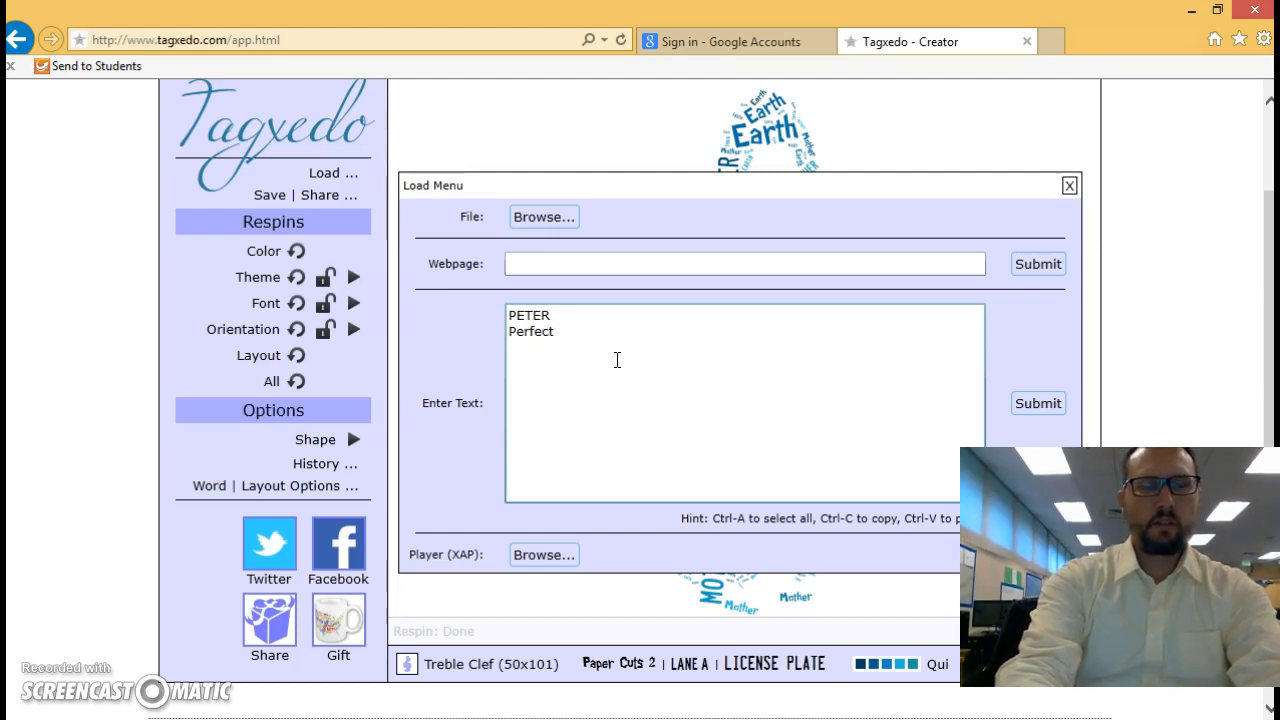
text(E)
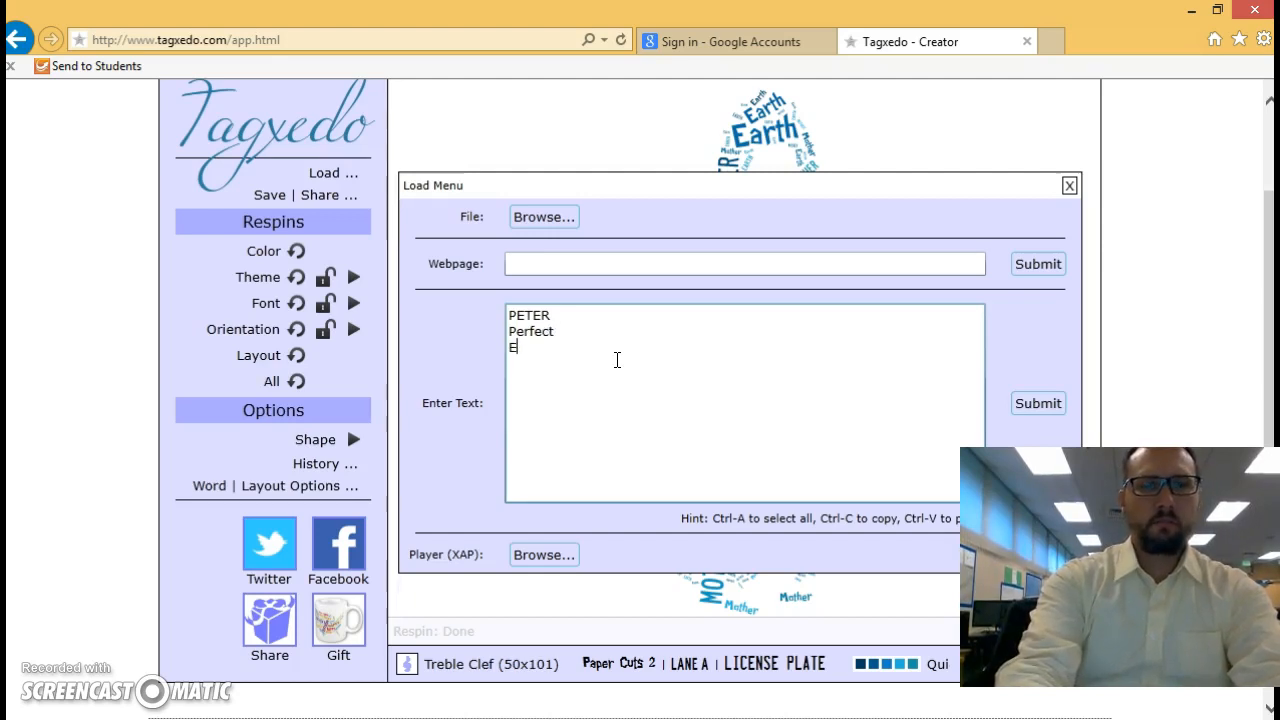
text(xcellent)
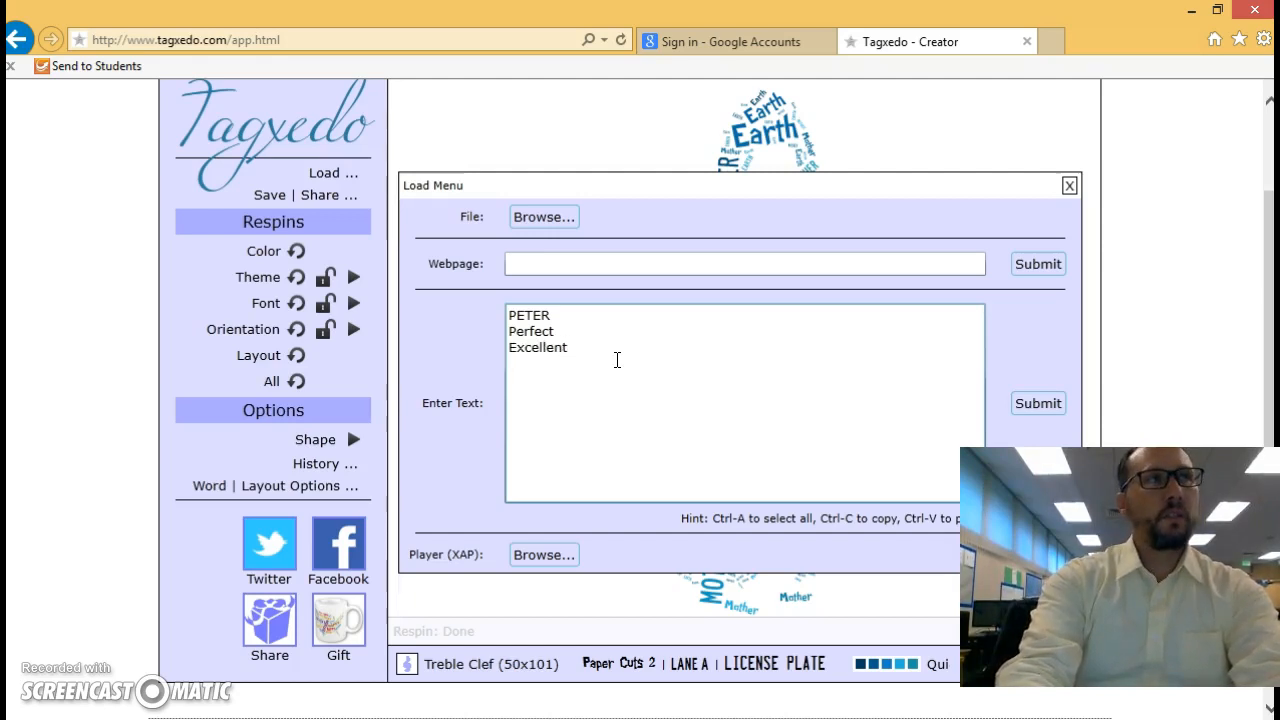
text(Terrific)
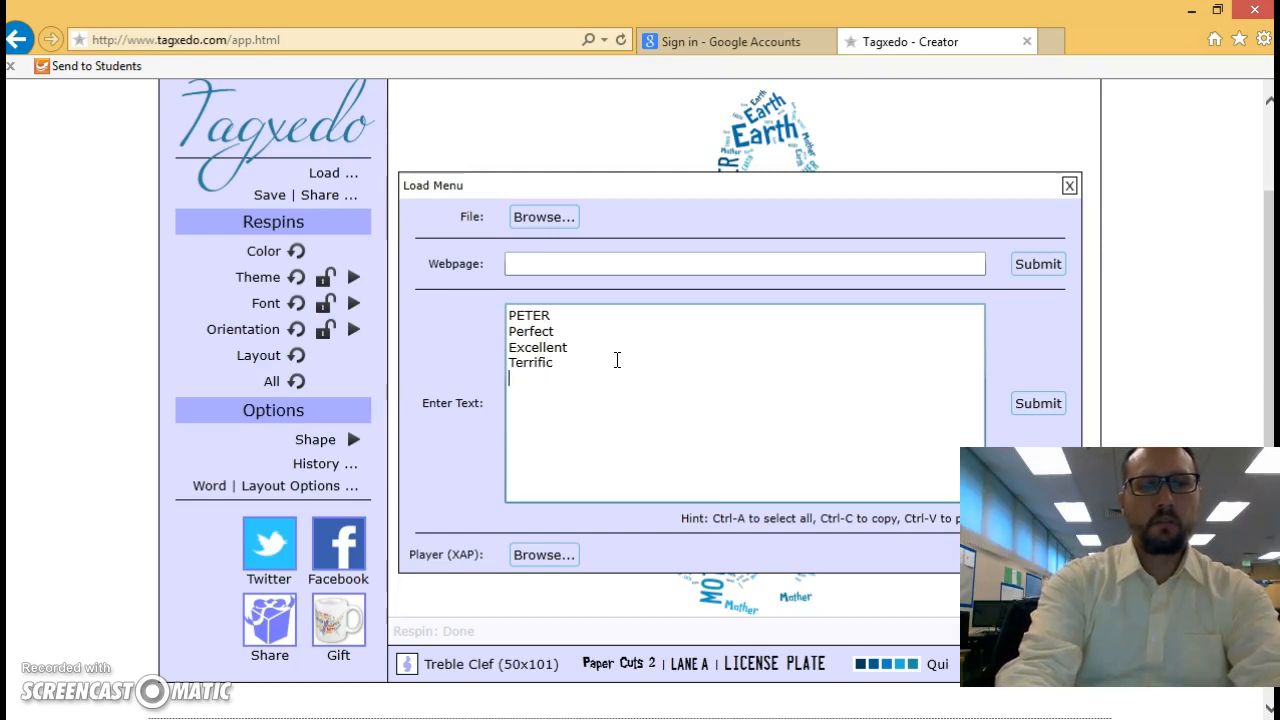
text(Eats)
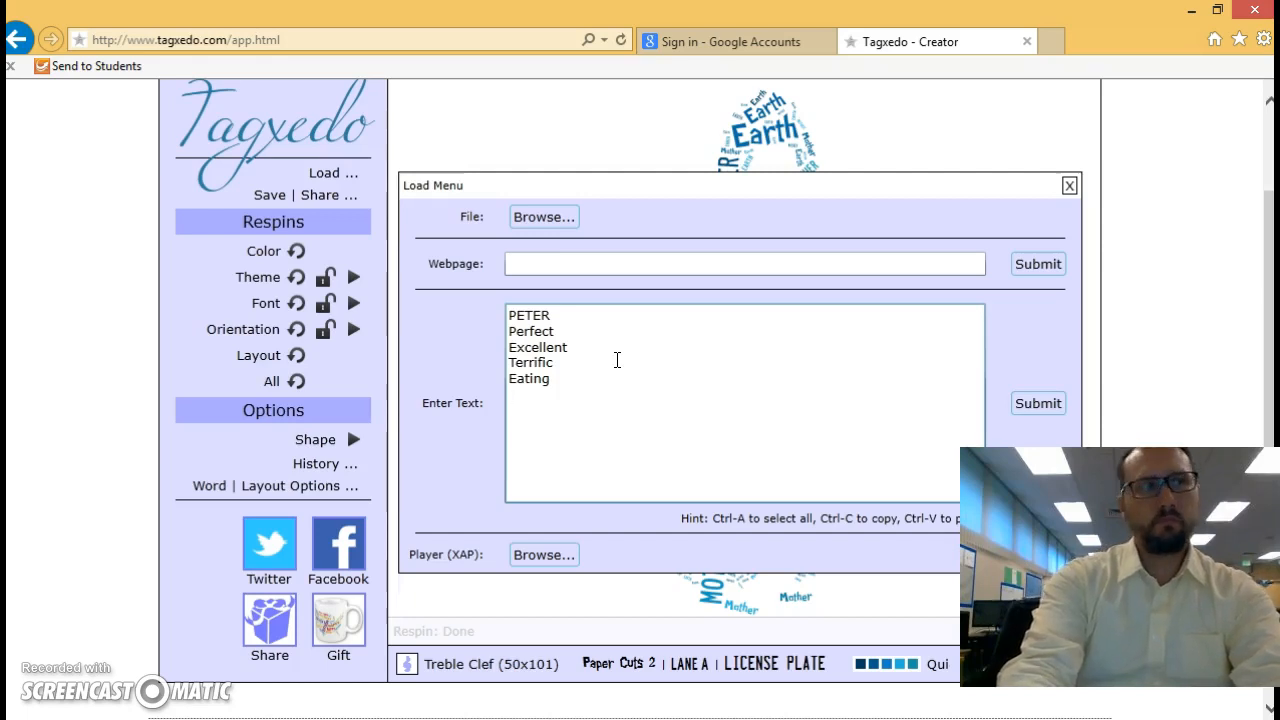
Step: Continue the list with Rad, Bullard, Knight, Saxophone, Longboard and Videogames
text(Rad)
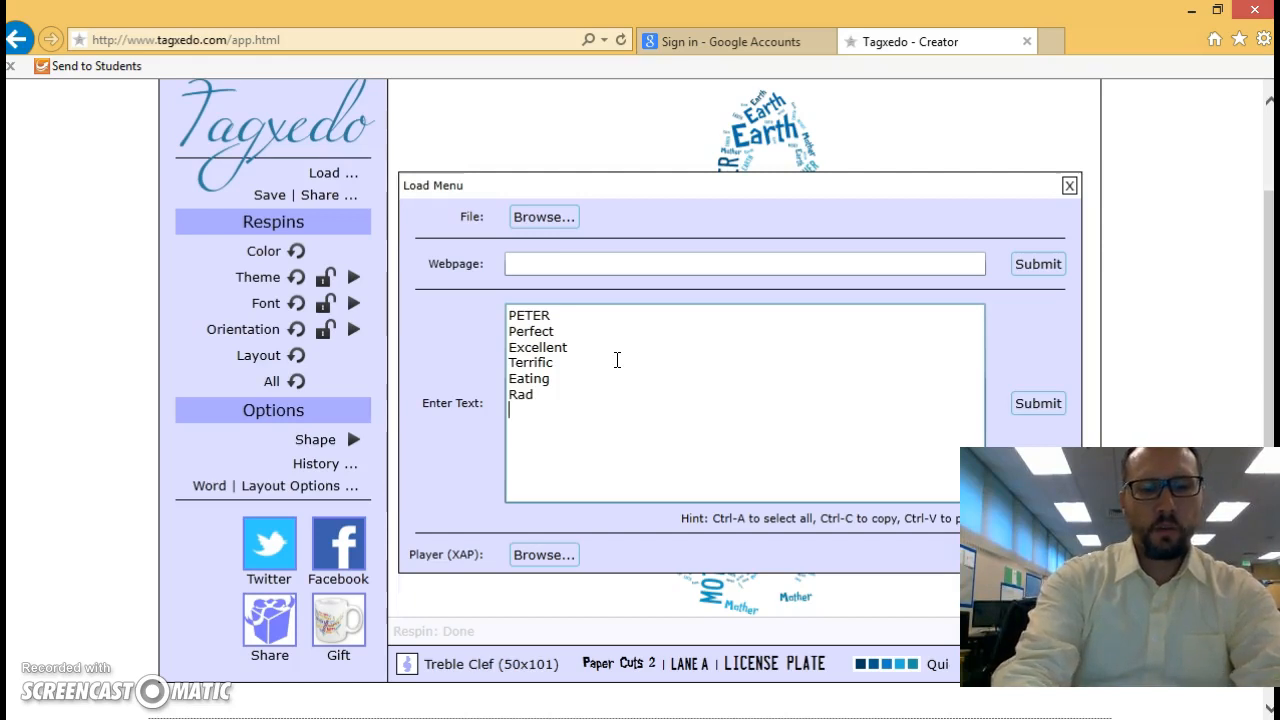
text(Bullard)
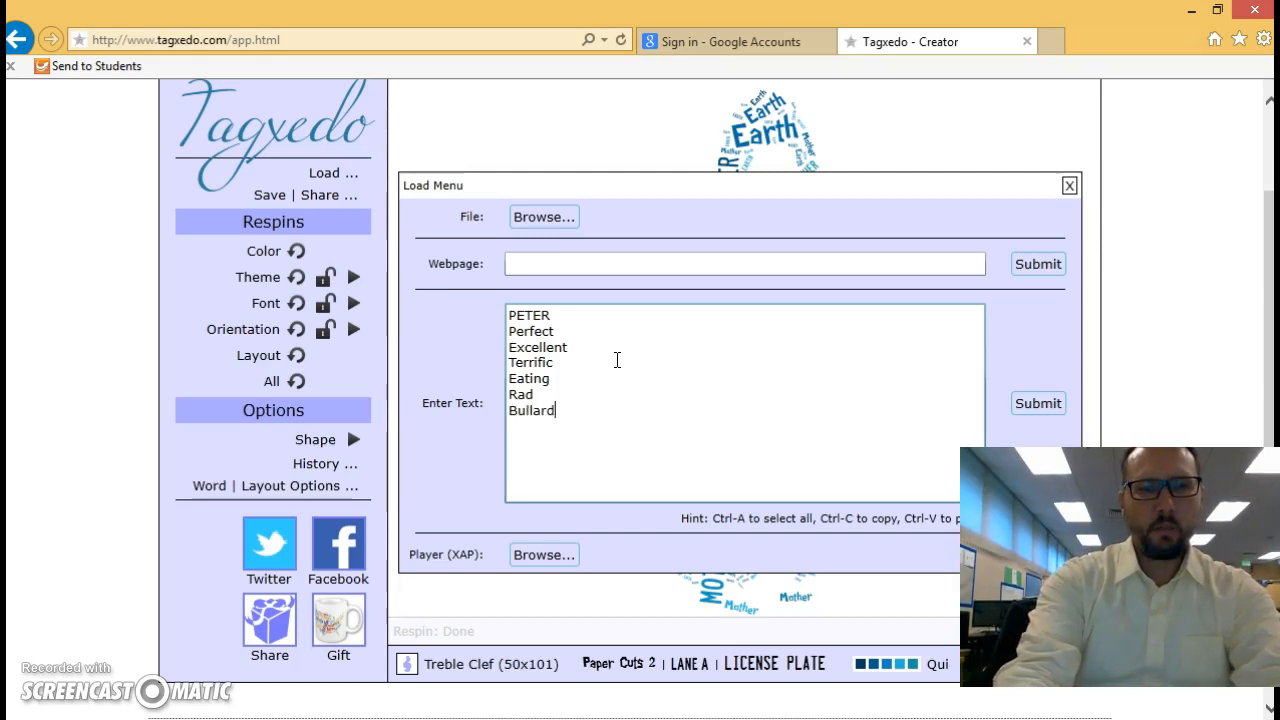
text(Knight)
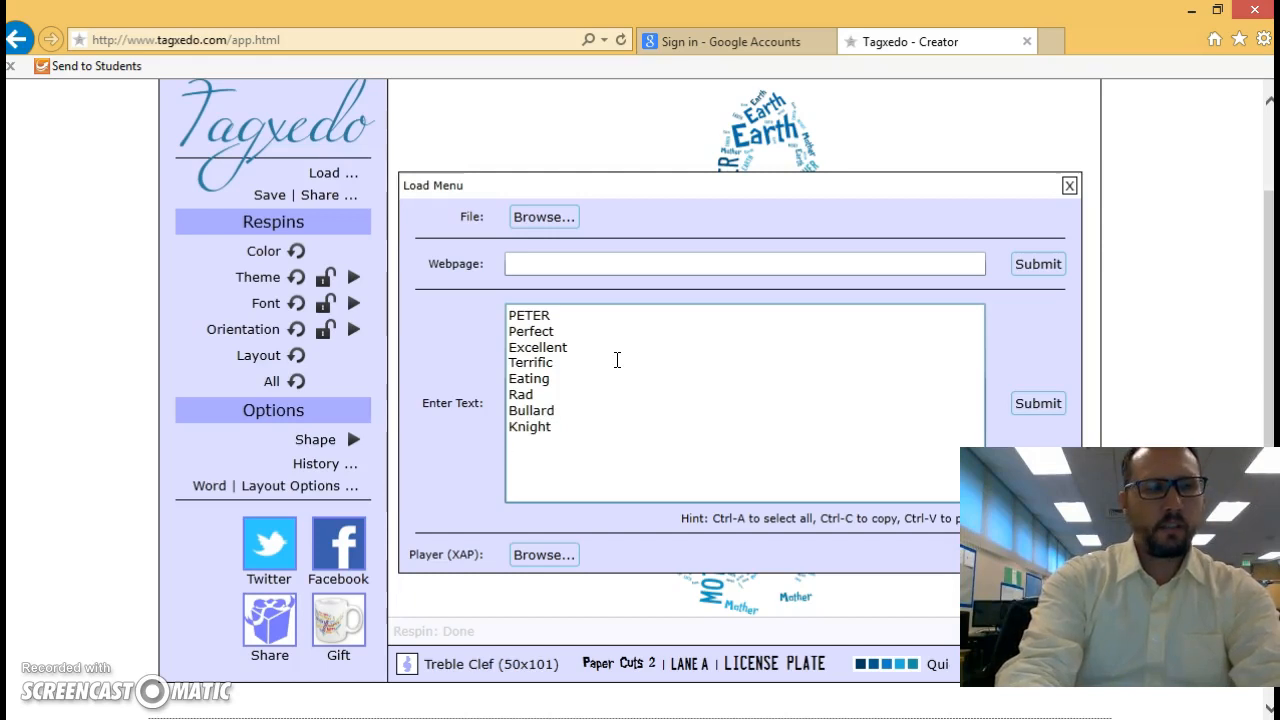
text(Saxophone)
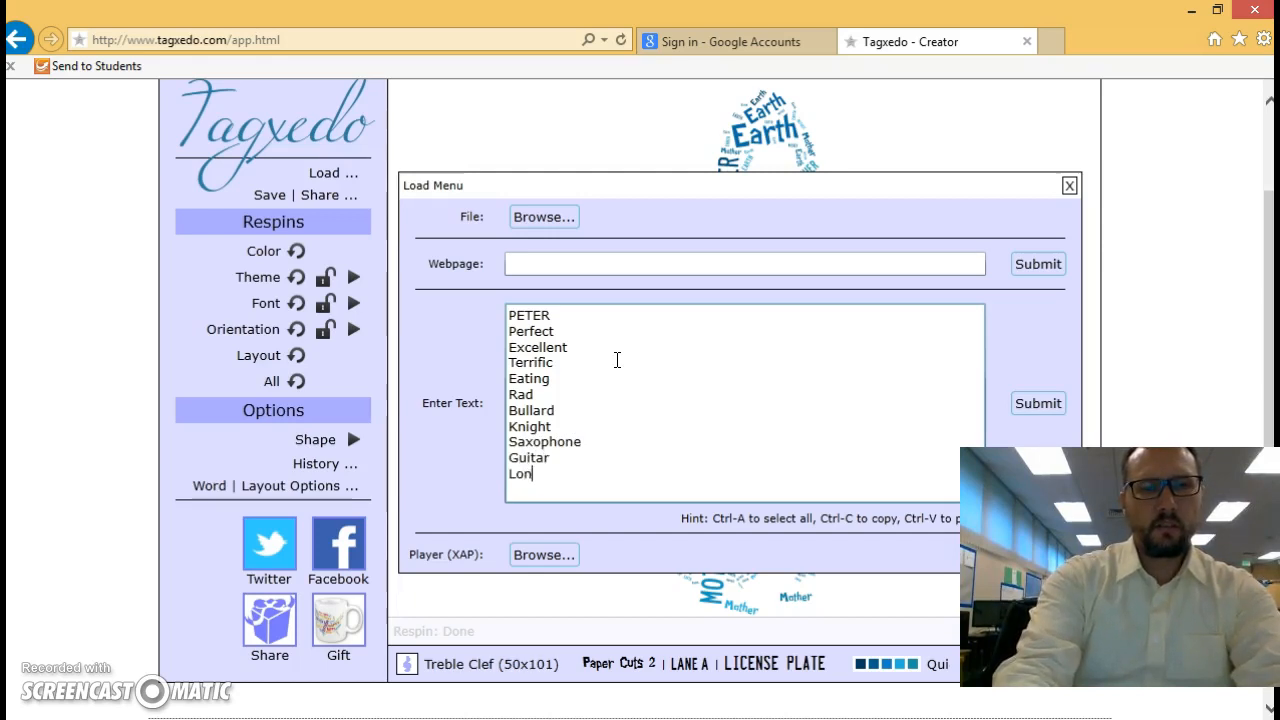
text(gboard)
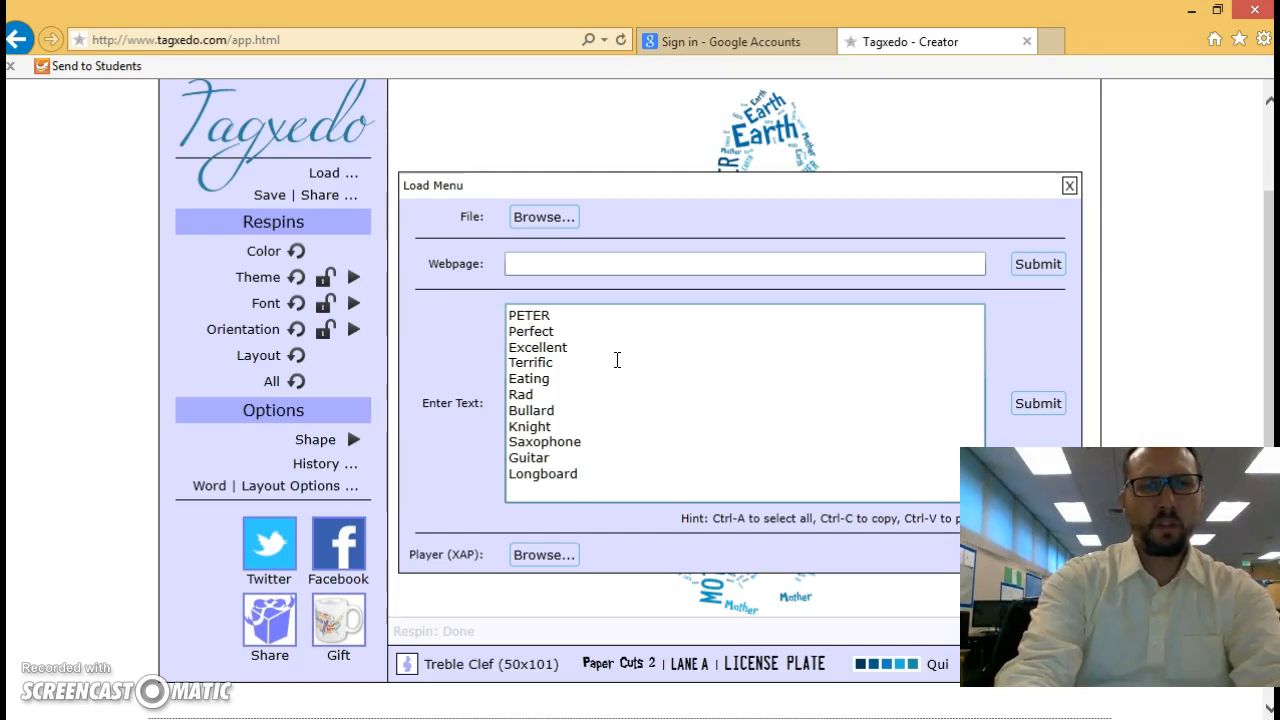
text(V)
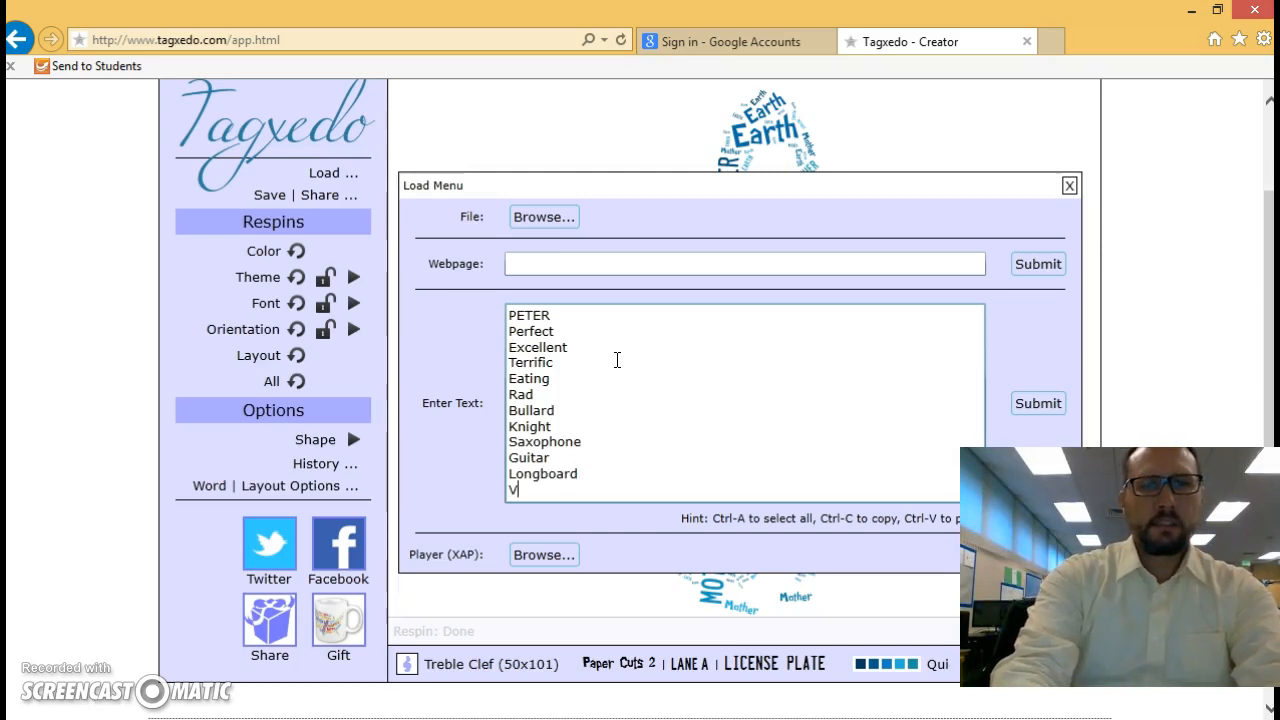
text(ideogames)
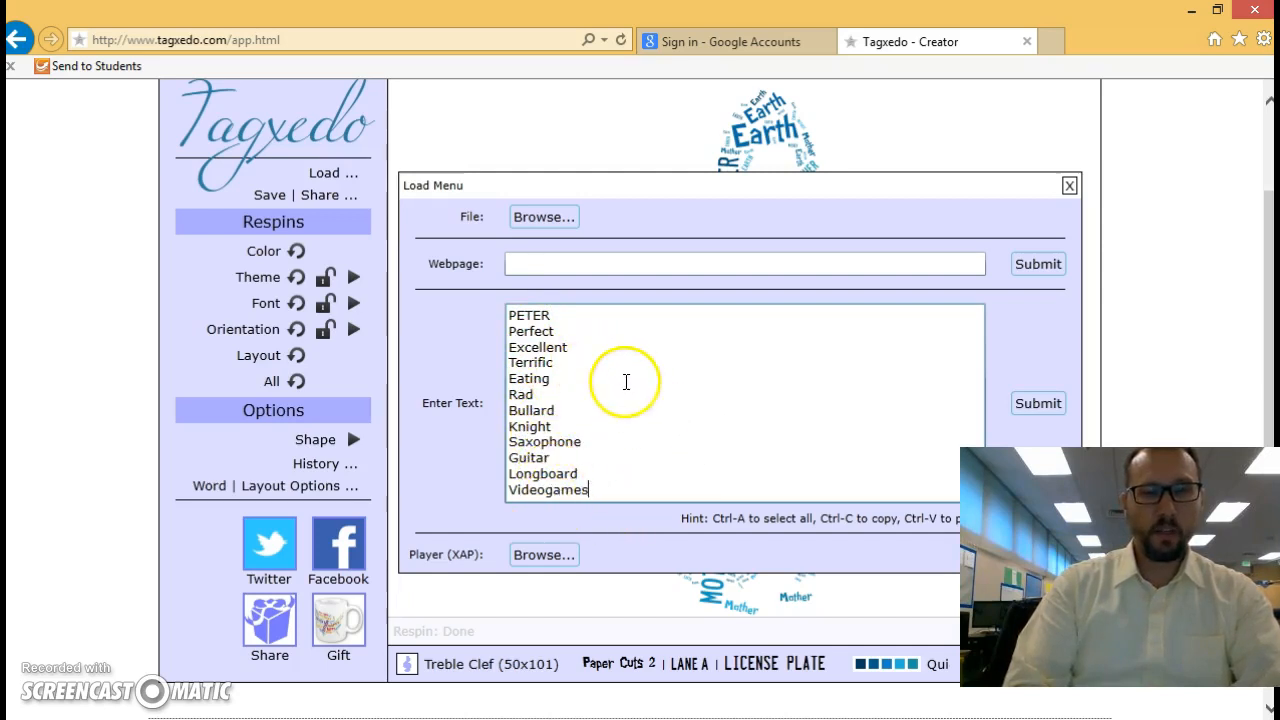
mouse_move(604, 362)
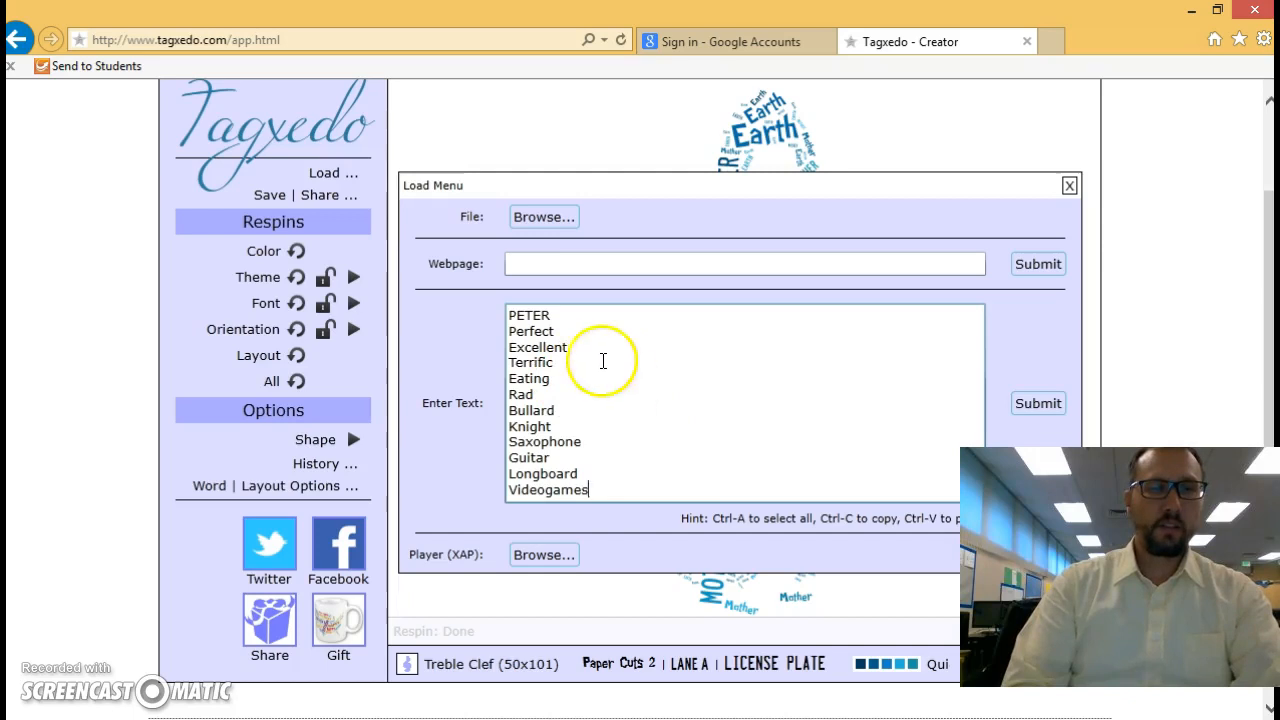
mouse_move(628, 418)
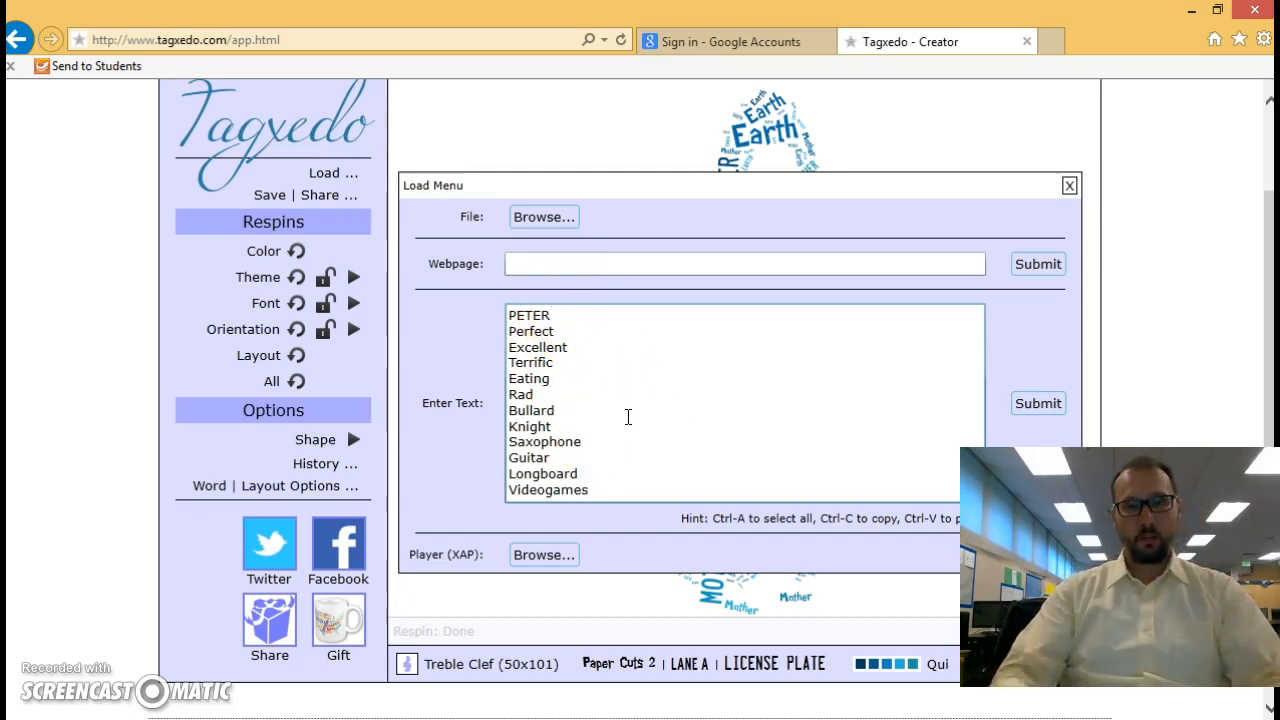
mouse_move(830, 386)
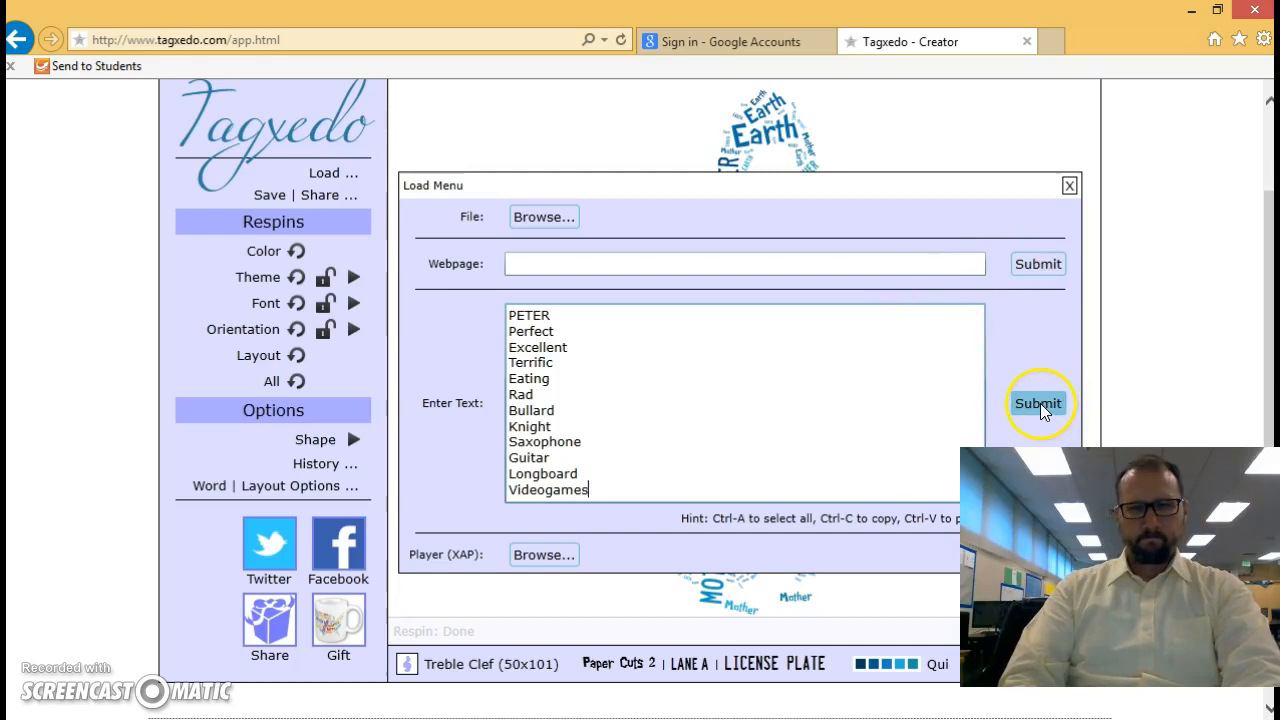
Step: Submit the word list to rebuild the treble-clef cloud and close the Load panel
click(1036, 404)
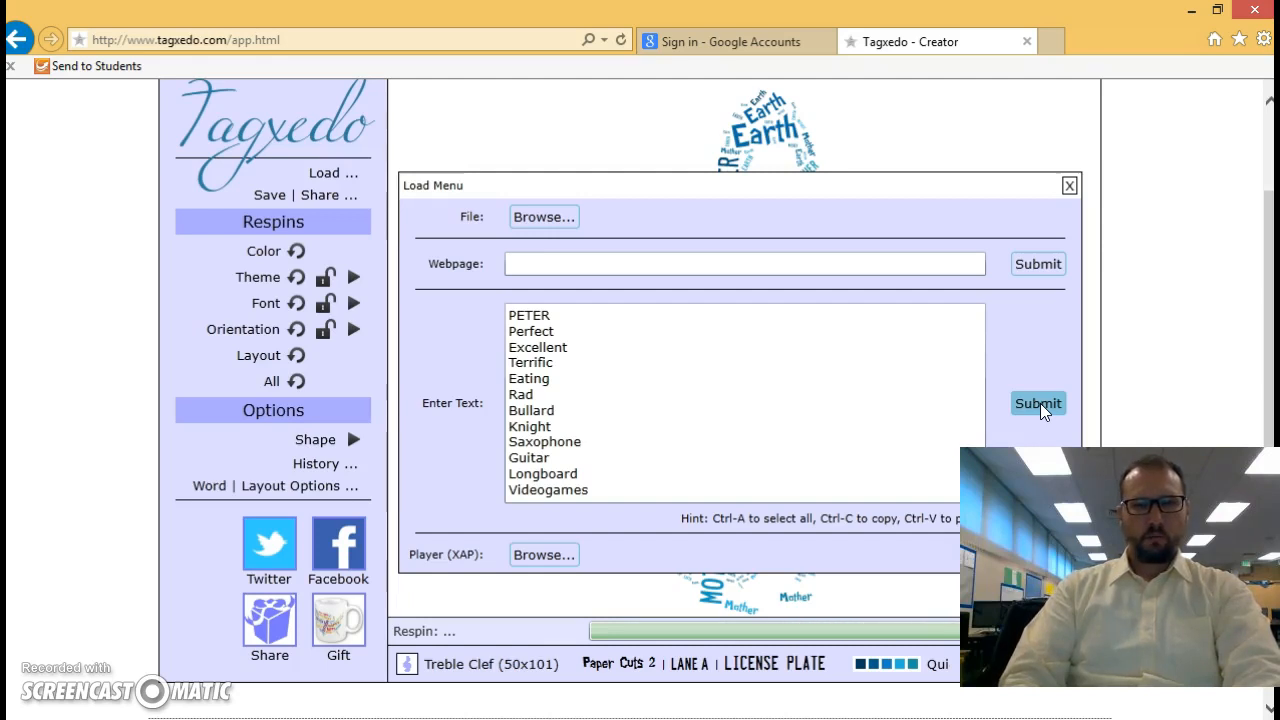
click(1036, 404)
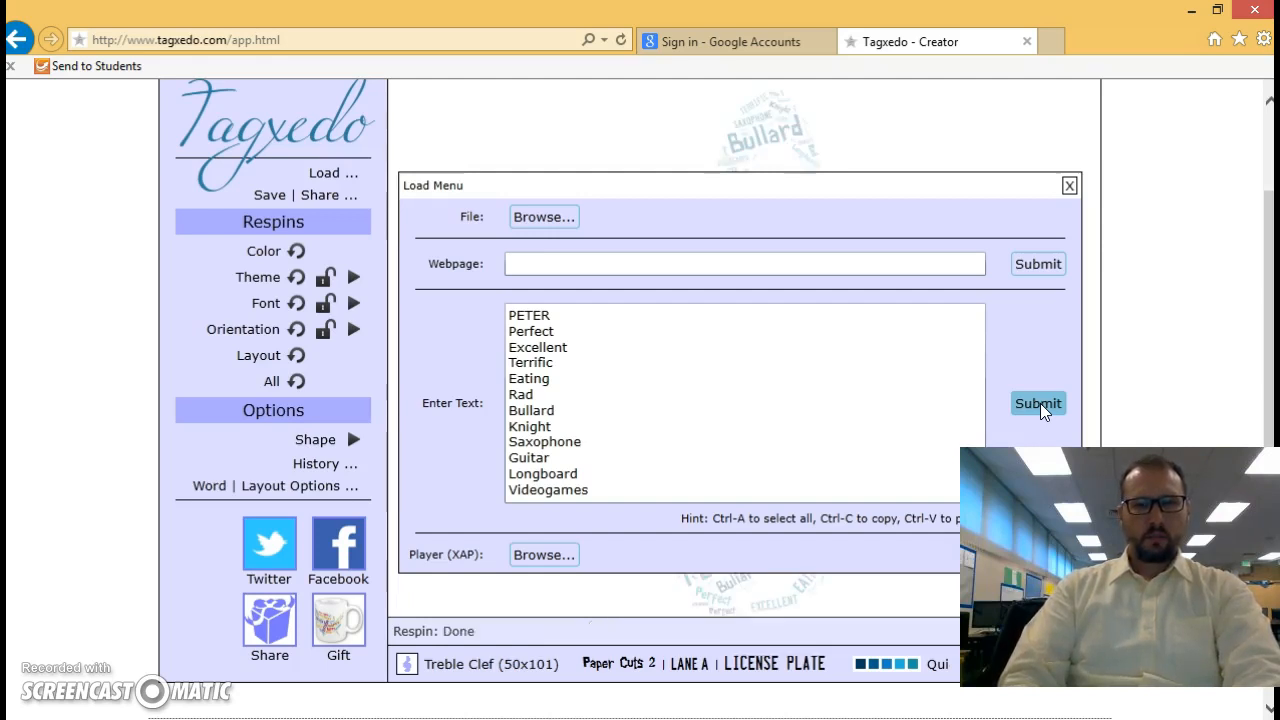
click(1038, 404)
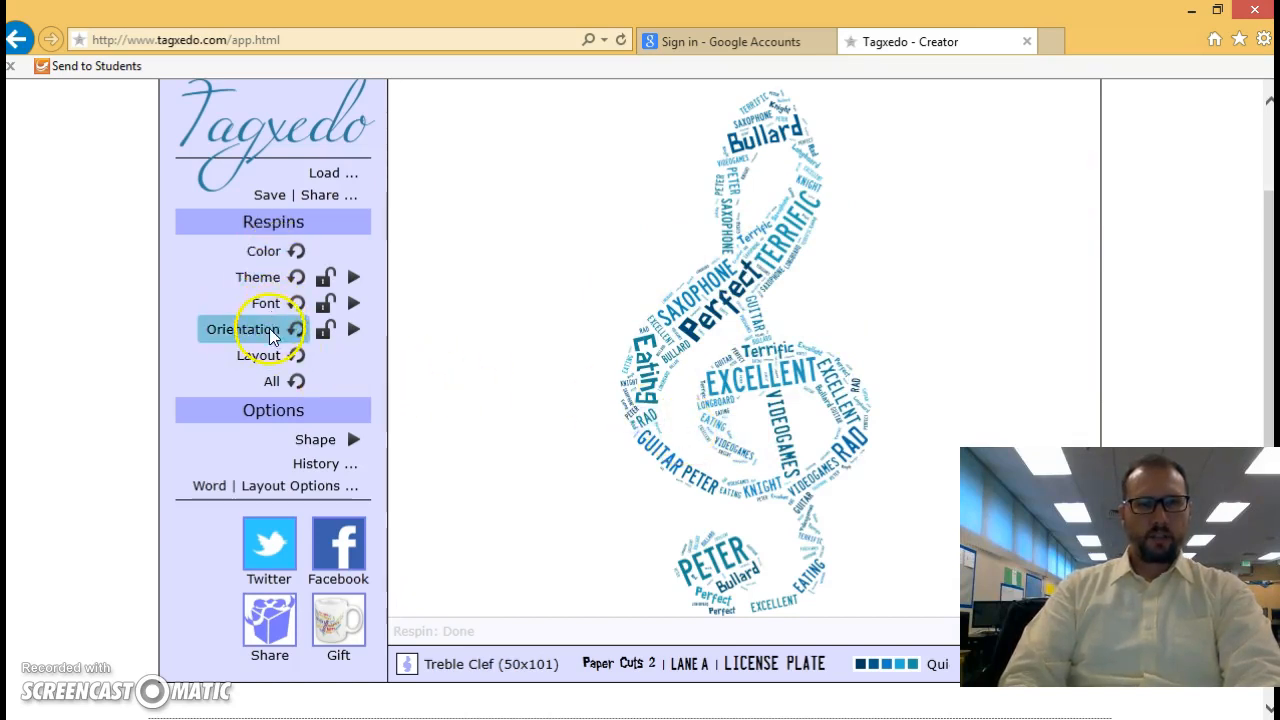
mouse_move(500, 338)
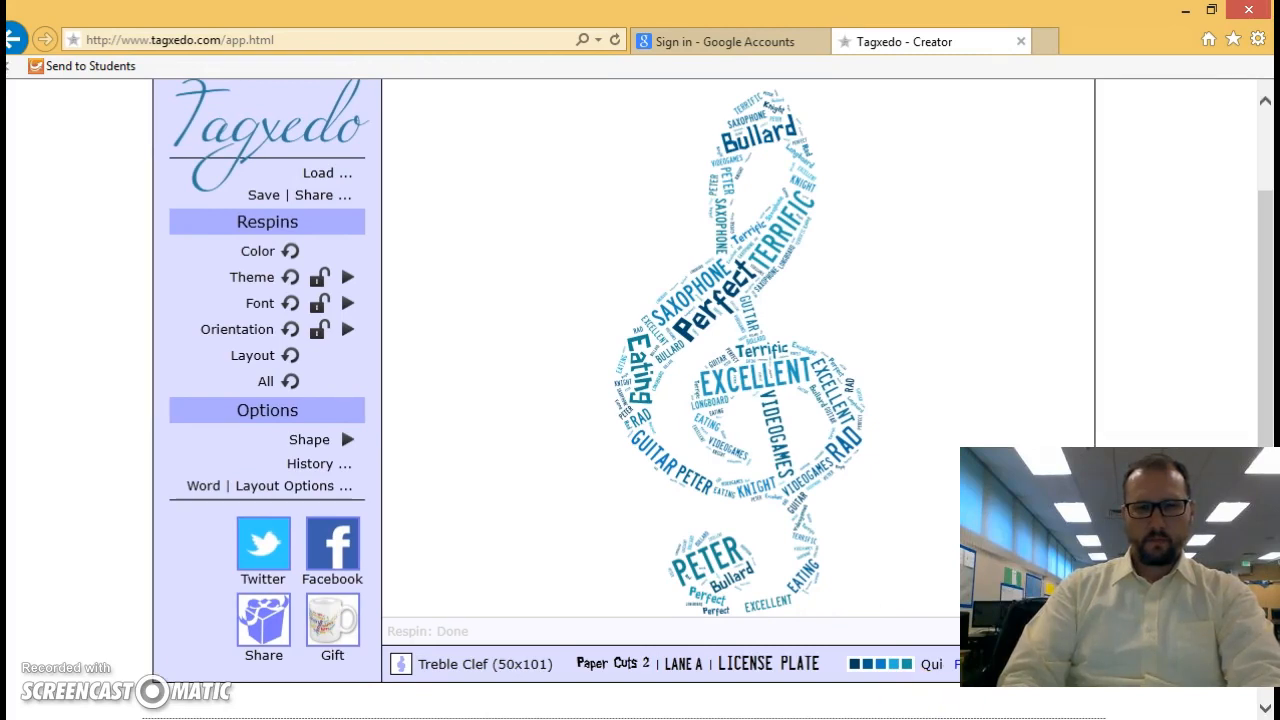
mouse_move(900, 636)
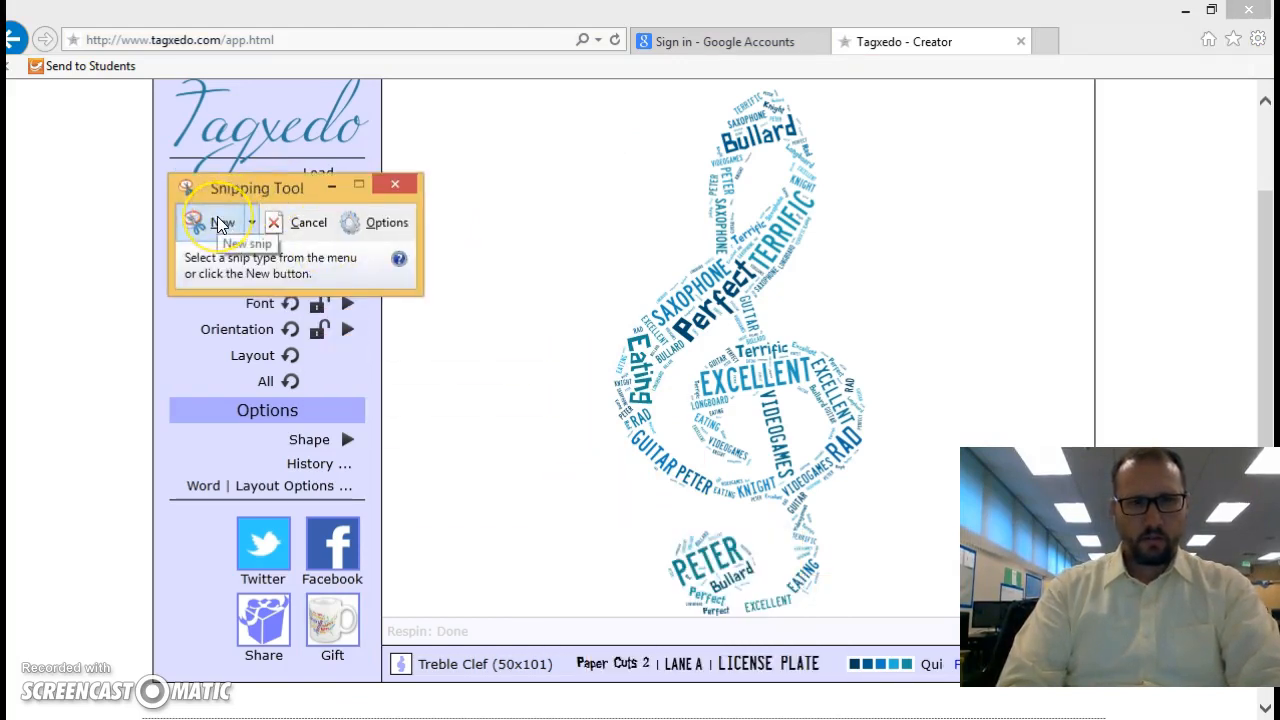
Step: Take a new rectangular snip around the treble clef word cloud
click(222, 222)
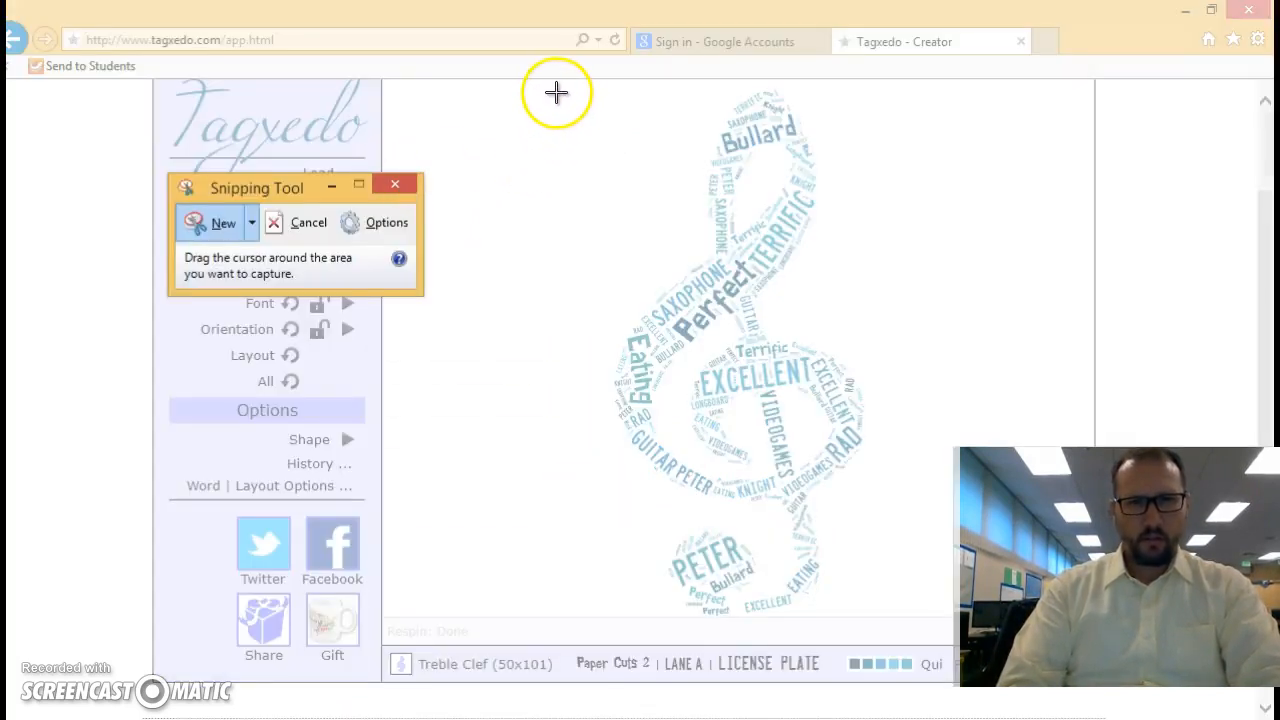
drag(556, 94, 876, 556)
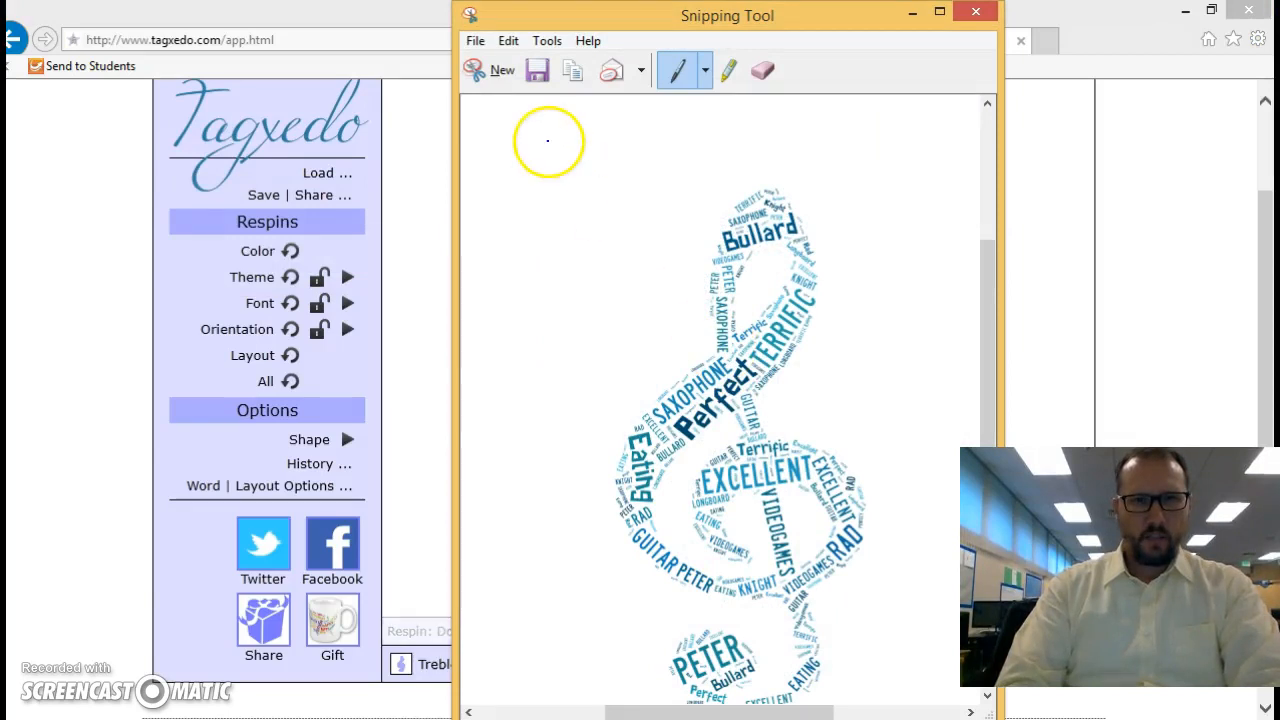
Step: Save the snip to the Desktop as JPEG 'name poeom word cloud' and dismiss Snipping Tool
click(536, 70)
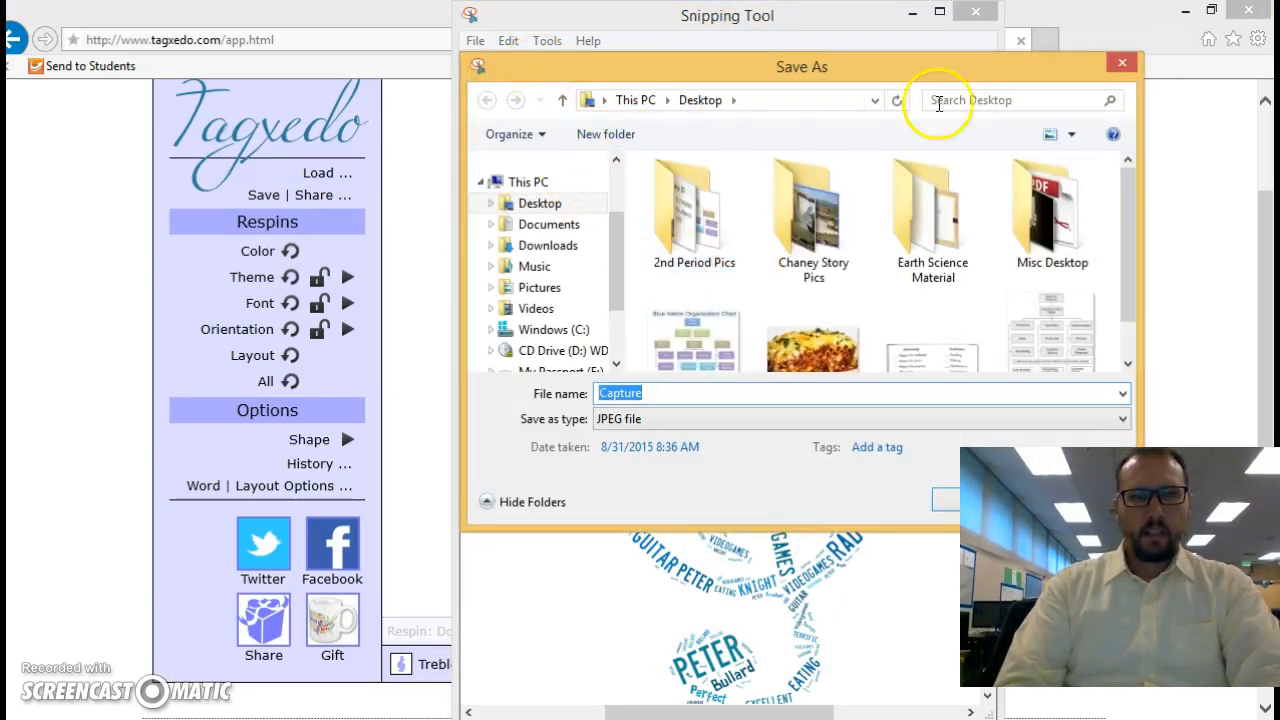
mouse_move(1108, 78)
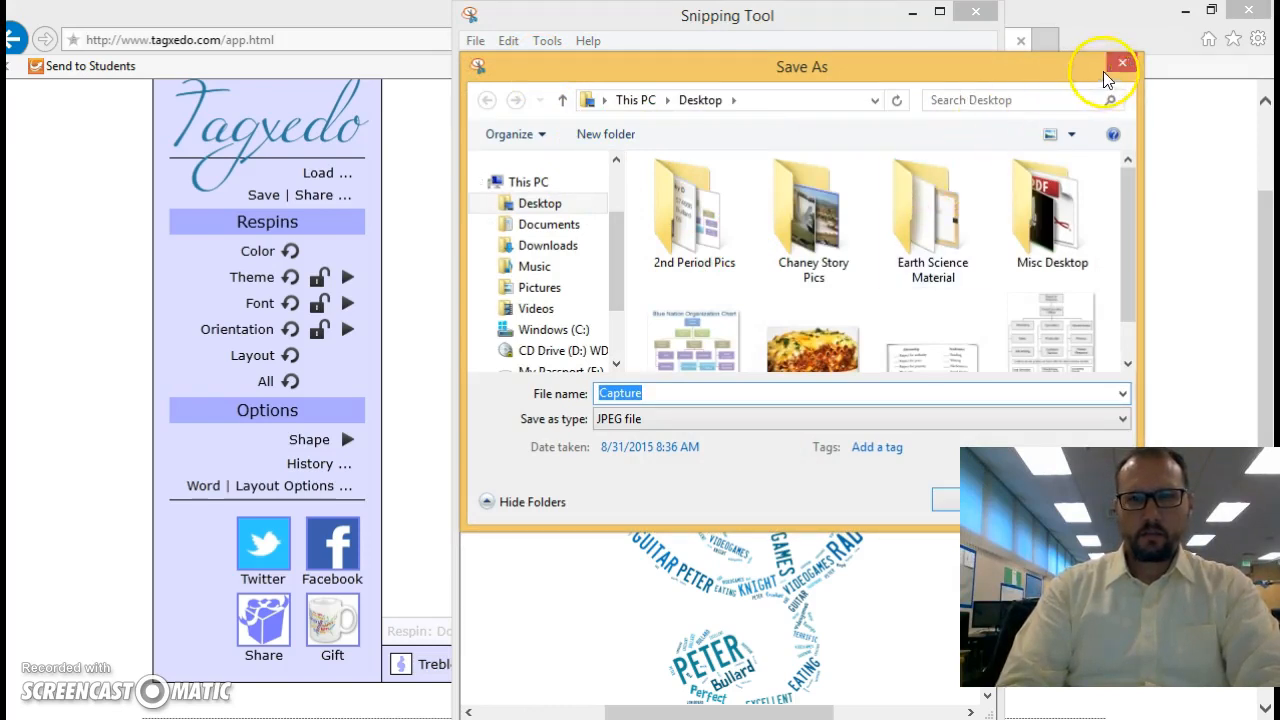
mouse_move(732, 392)
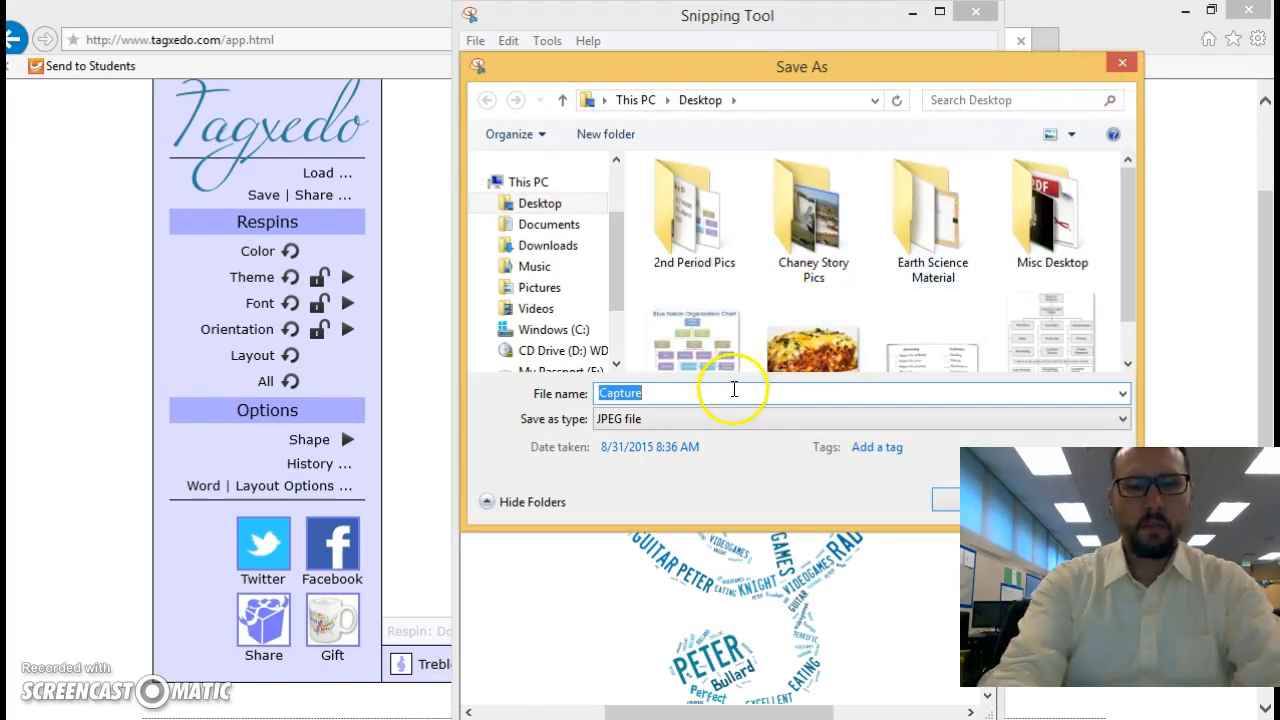
text(name poeom)
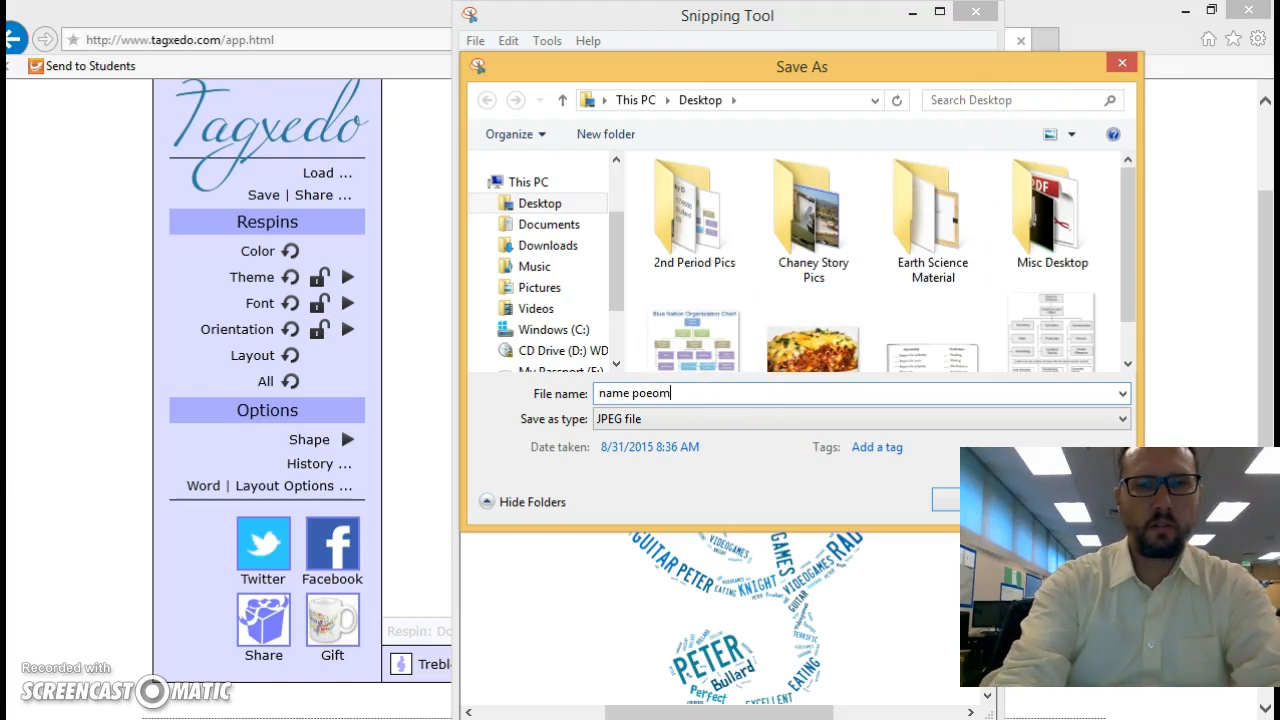
text(word)
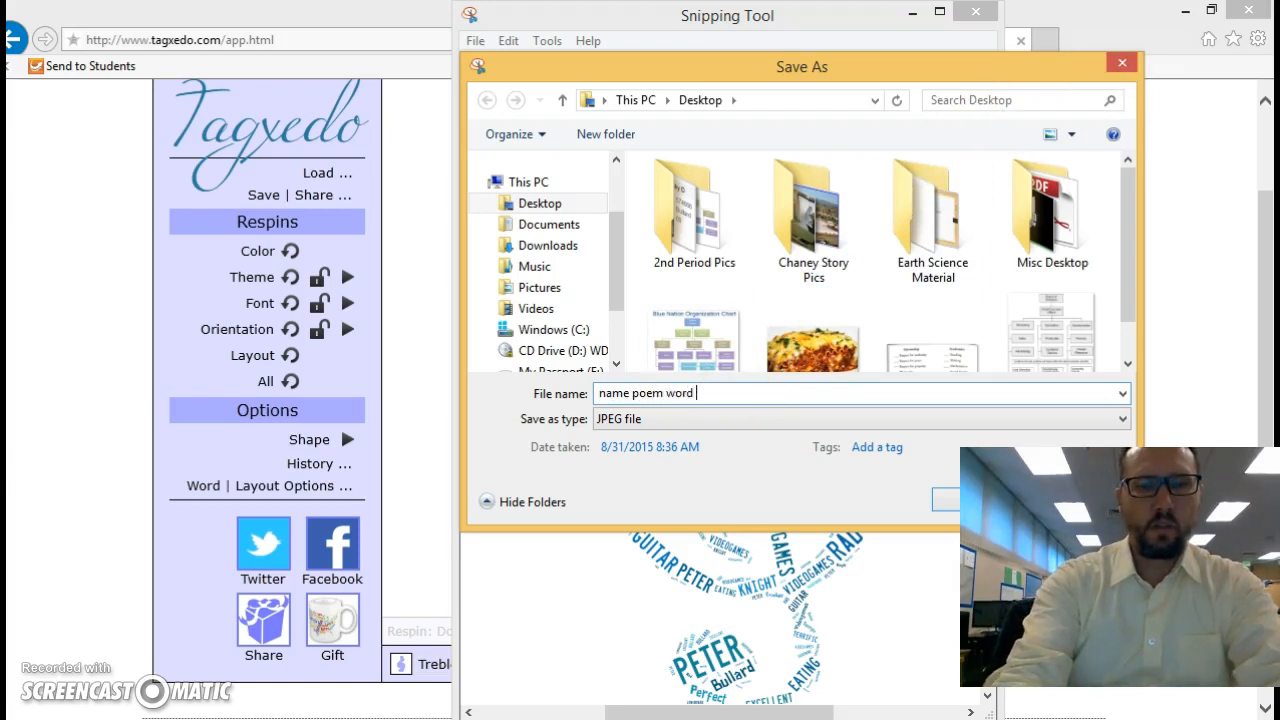
text(cloud)
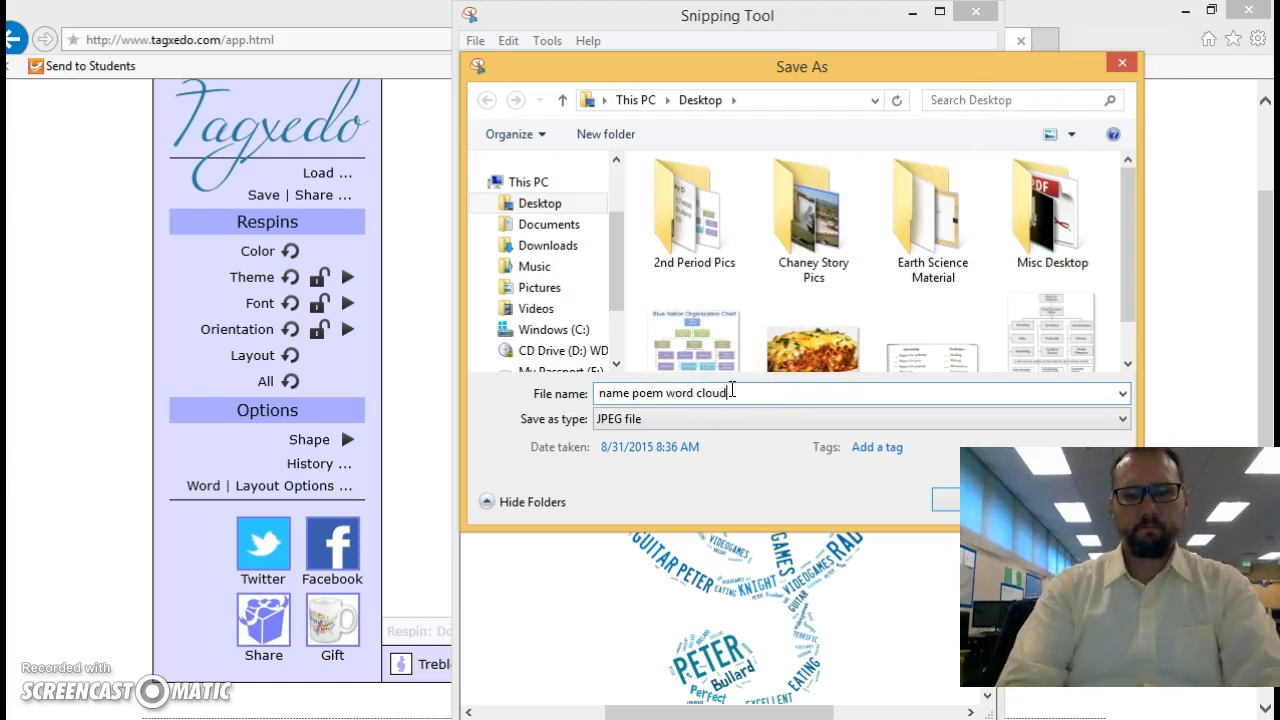
click(944, 500)
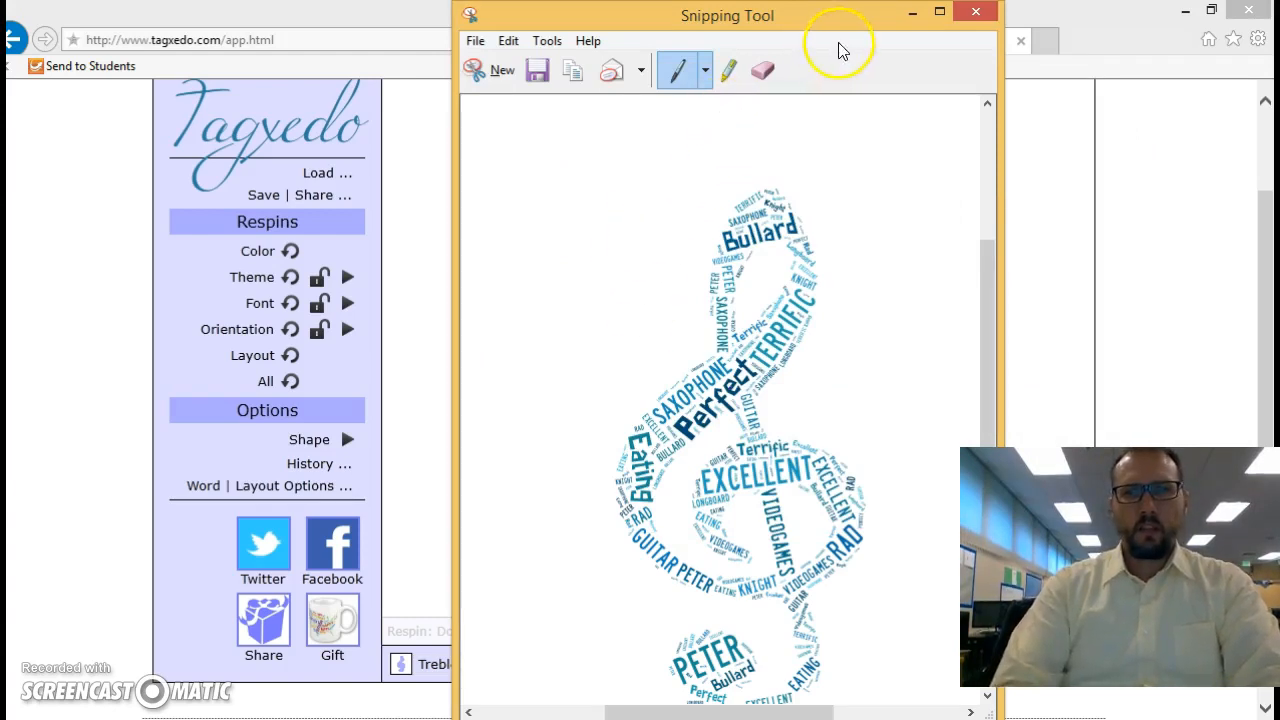
click(976, 12)
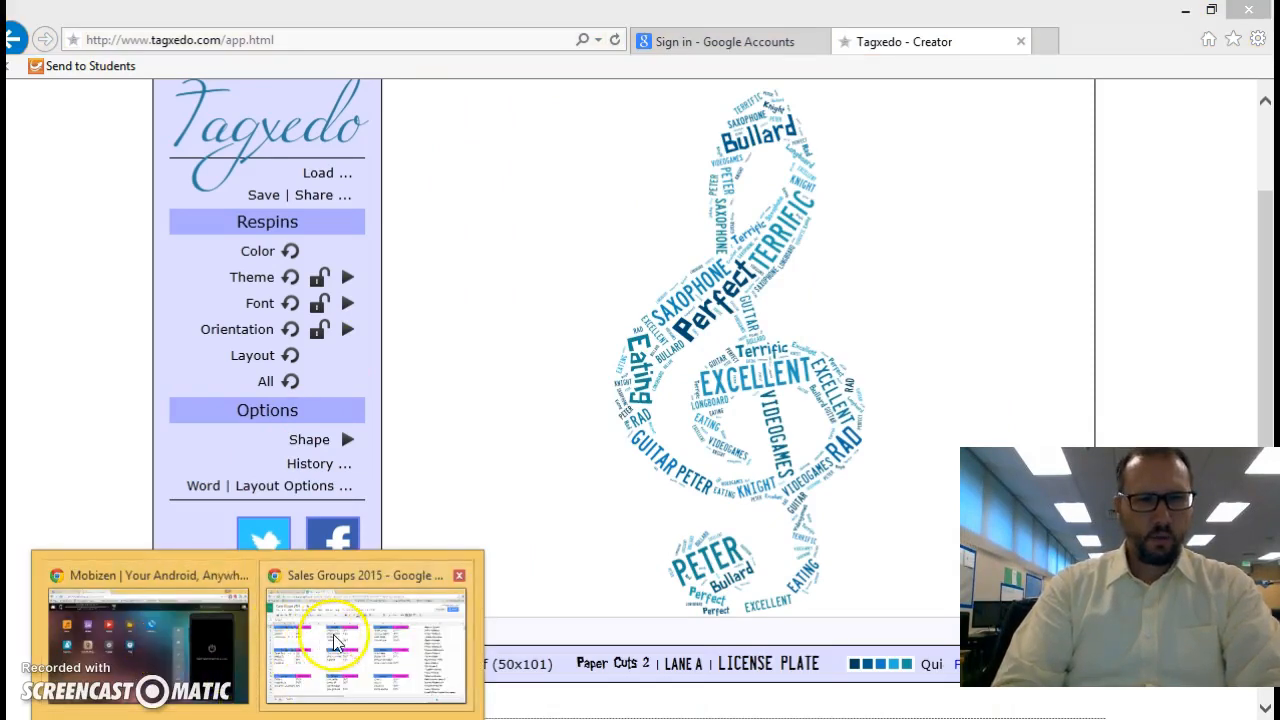
Step: Switch from the taskbar to the Chrome browser window
click(148, 636)
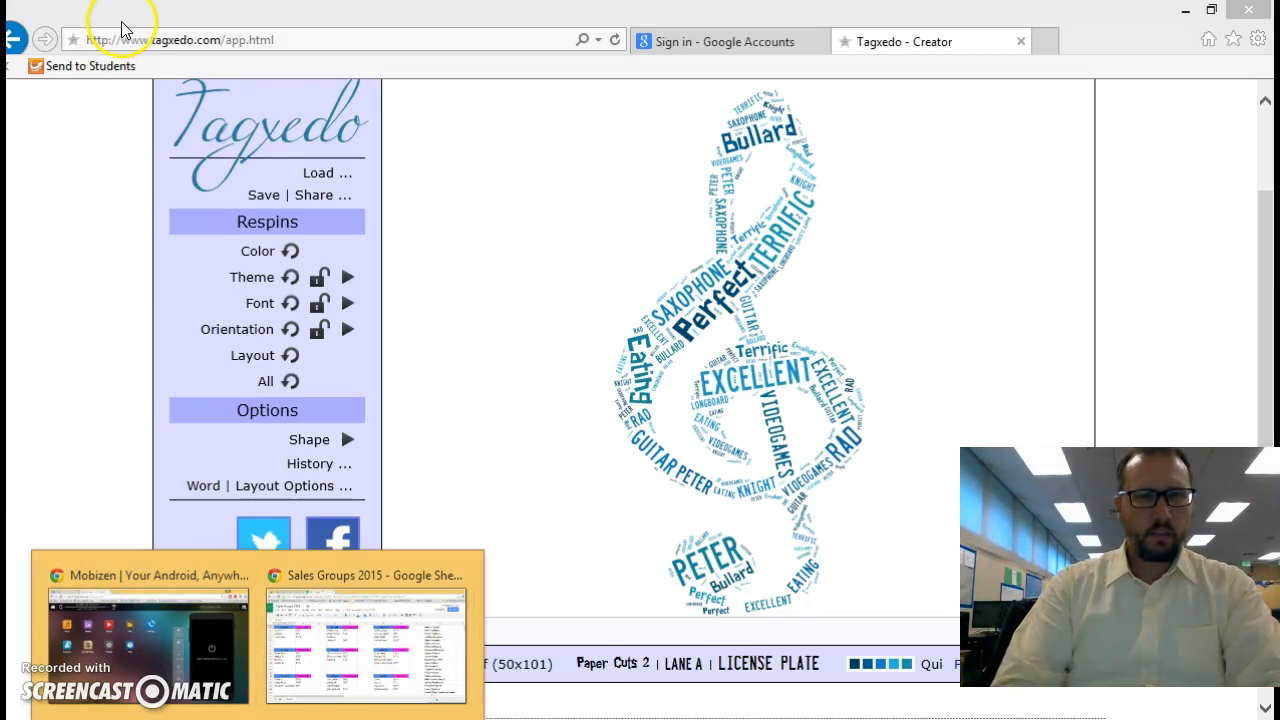
click(148, 630)
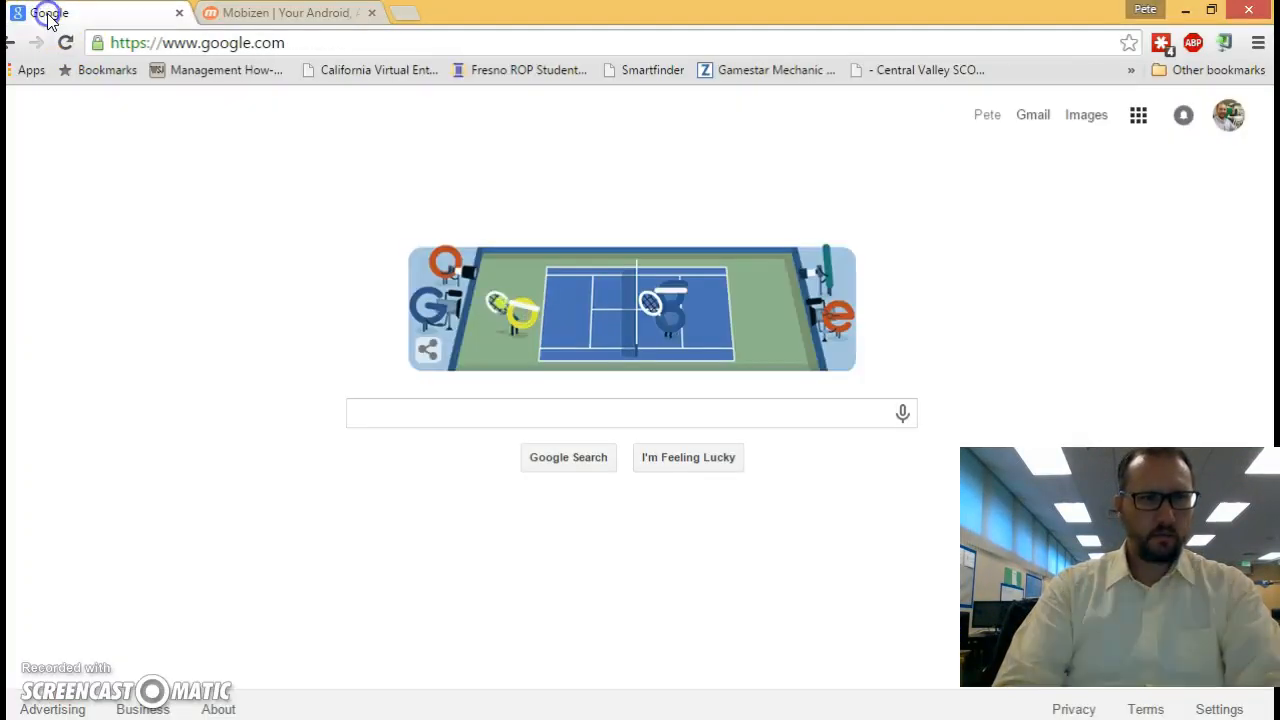
mouse_move(1138, 114)
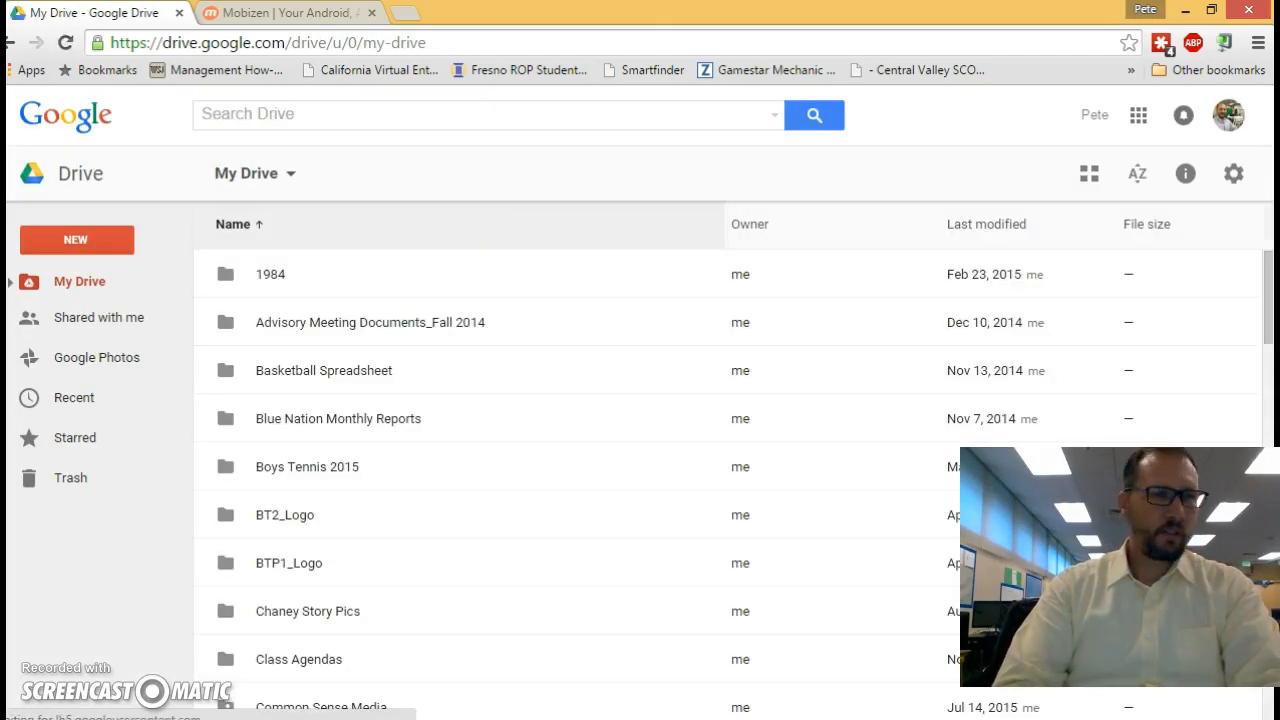
Step: Show the recent Drive files and look through the list
click(74, 396)
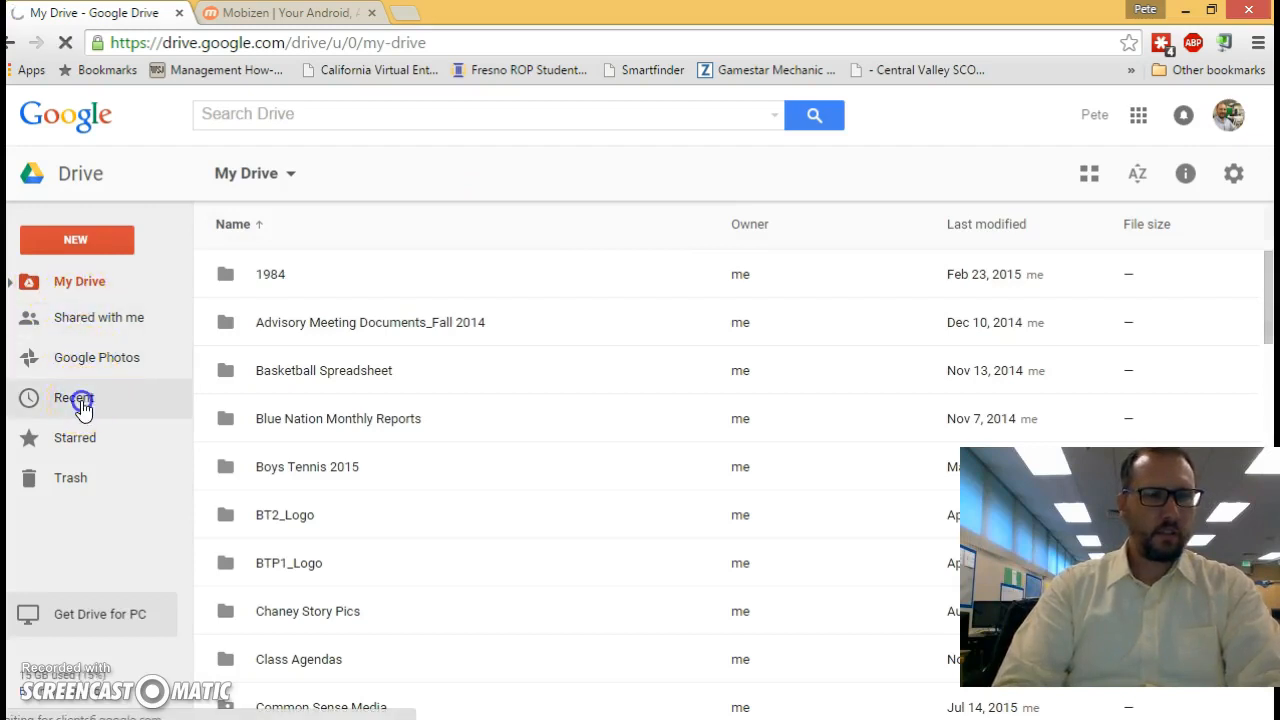
click(74, 398)
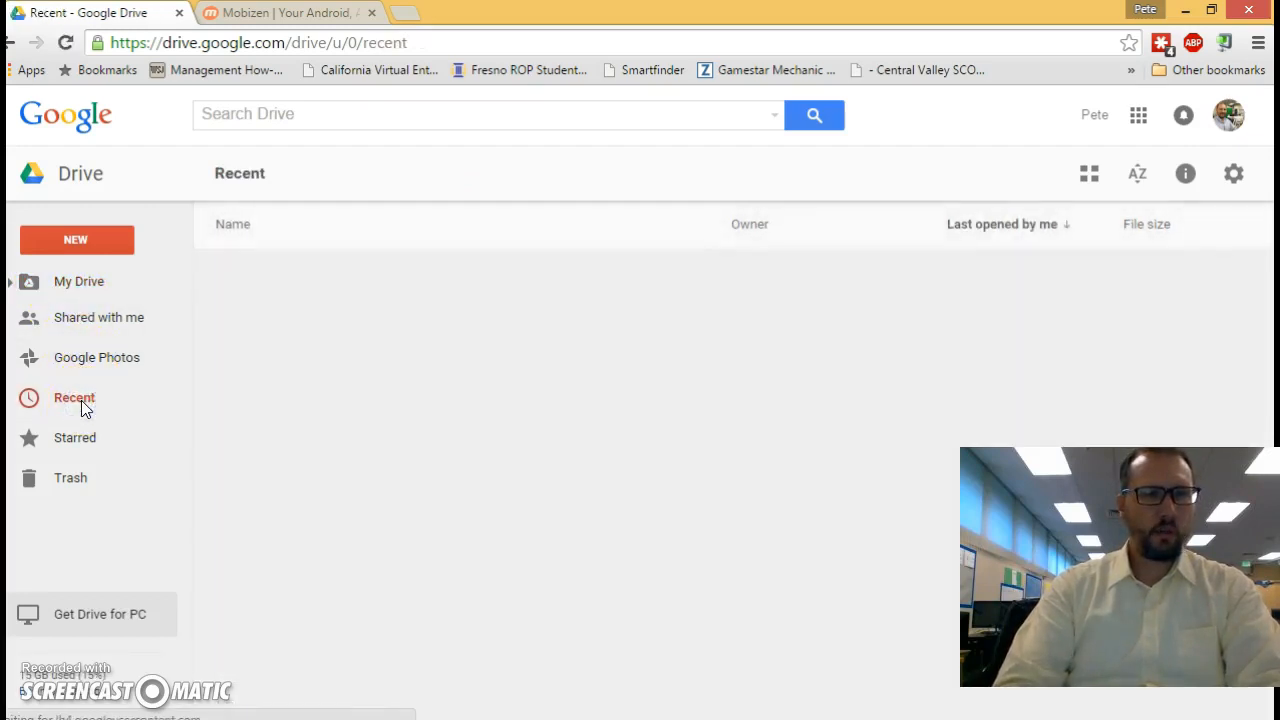
click(74, 396)
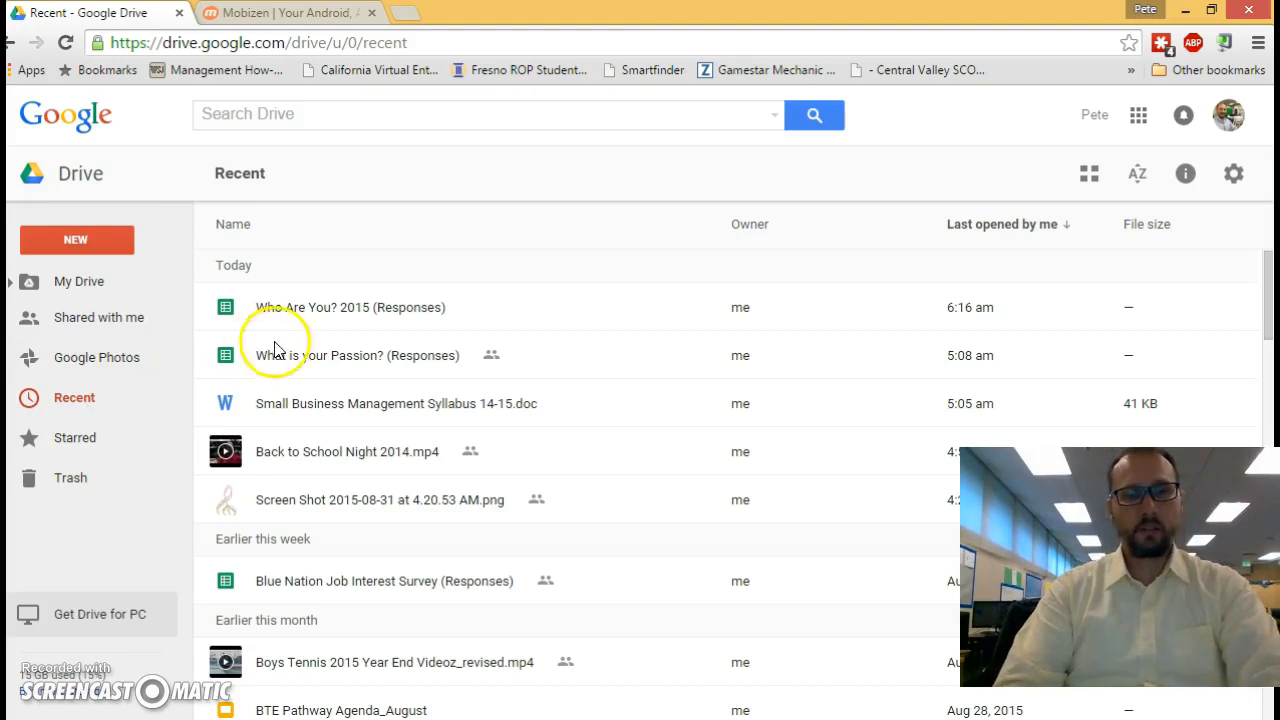
mouse_move(610, 316)
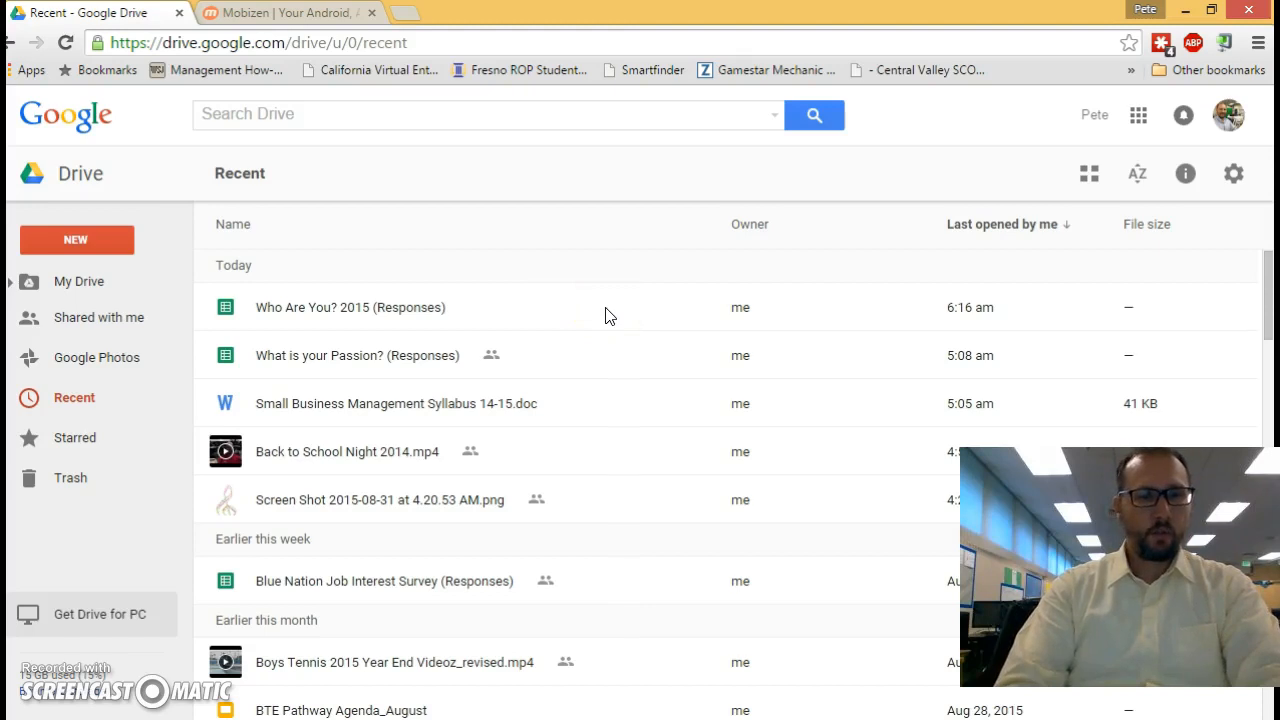
scroll(down, 3)
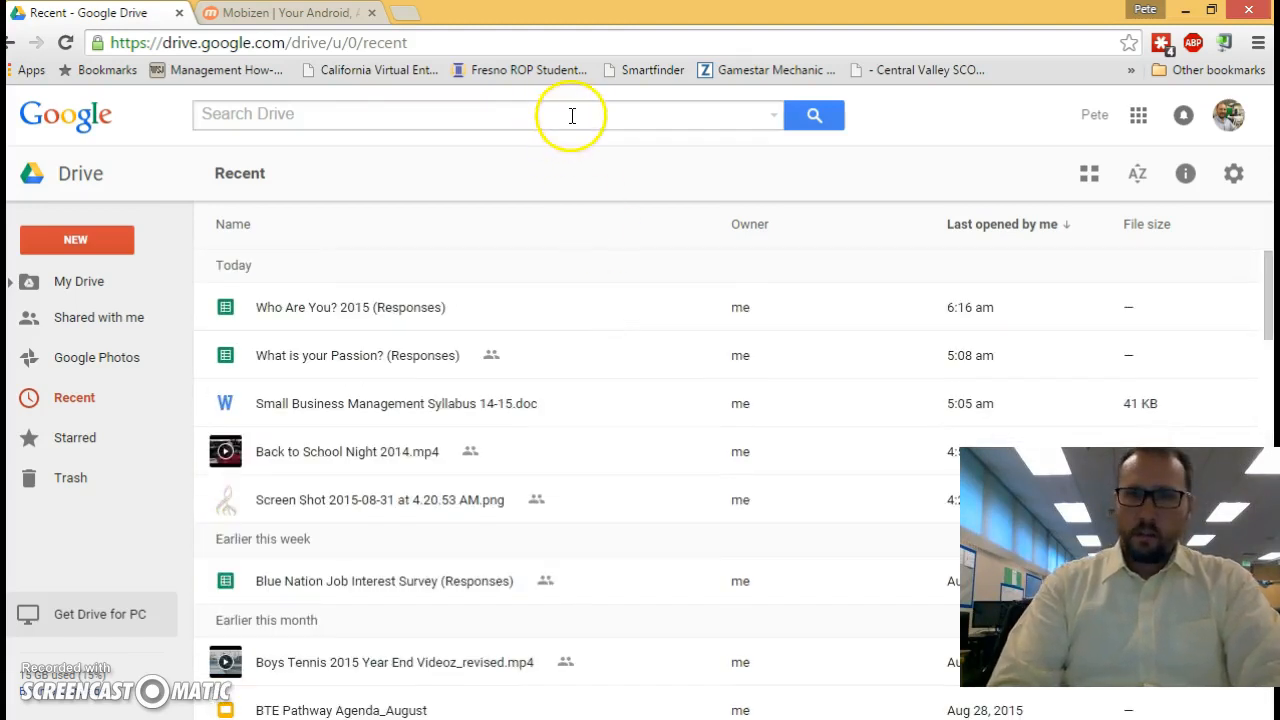
Step: Search Drive with file type limited to Images and photos
click(766, 114)
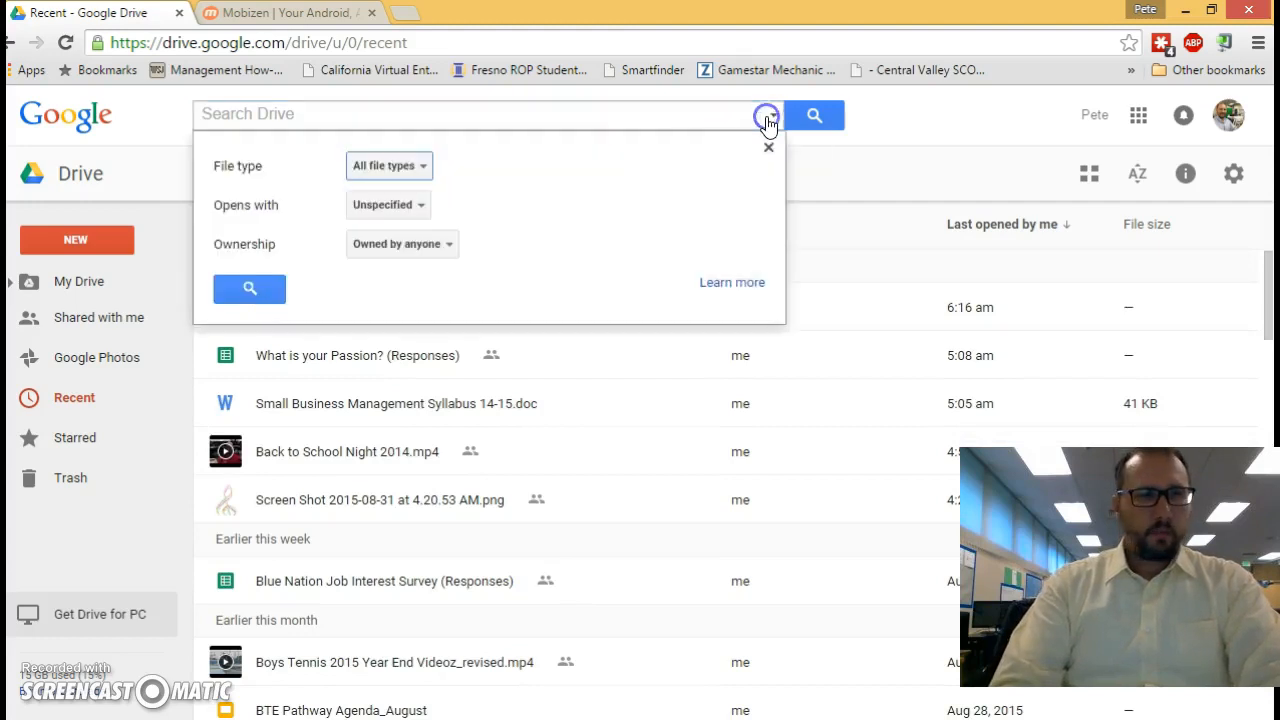
click(388, 164)
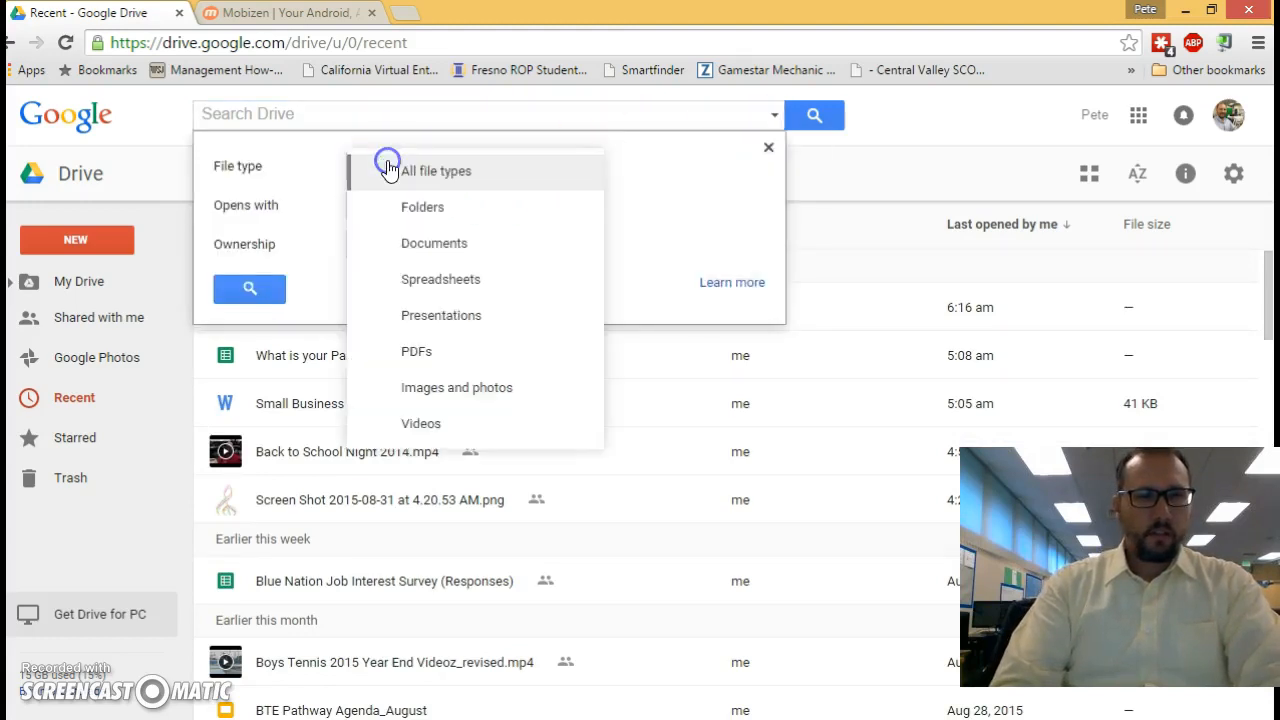
click(456, 388)
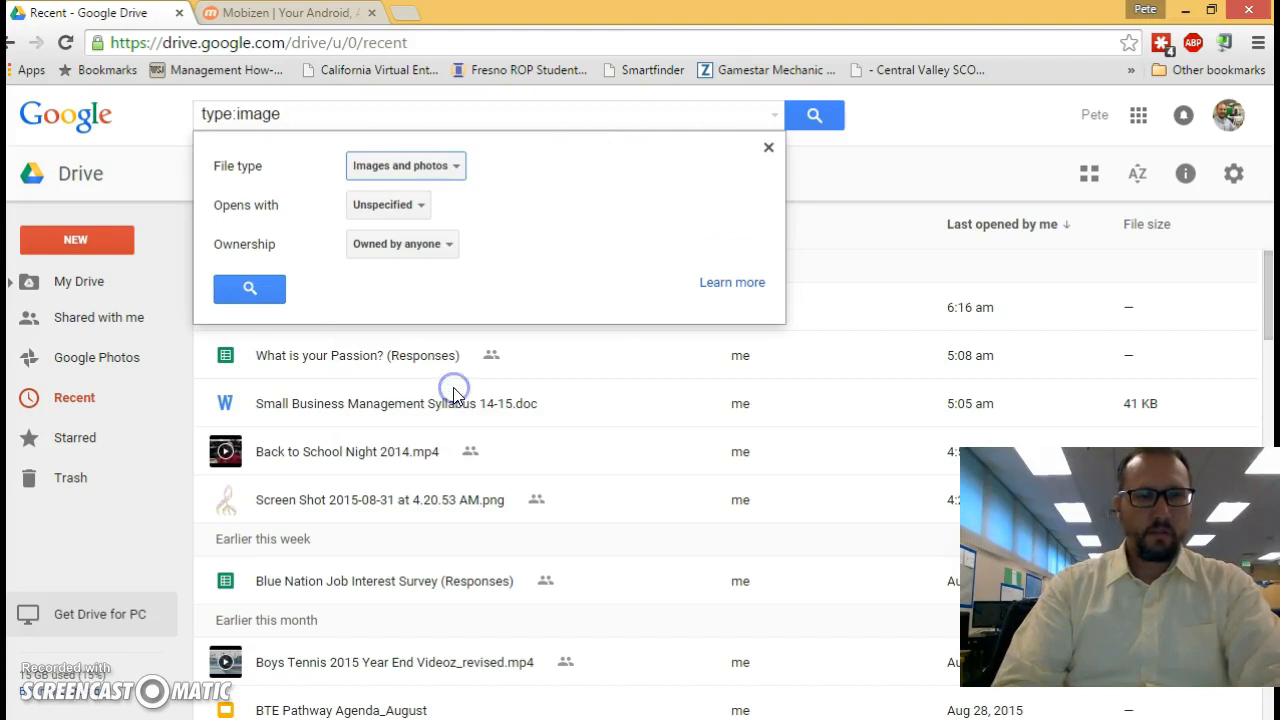
mouse_move(248, 288)
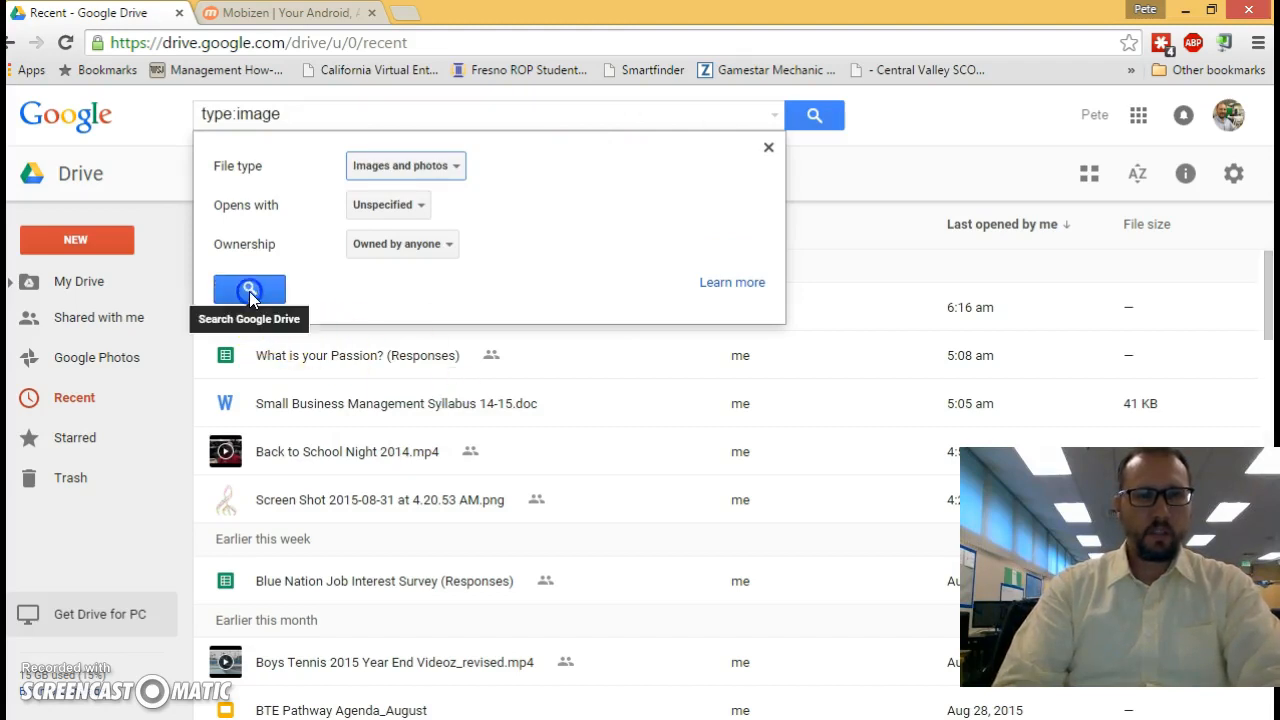
click(248, 290)
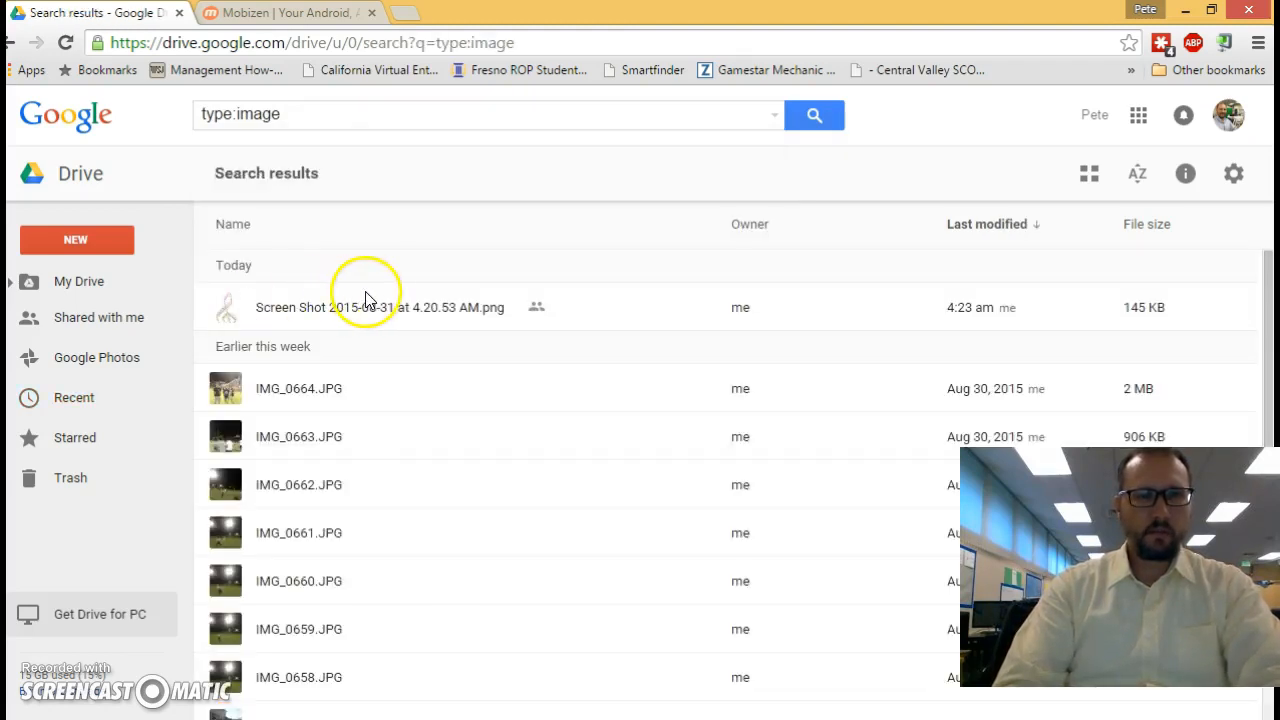
Step: Select the screenshot image and bring up its Share with others dialog
click(380, 308)
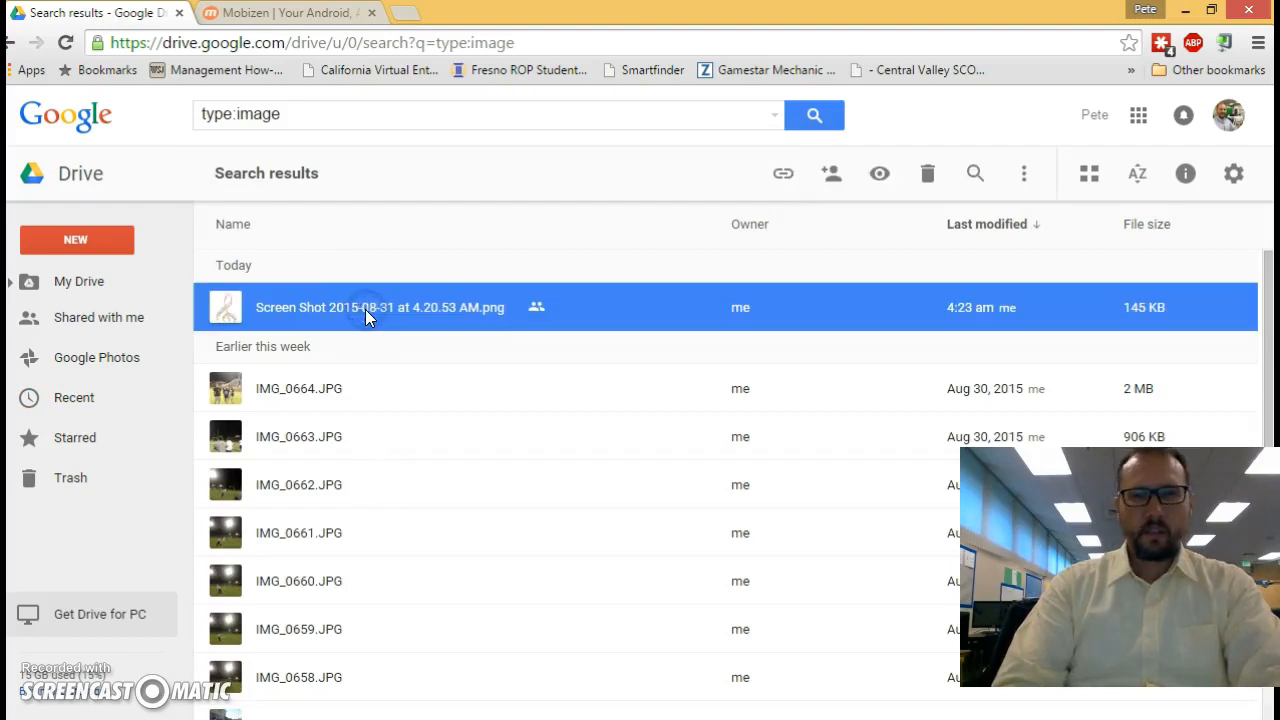
mouse_move(832, 172)
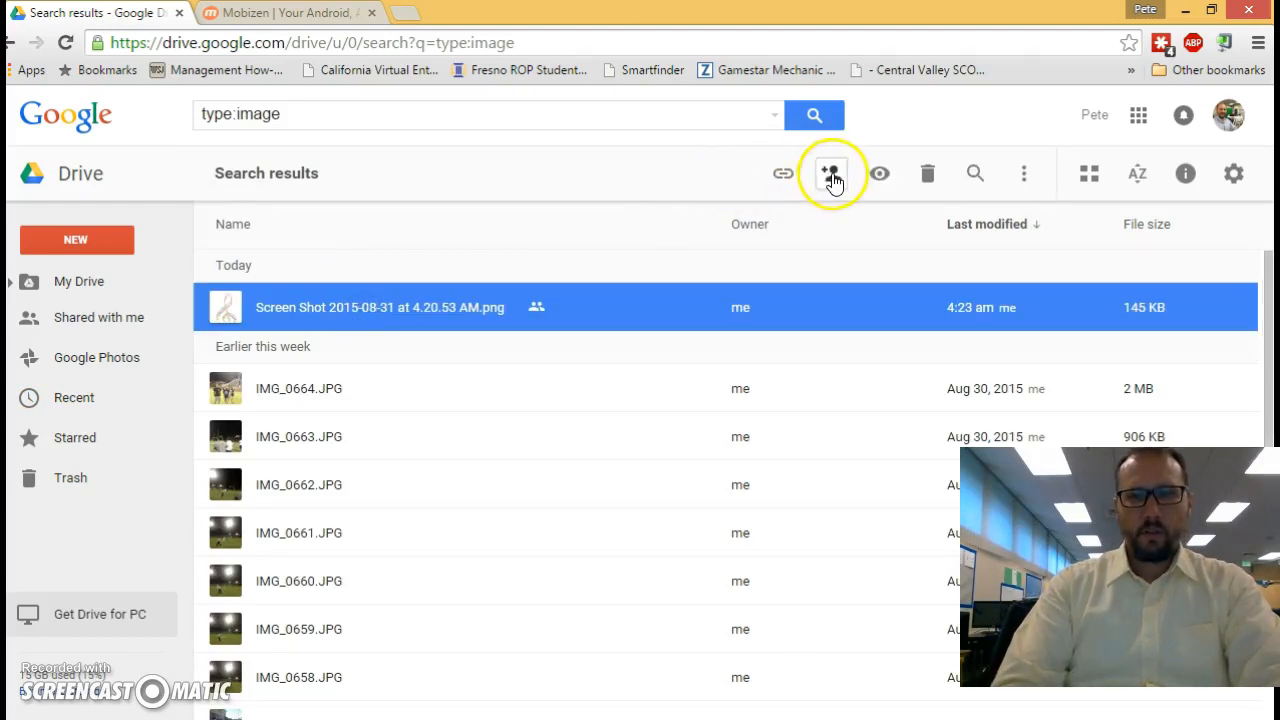
click(830, 172)
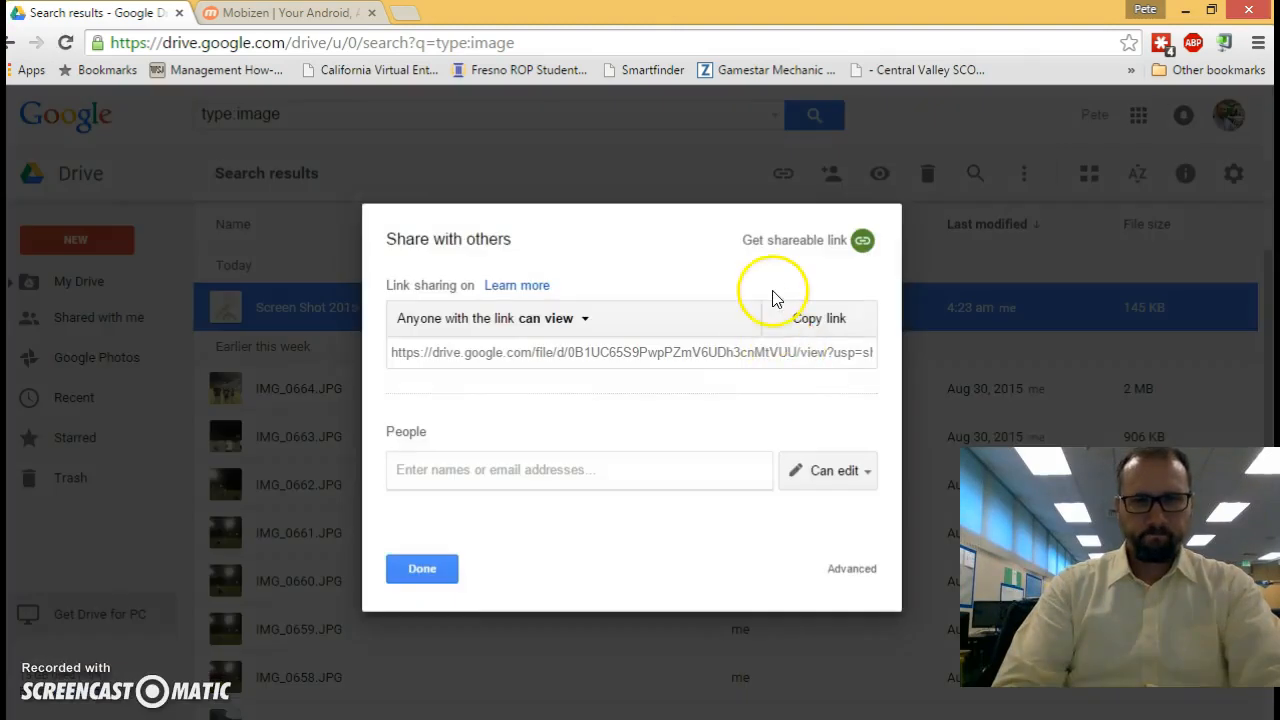
mouse_move(840, 518)
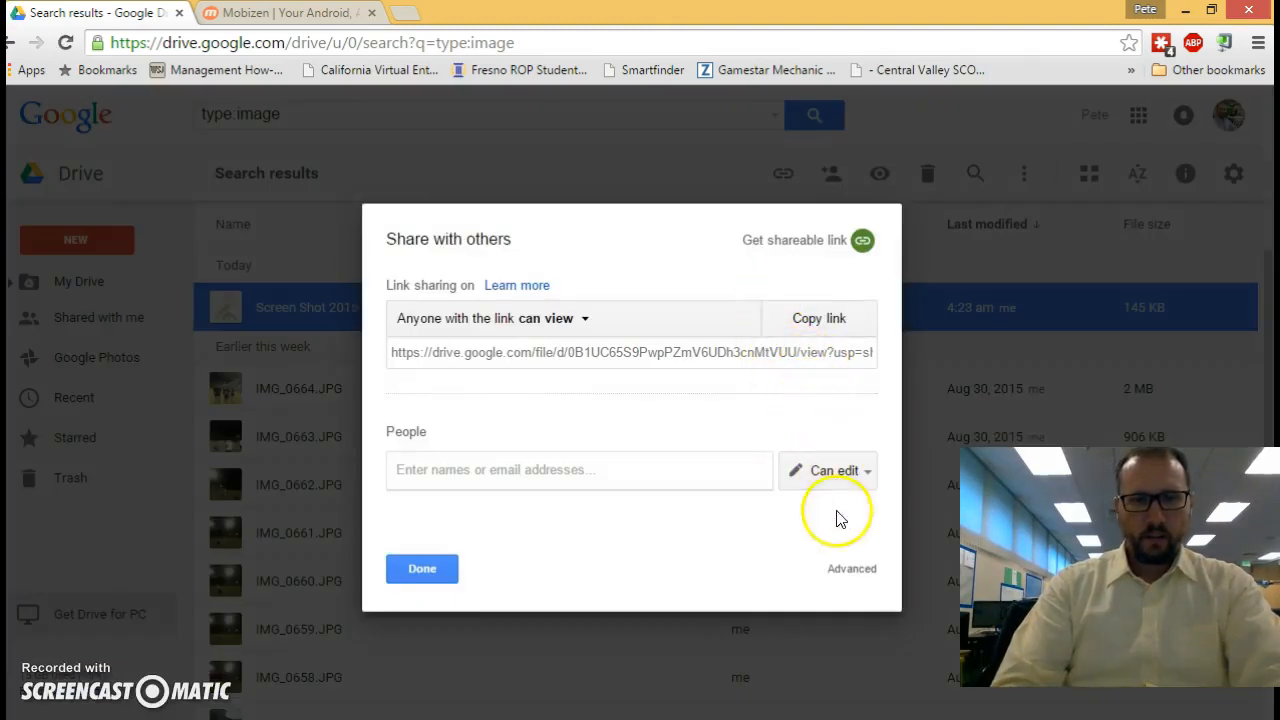
Step: In Advanced sharing, keep 'On - Anyone with the link' can view and save it
click(852, 568)
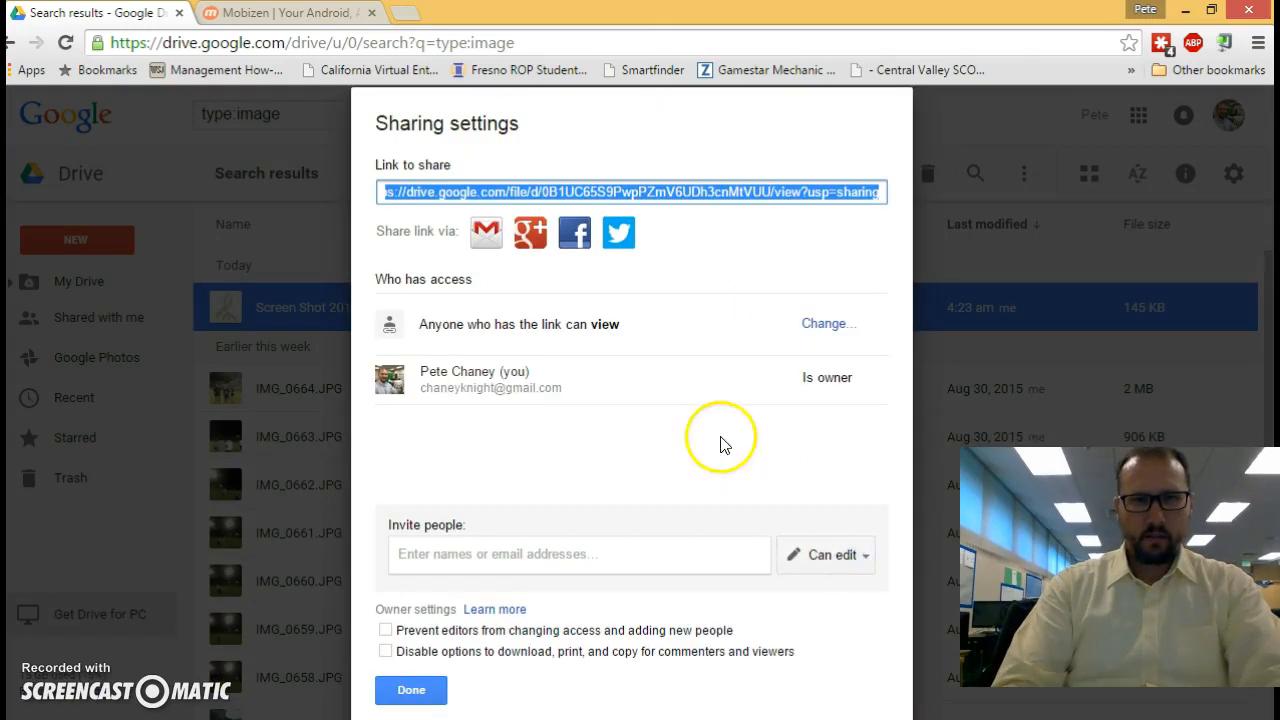
click(828, 324)
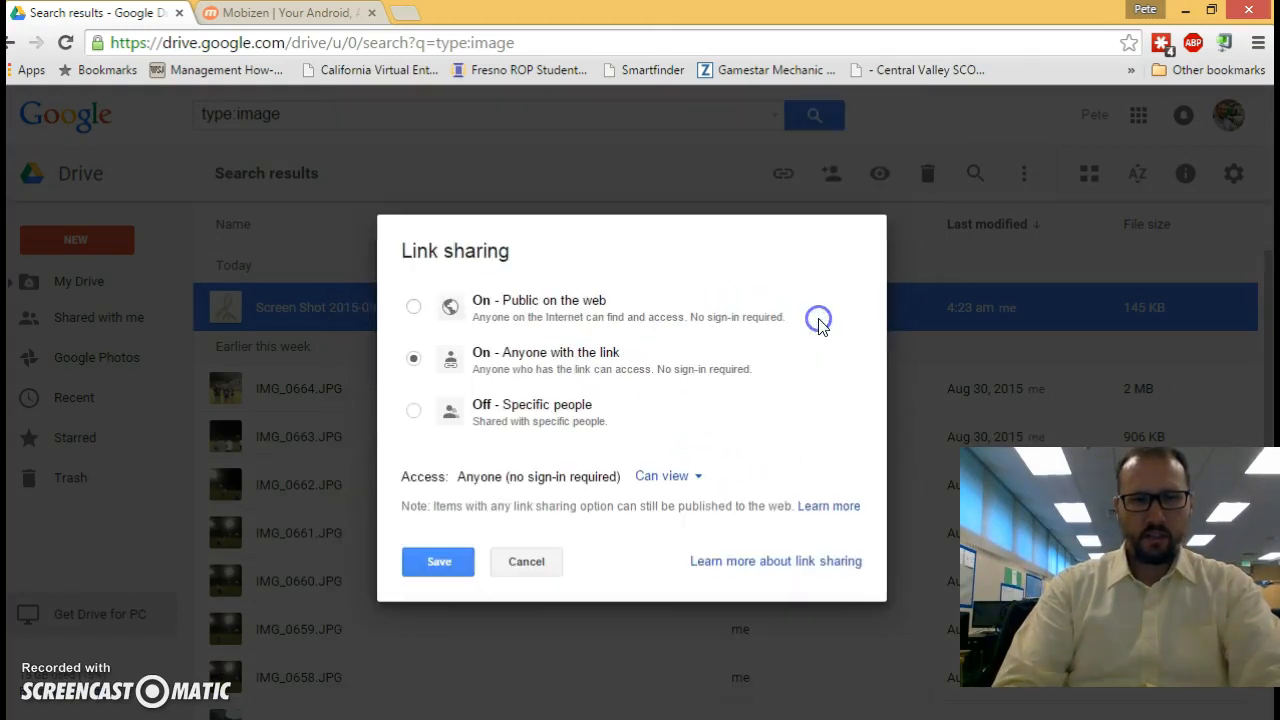
mouse_move(518, 396)
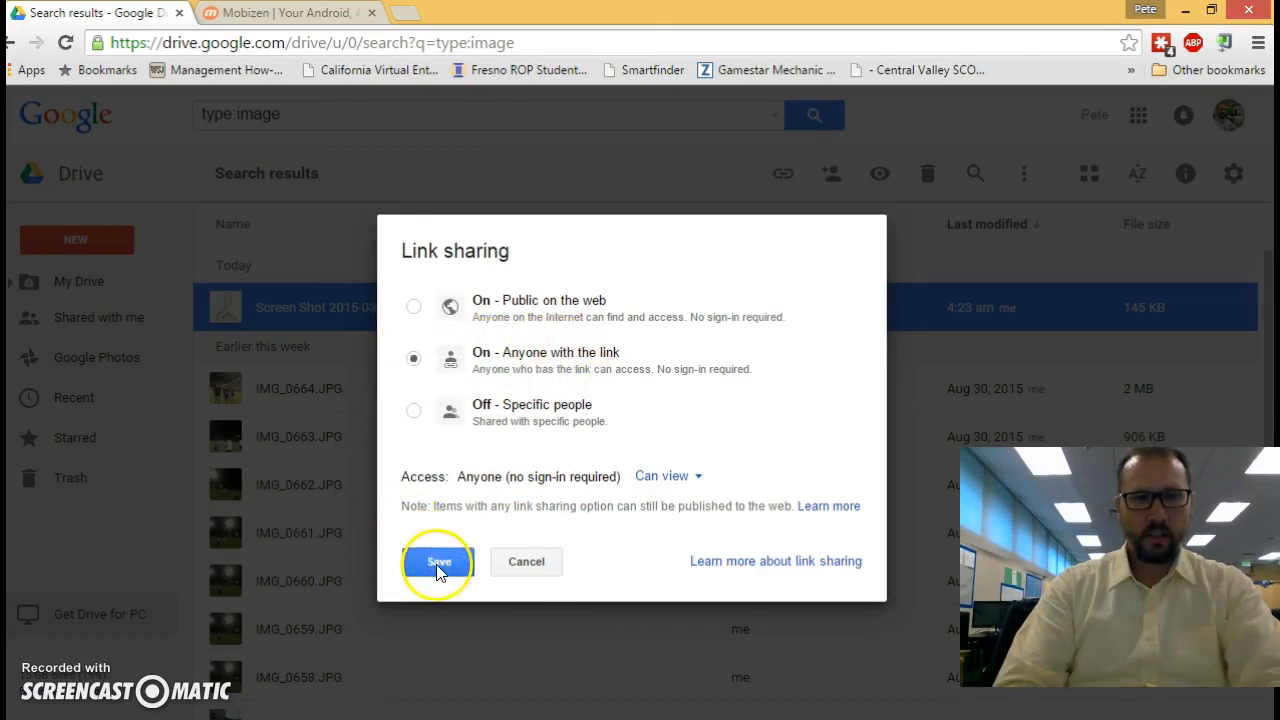
click(438, 560)
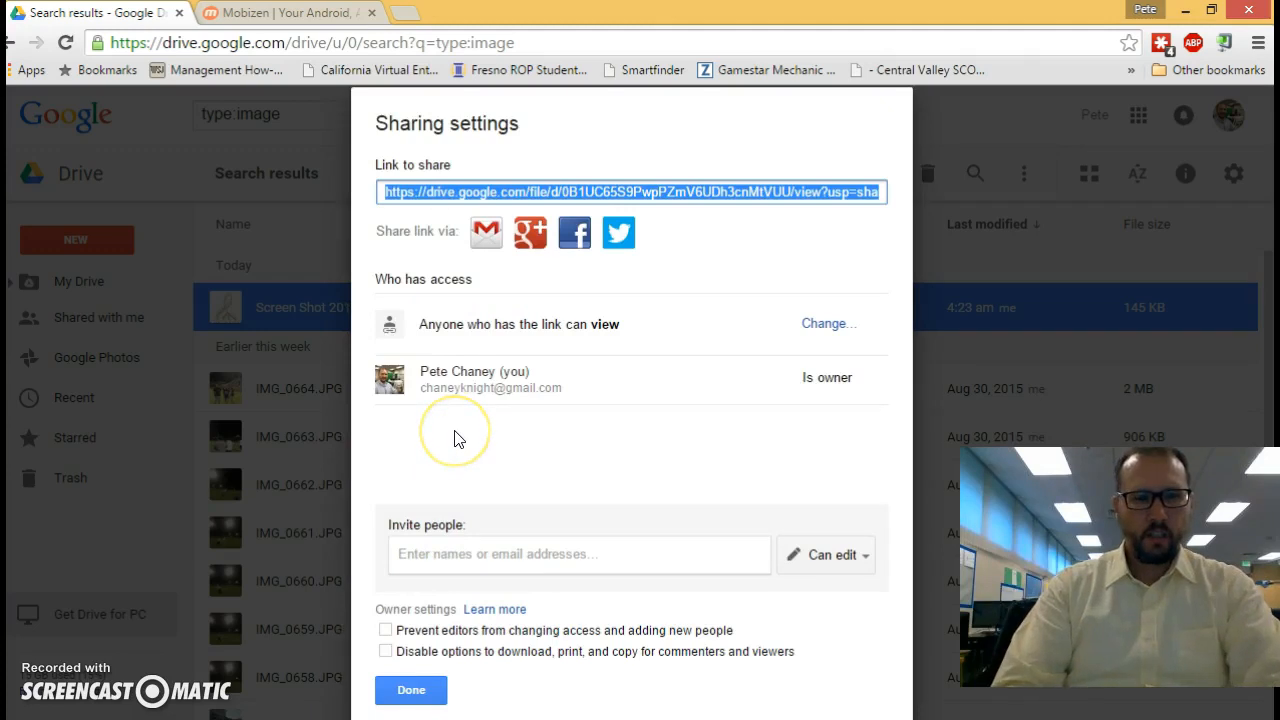
mouse_move(456, 438)
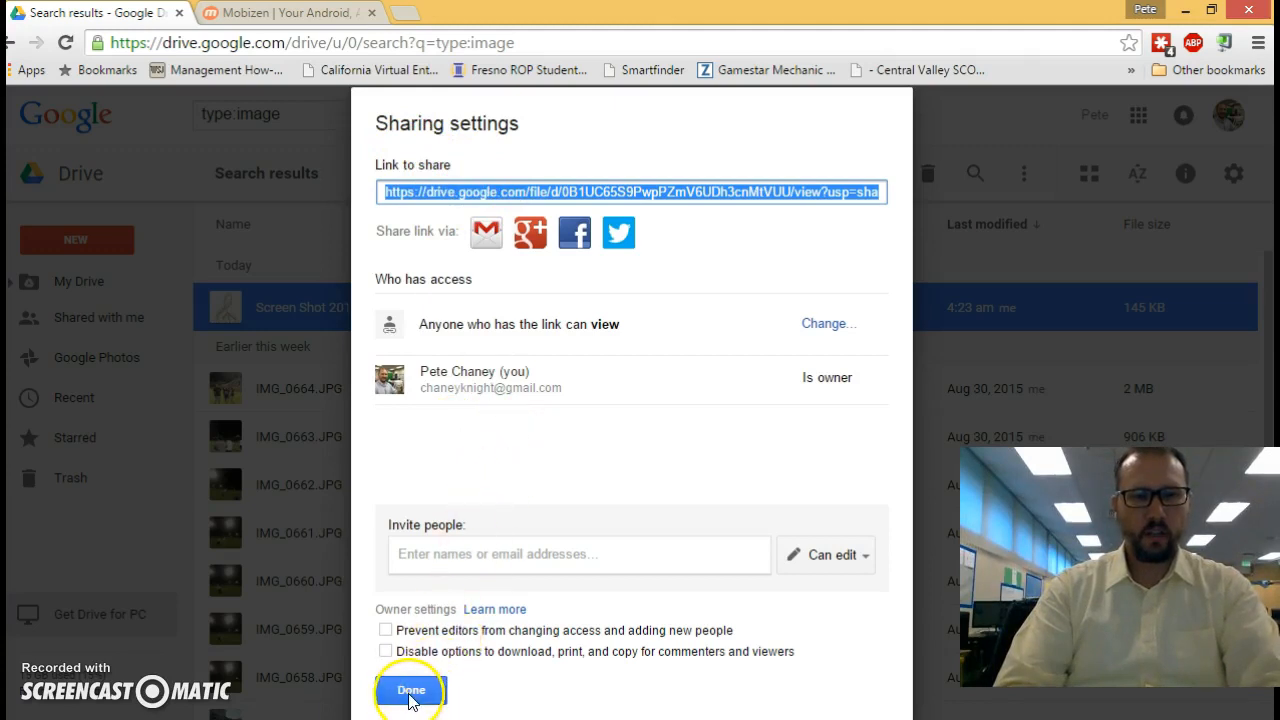
Step: Finish the Drive sharing settings and search Google for 'qr code generator' in a new tab
click(410, 690)
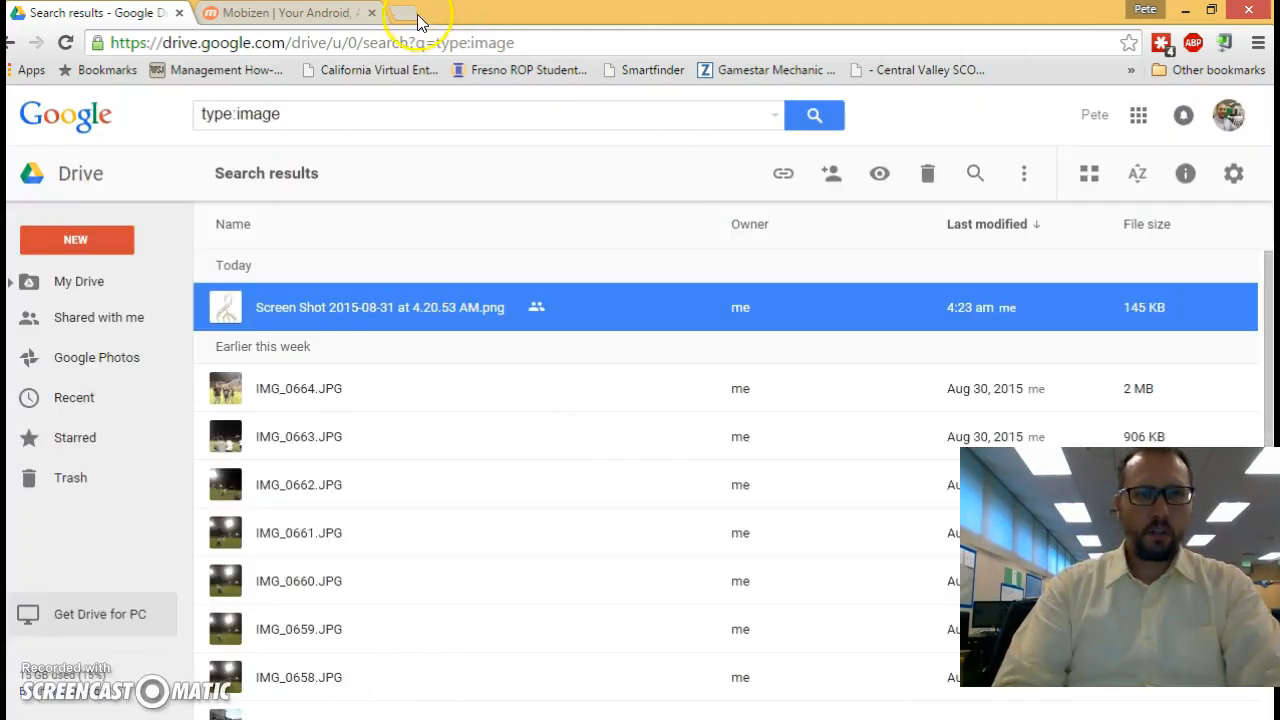
click(404, 12)
text(qr code generator)
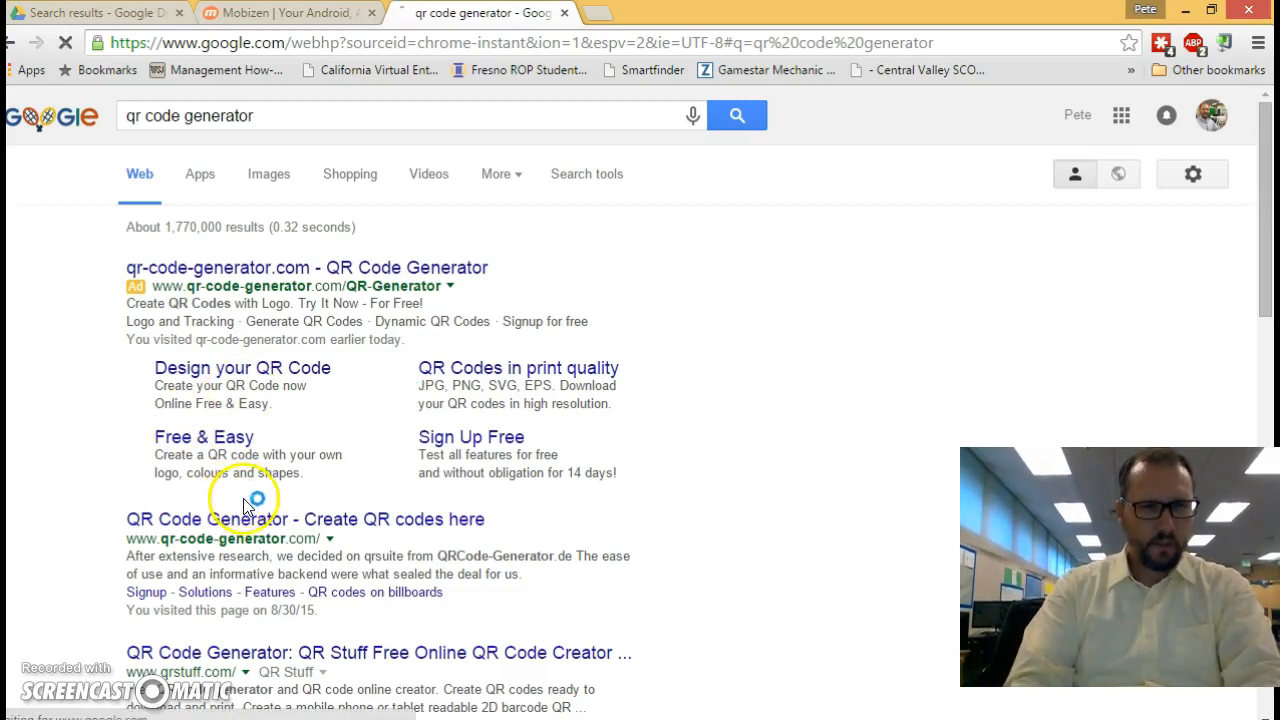
Step: Create a QR code on qr-code-generator.com from the Drive share link in the Website (URL) field
click(304, 518)
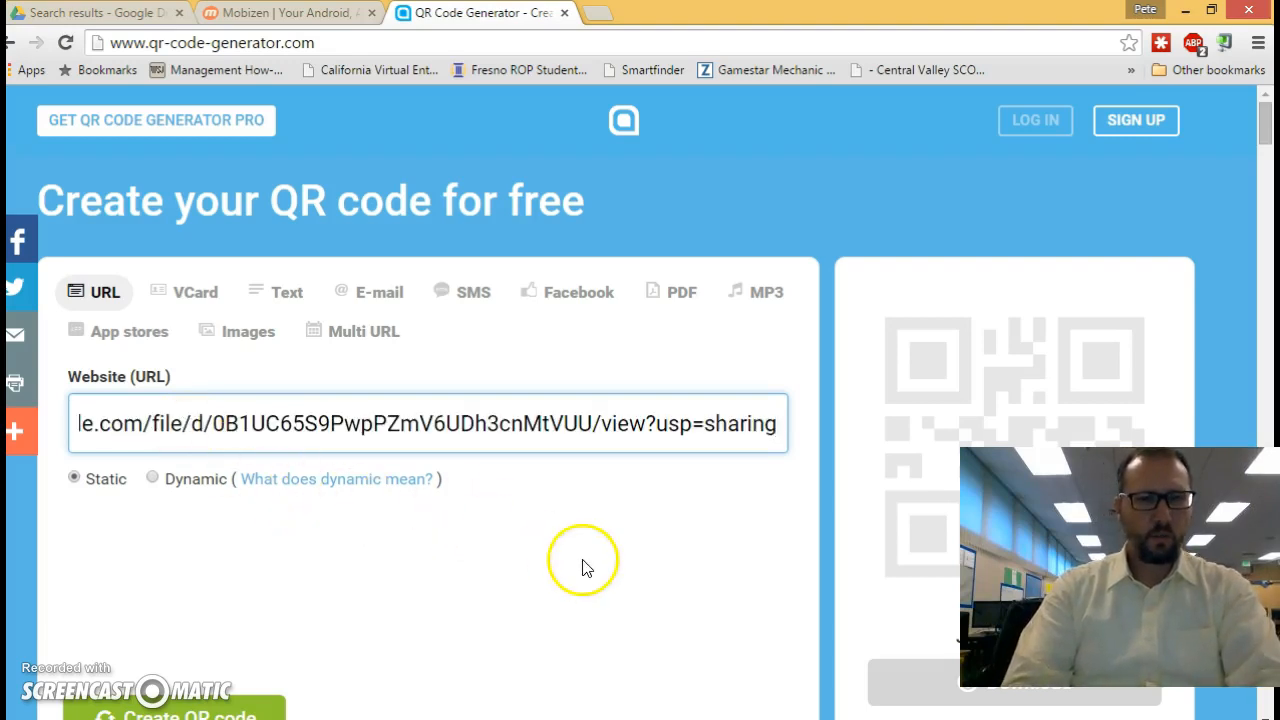
scroll(down, 3)
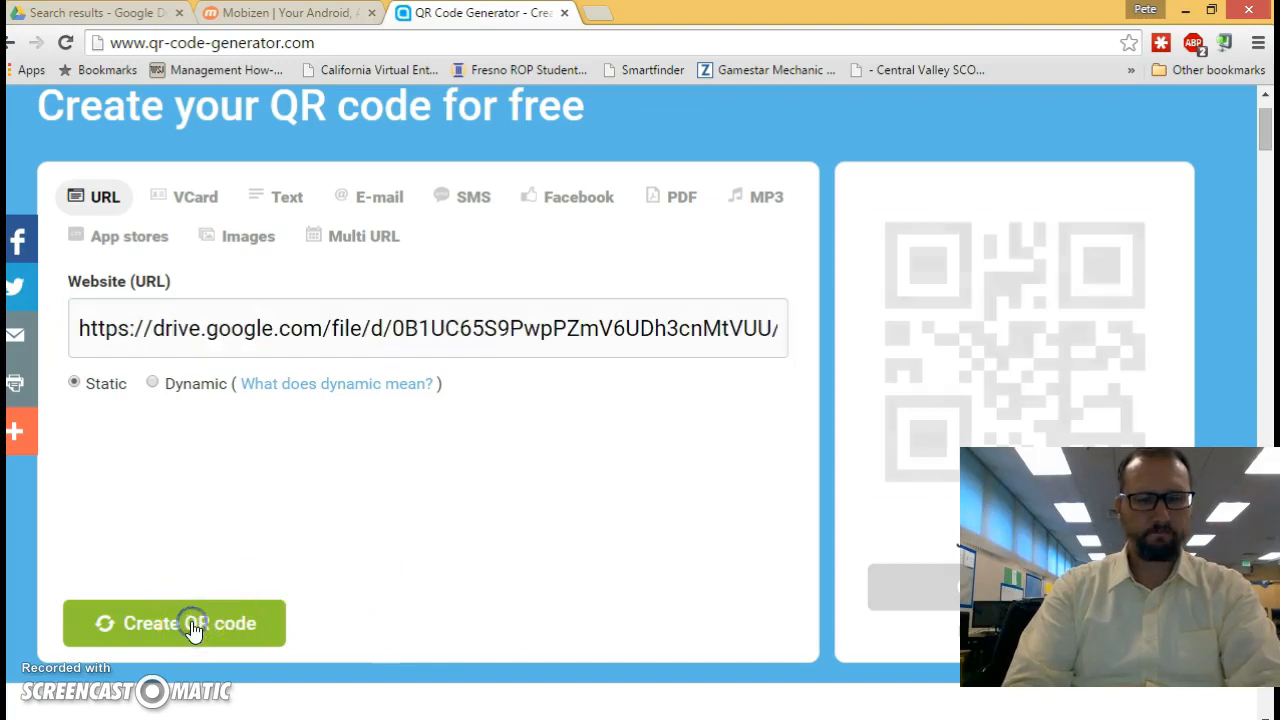
click(174, 622)
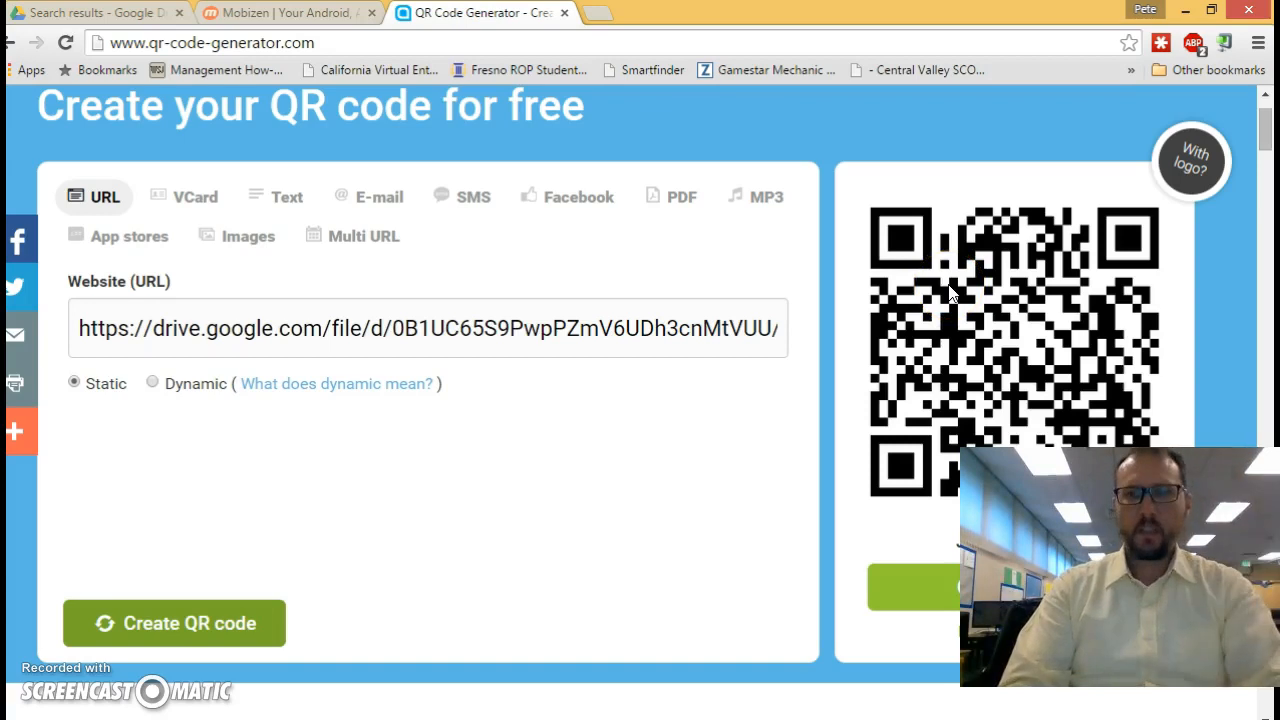
mouse_move(1192, 164)
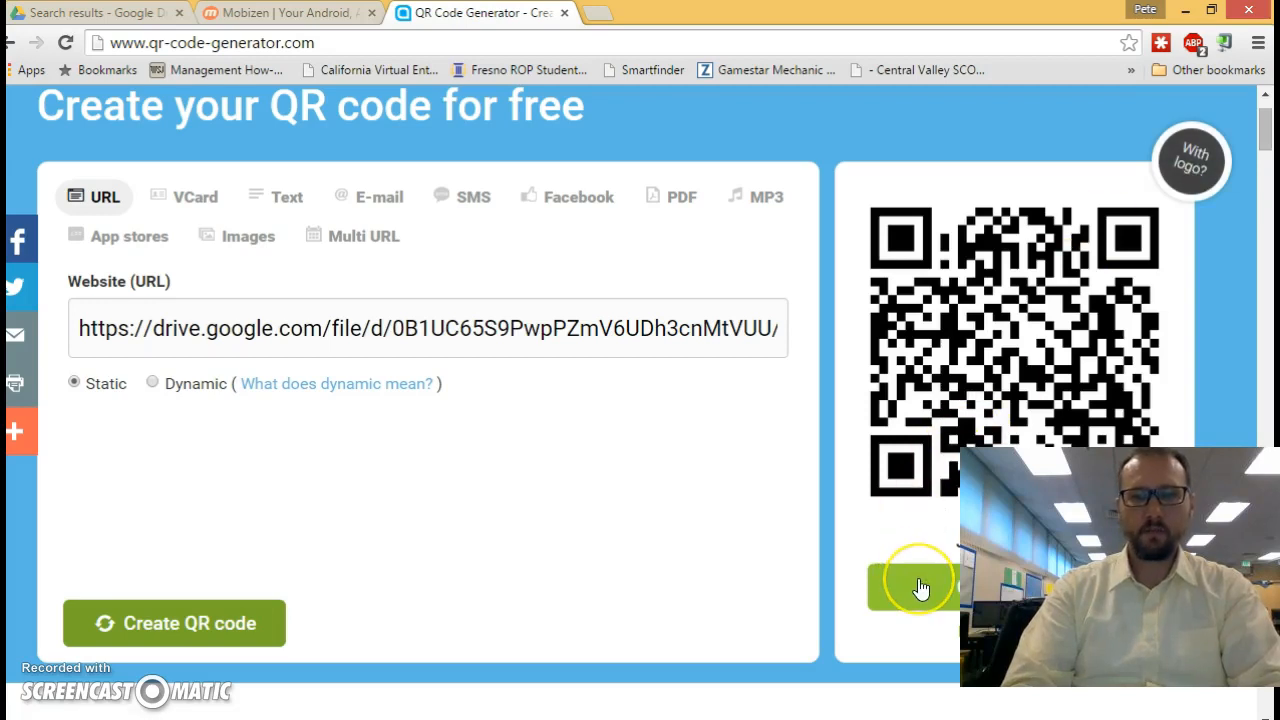
Step: Download the static QR code as qr_code.zip, dismissing the sign-up pop-up
click(918, 584)
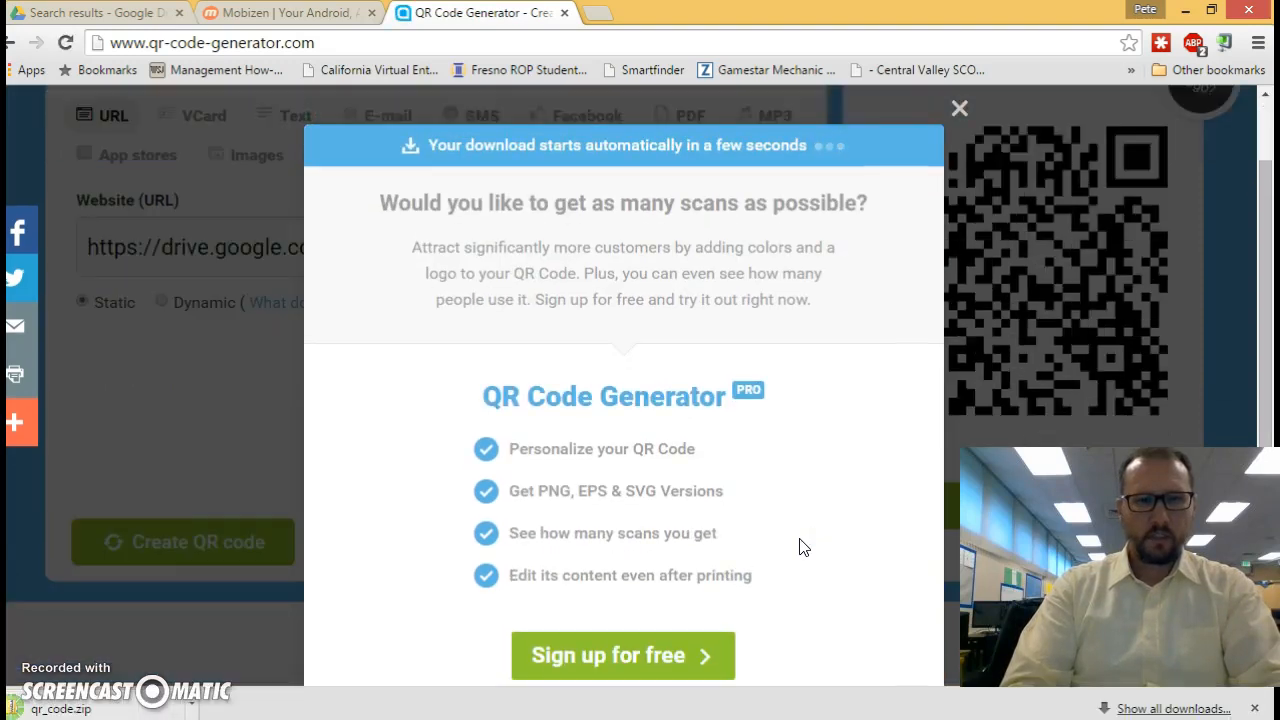
mouse_move(736, 400)
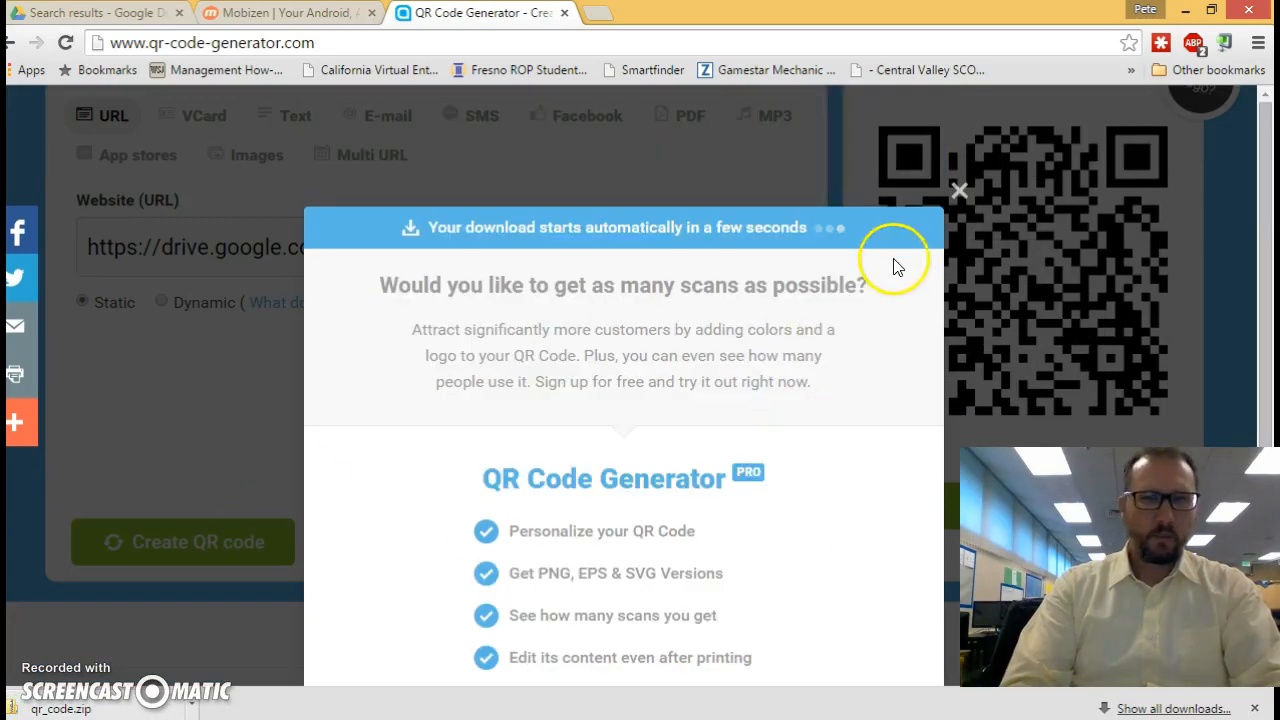
click(958, 190)
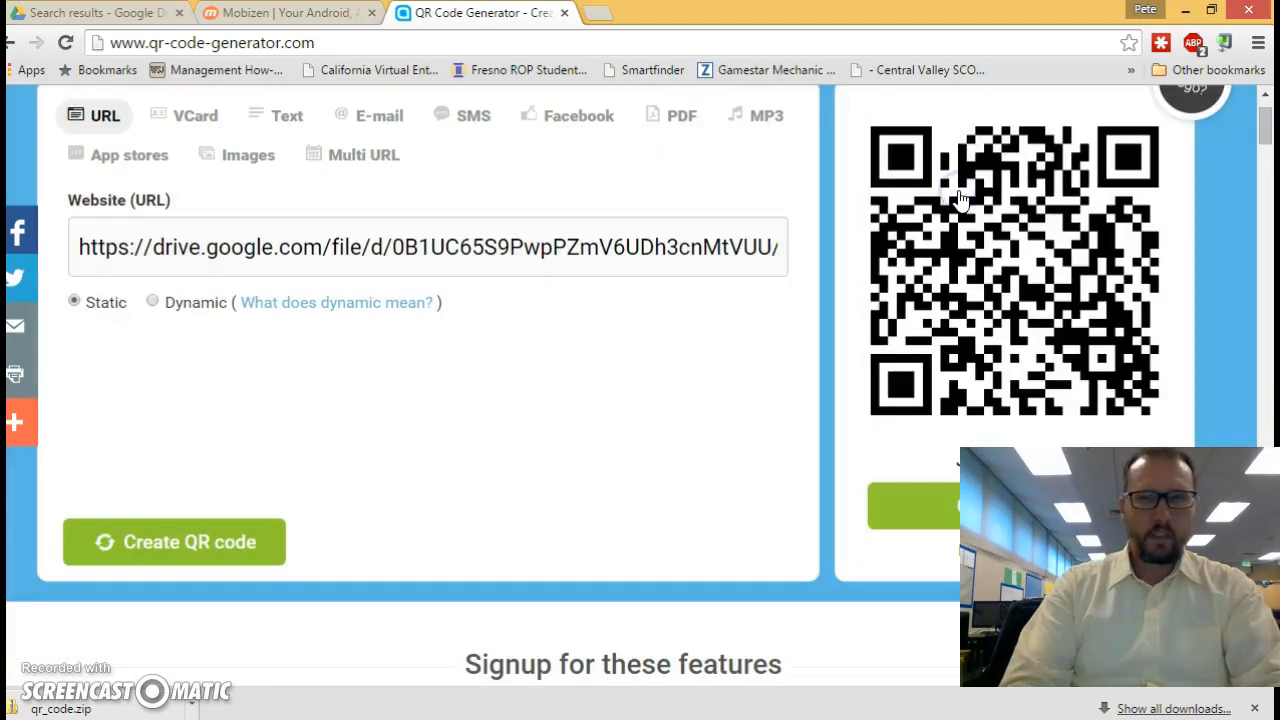
mouse_move(1212, 12)
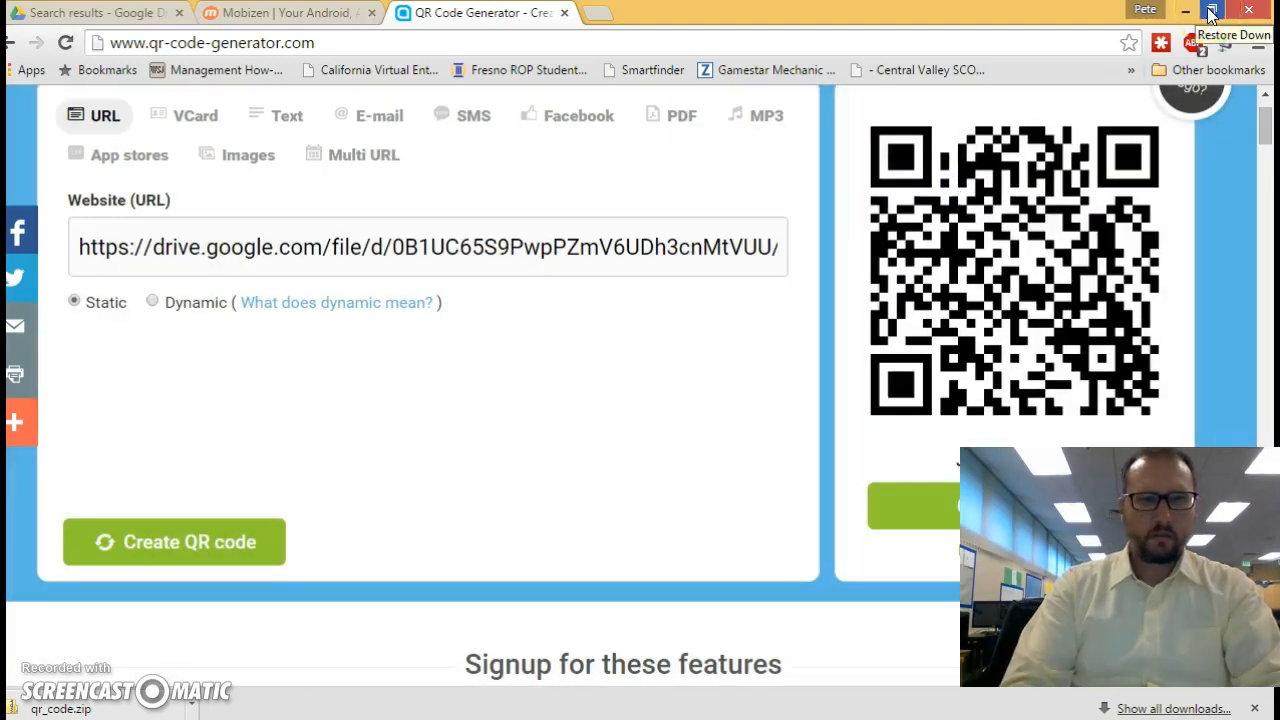
Step: Open static_qr_code_without_logo from the qr_code archive on the desktop in Photo Viewer
click(1212, 12)
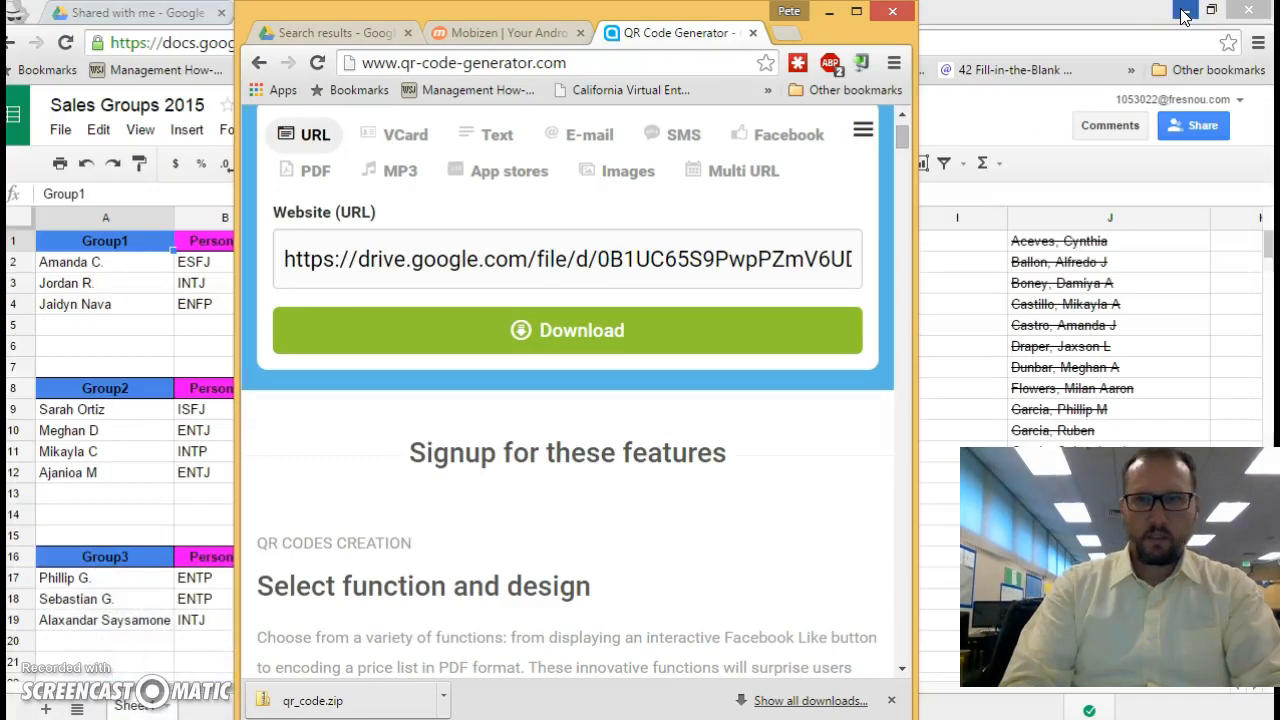
click(1188, 12)
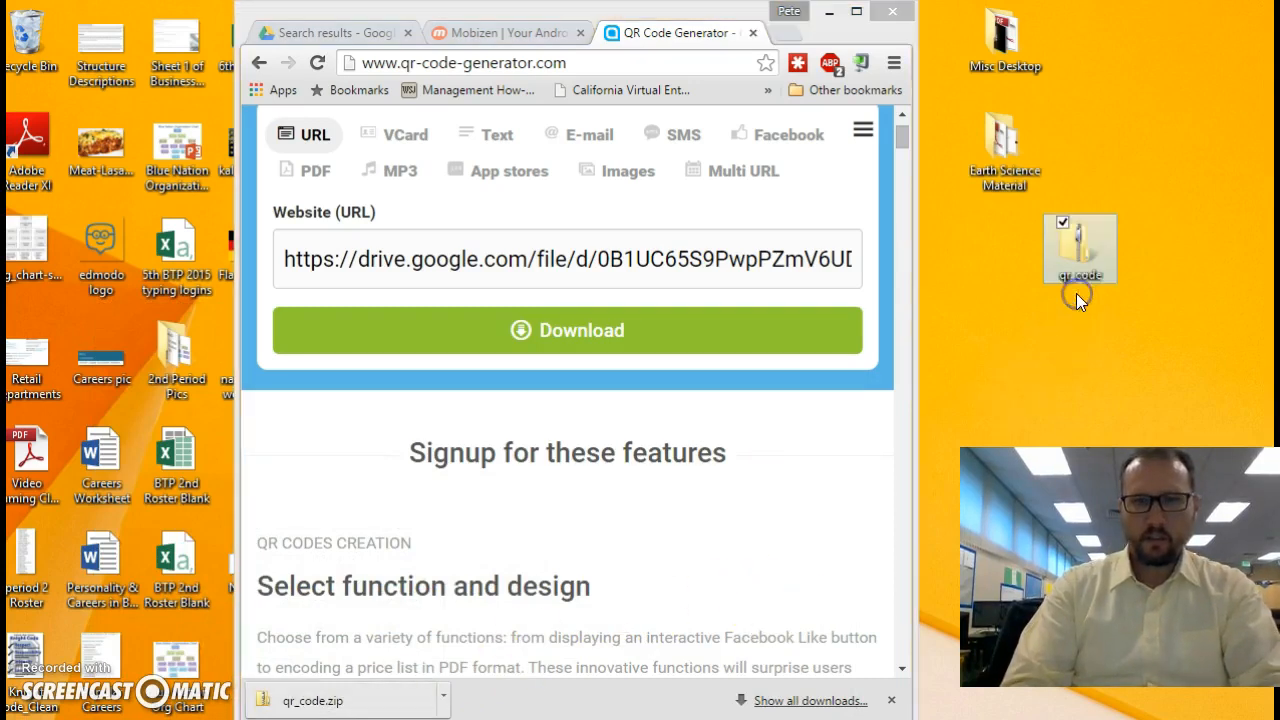
double_click(1080, 248)
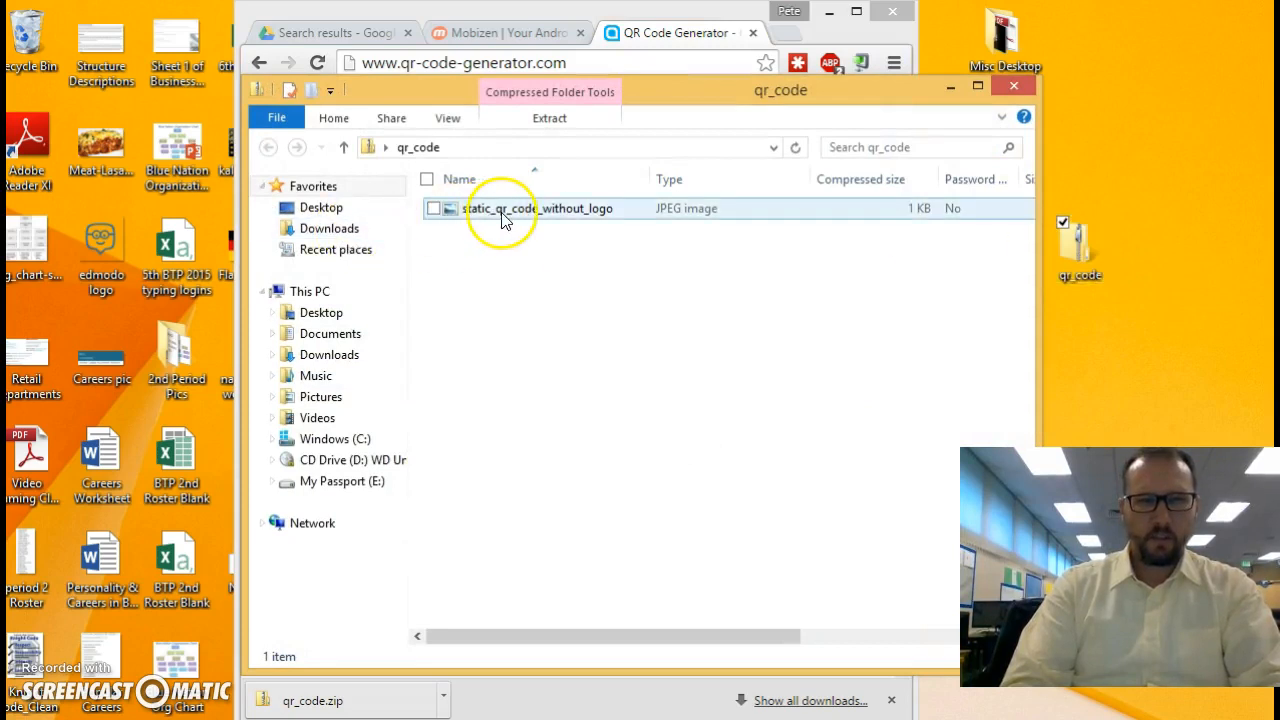
click(520, 208)
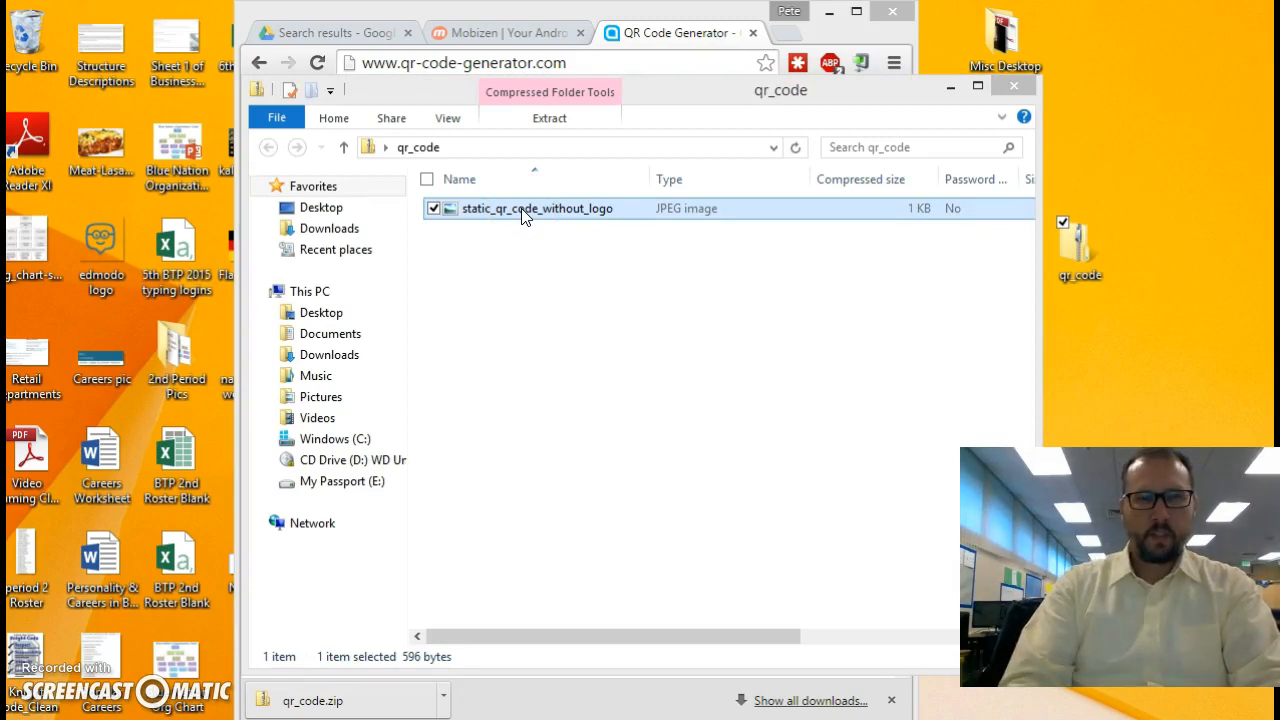
double_click(536, 208)
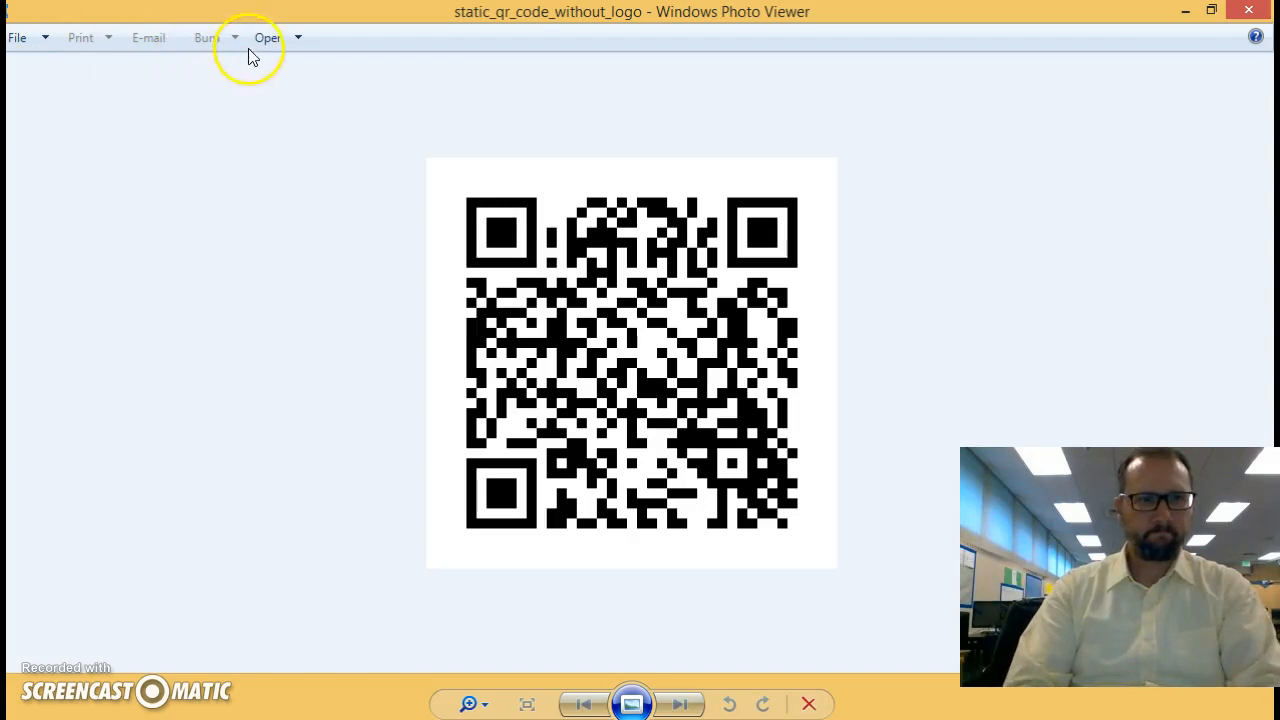
Step: Copy the QR code image to the clipboard via File > Copy
click(16, 36)
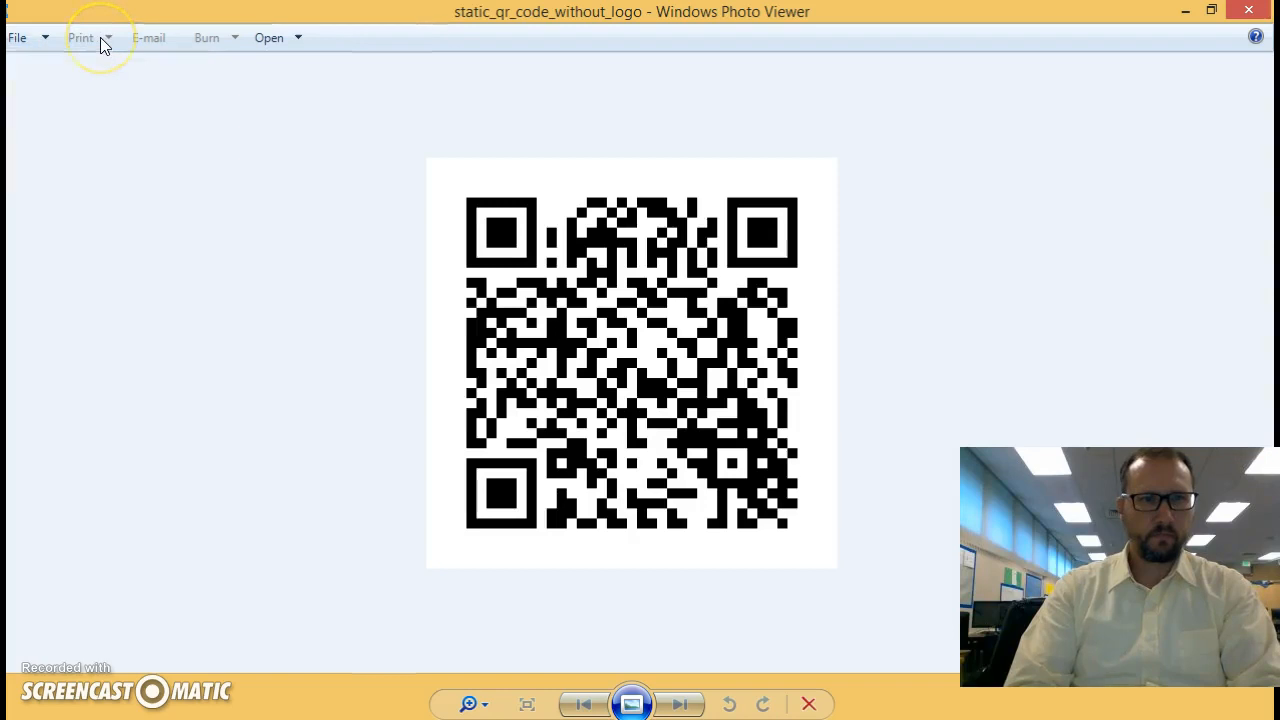
mouse_move(110, 44)
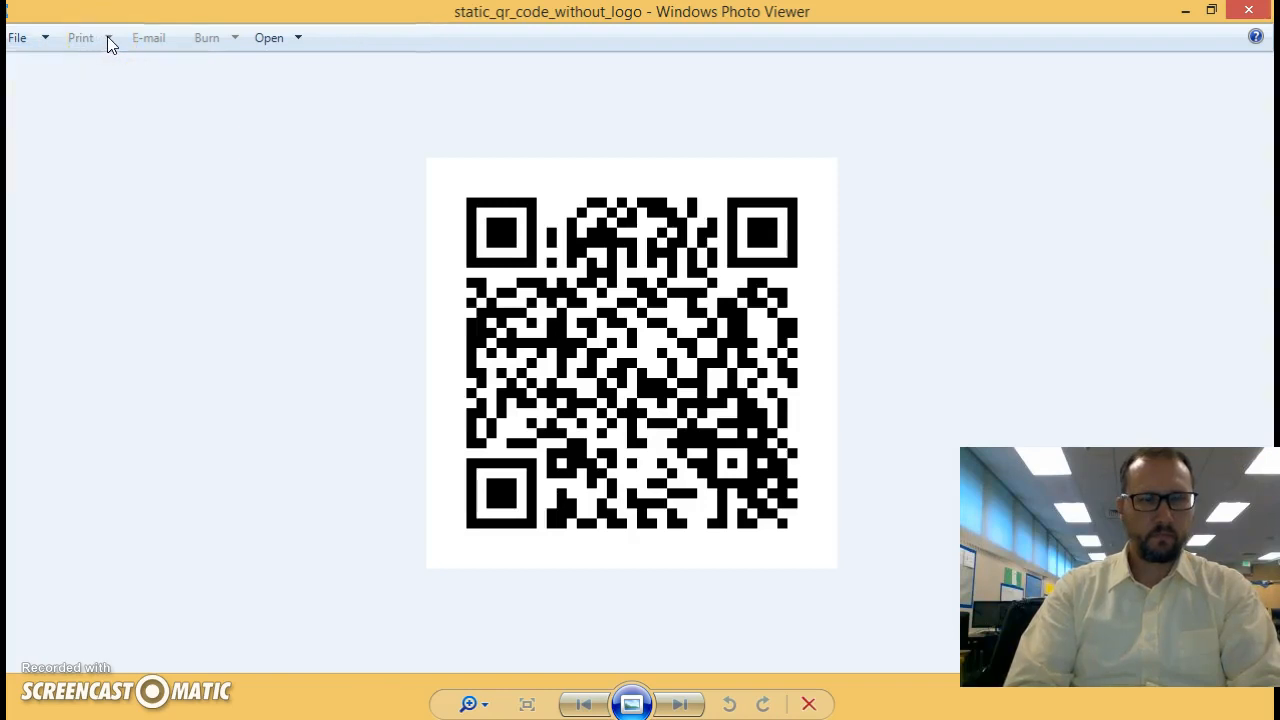
mouse_move(384, 160)
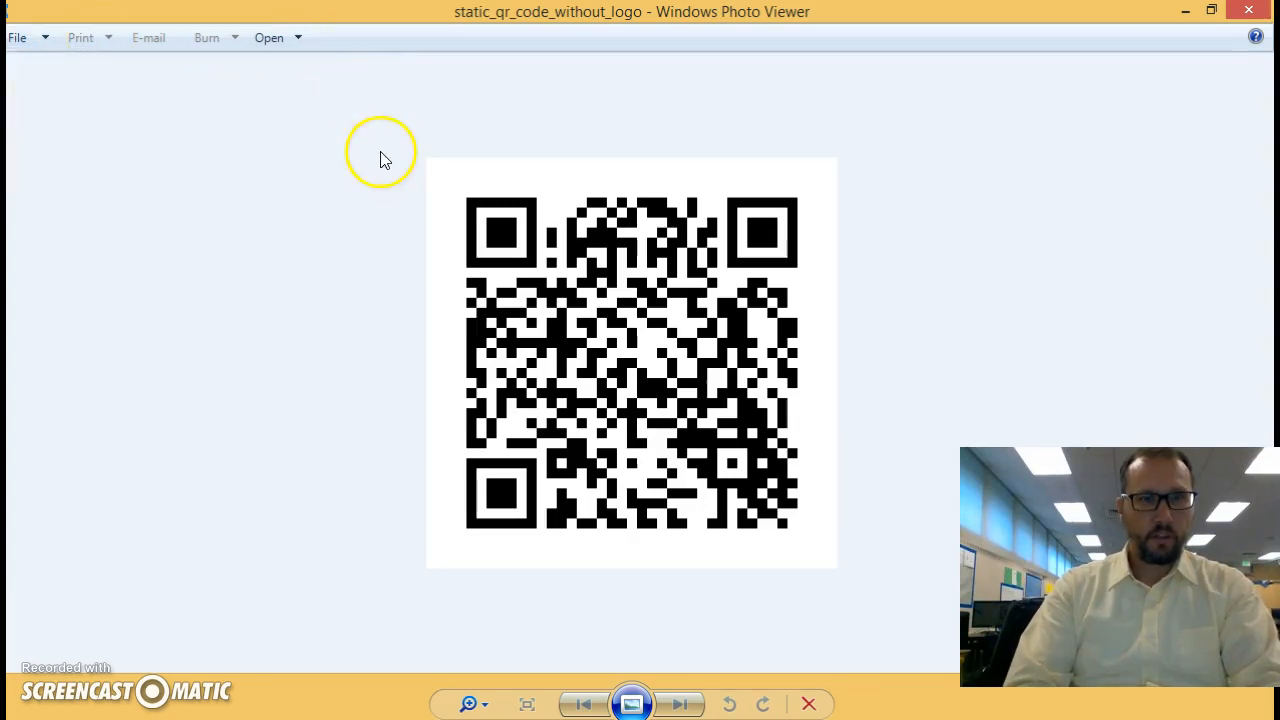
mouse_move(60, 160)
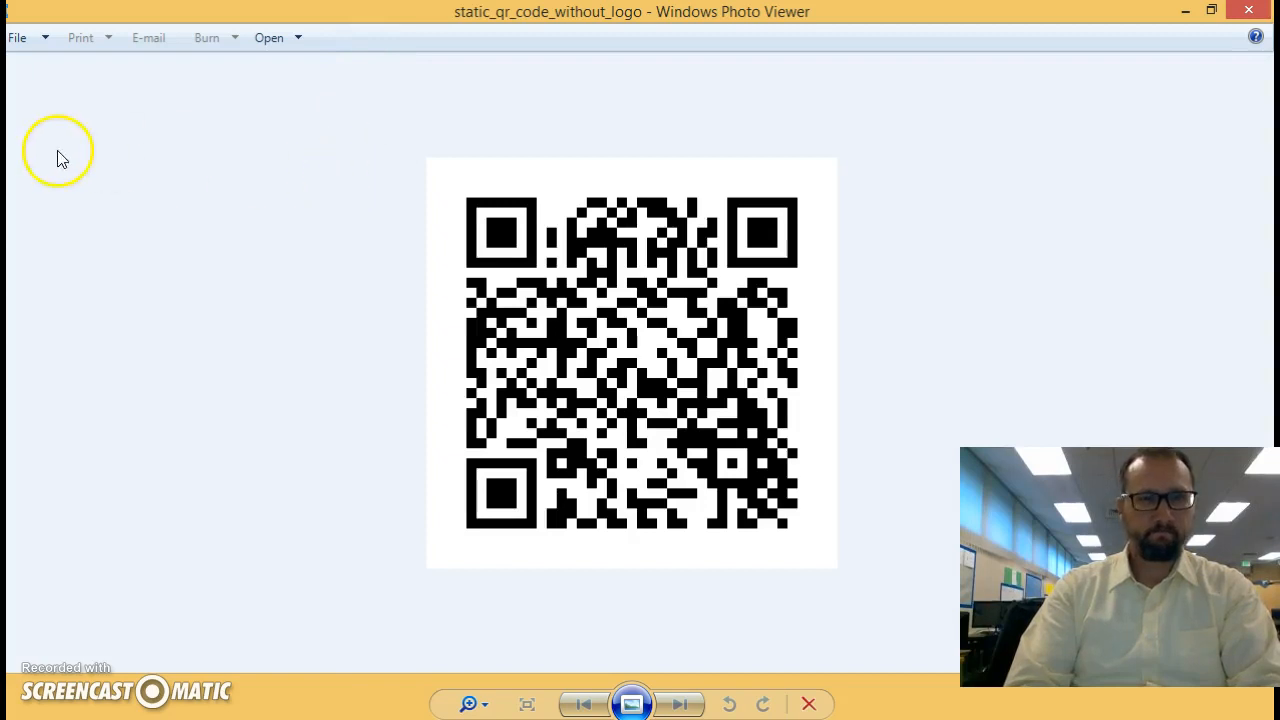
click(16, 36)
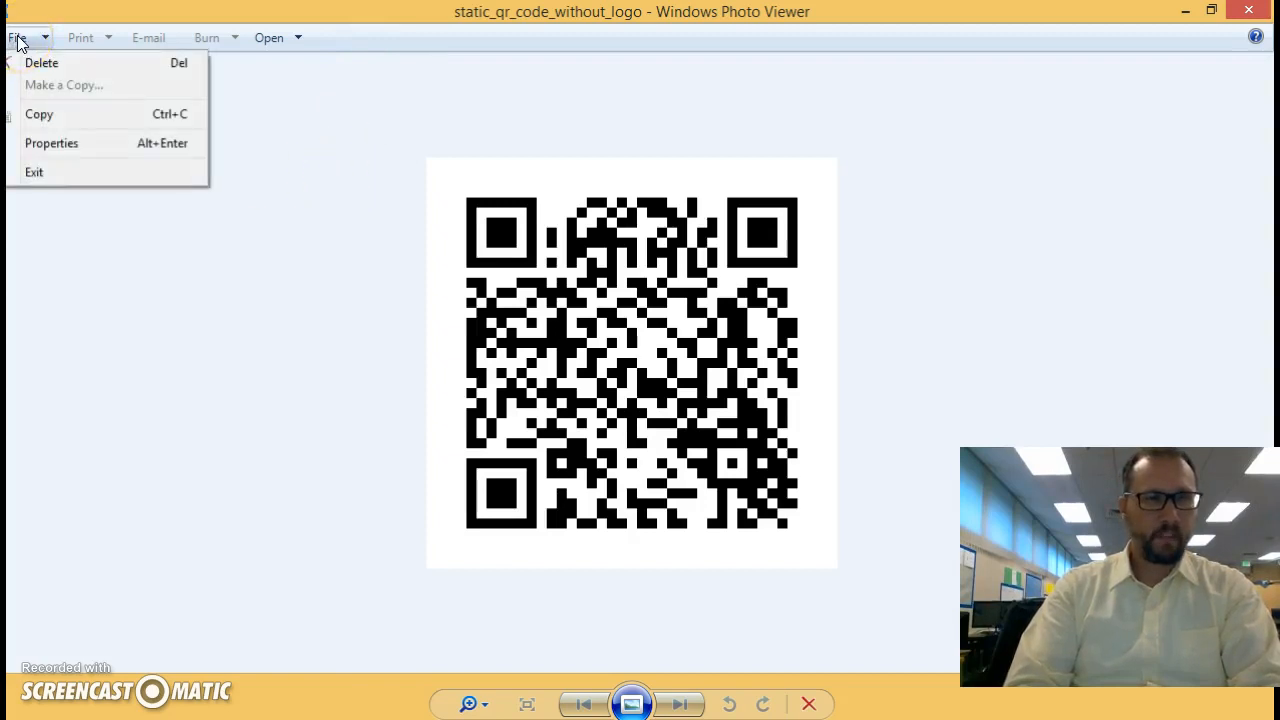
mouse_move(50, 114)
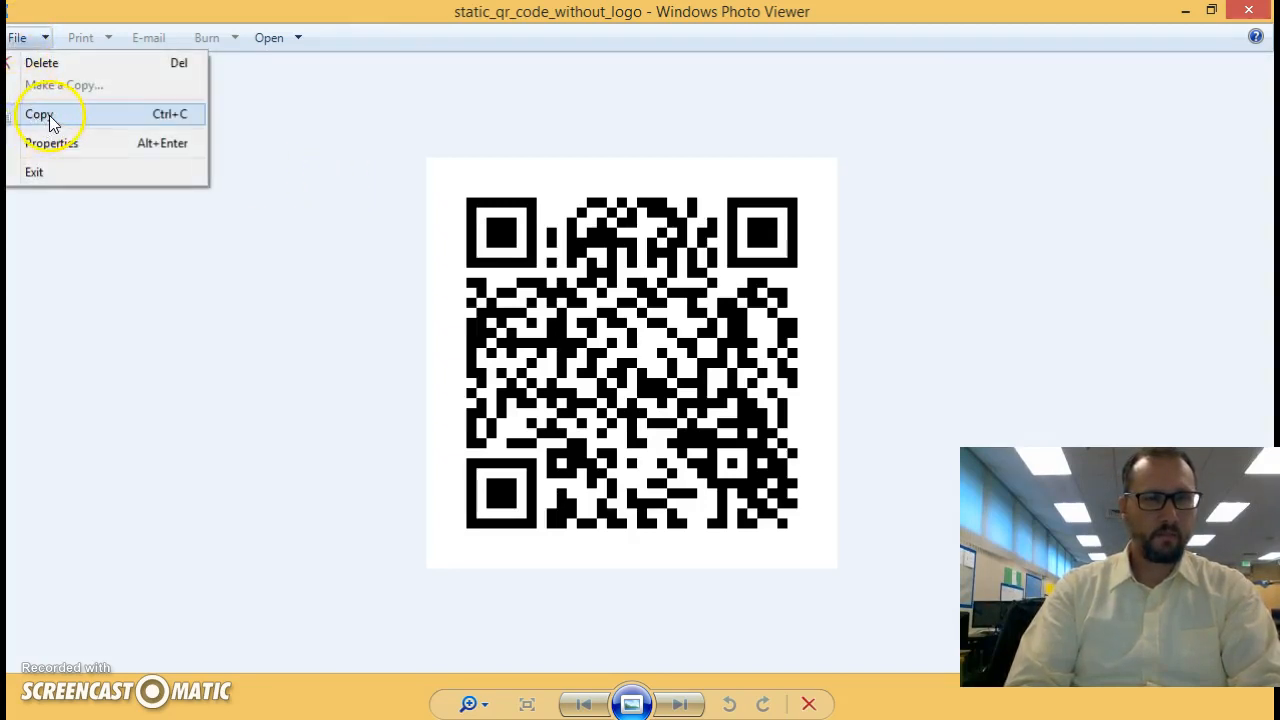
click(40, 112)
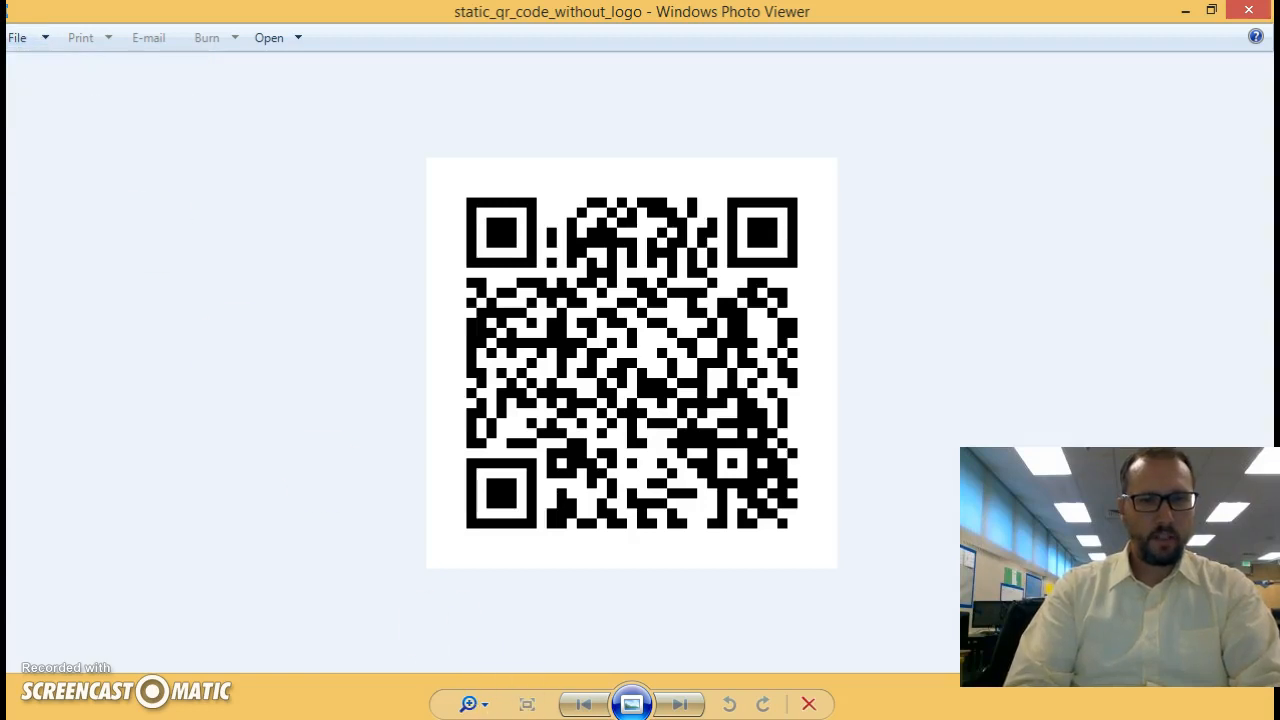
mouse_move(256, 250)
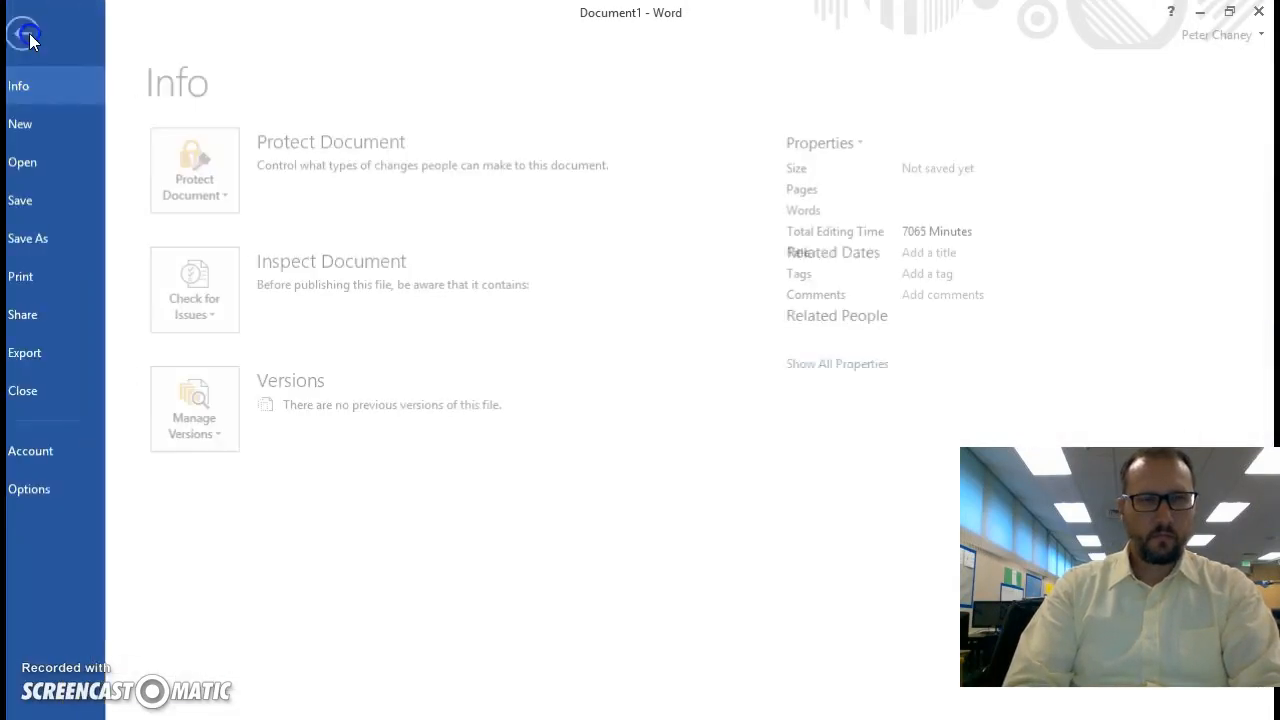
Step: Paste the QR code into a new blank Word document and send it to the printer
click(28, 124)
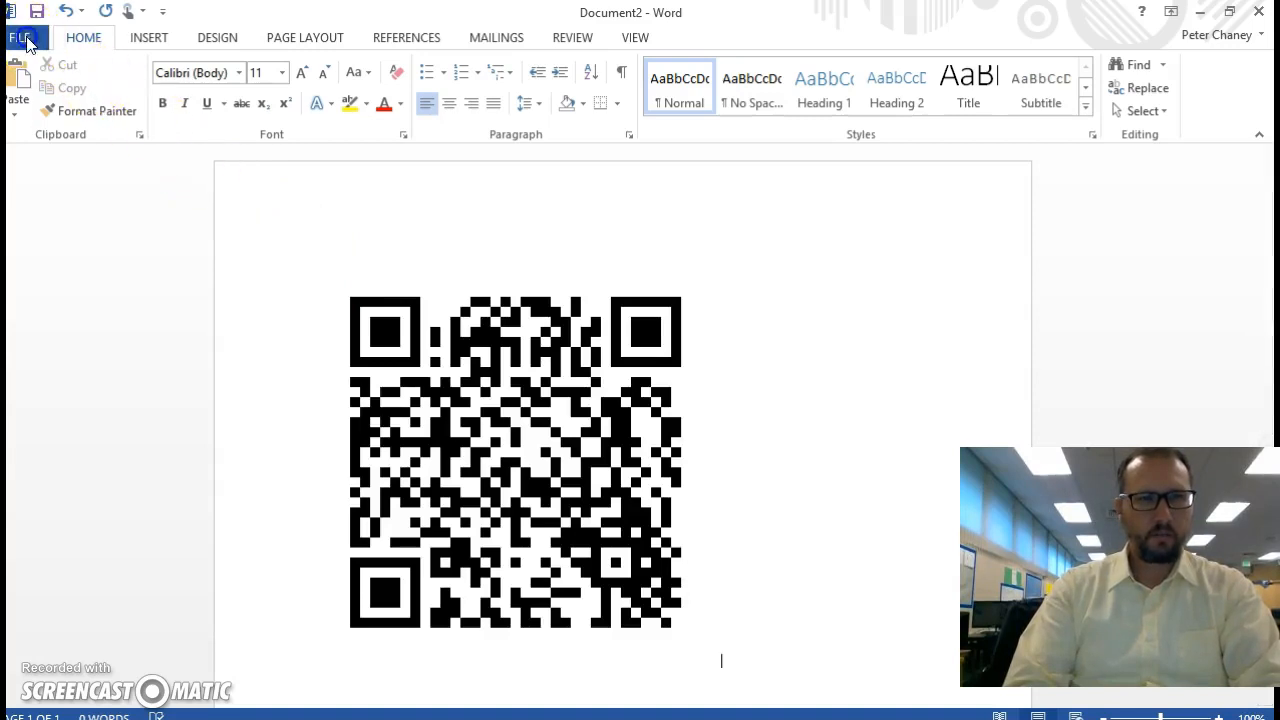
click(24, 36)
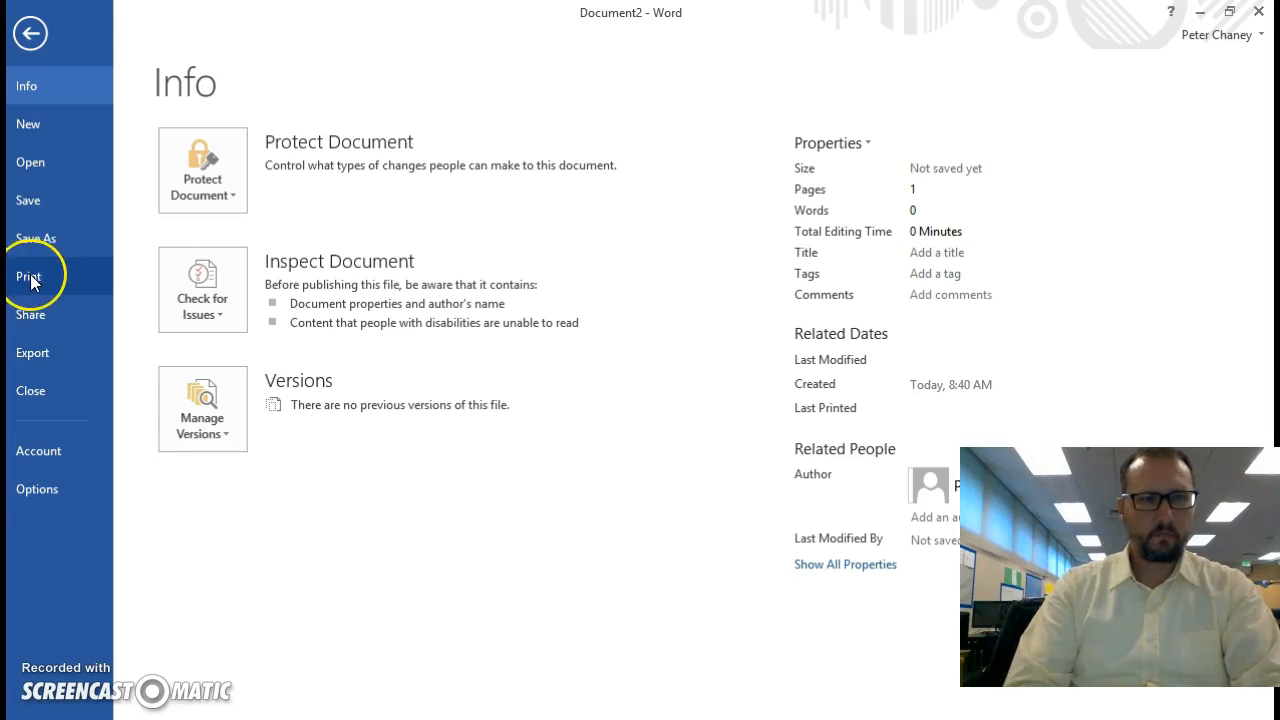
click(28, 276)
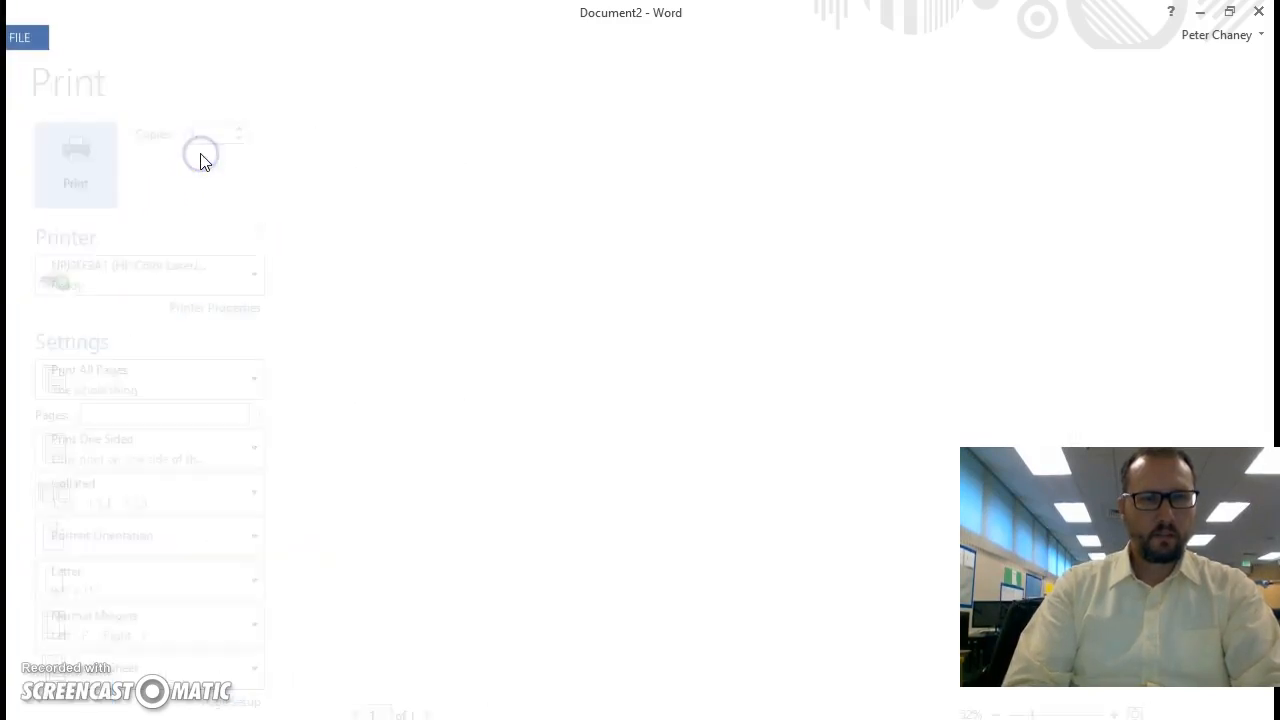
key(Escape)
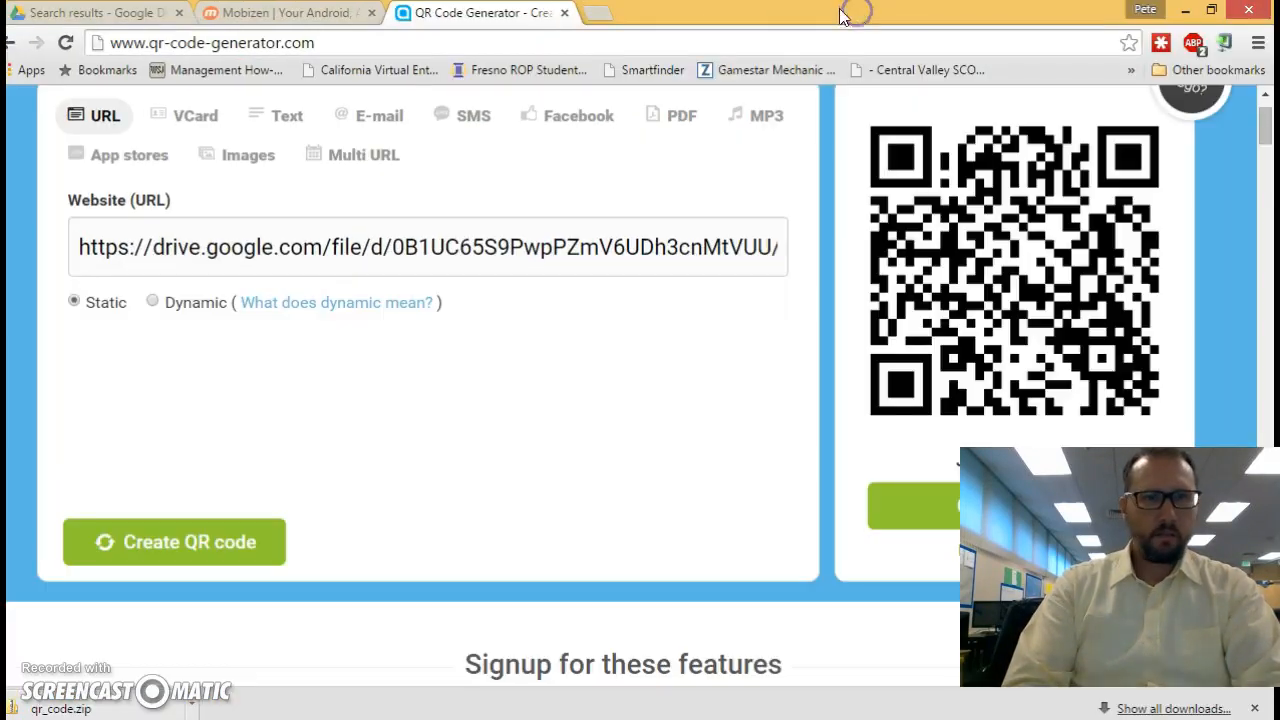
Step: Show the connected phone's mirrored screen full-screen in the Mobizen dashboard
click(284, 12)
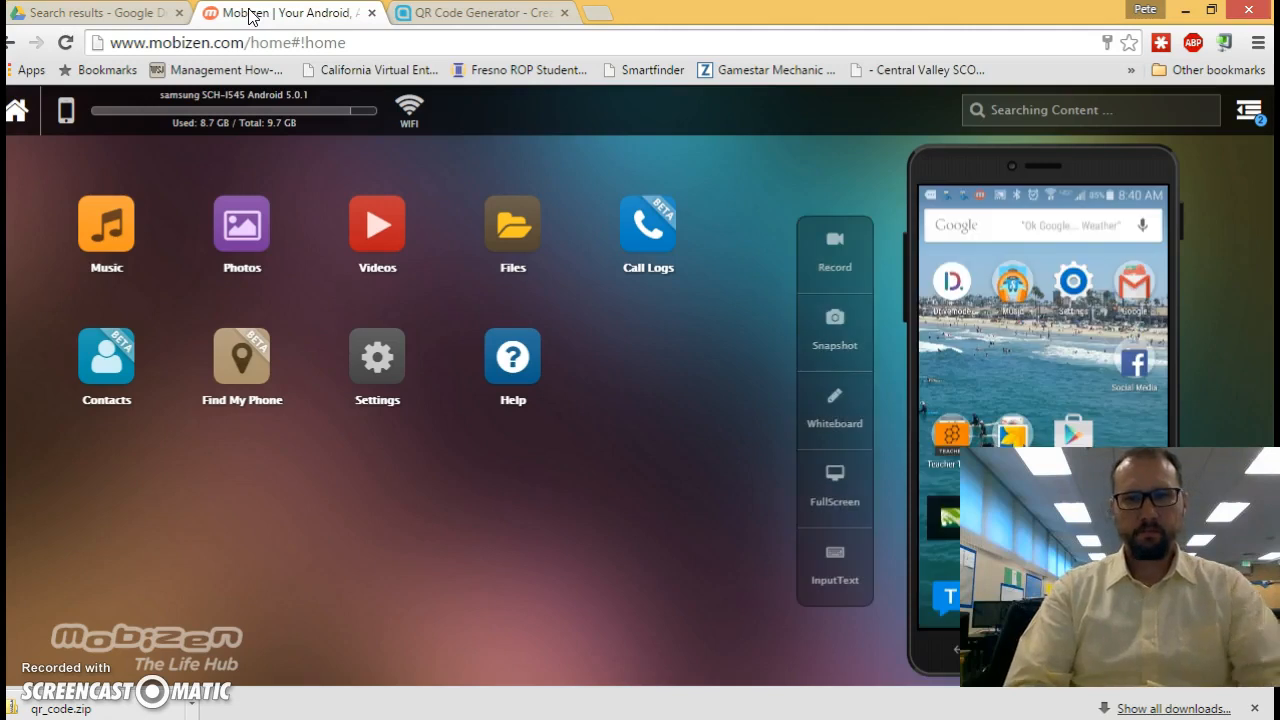
mouse_move(834, 490)
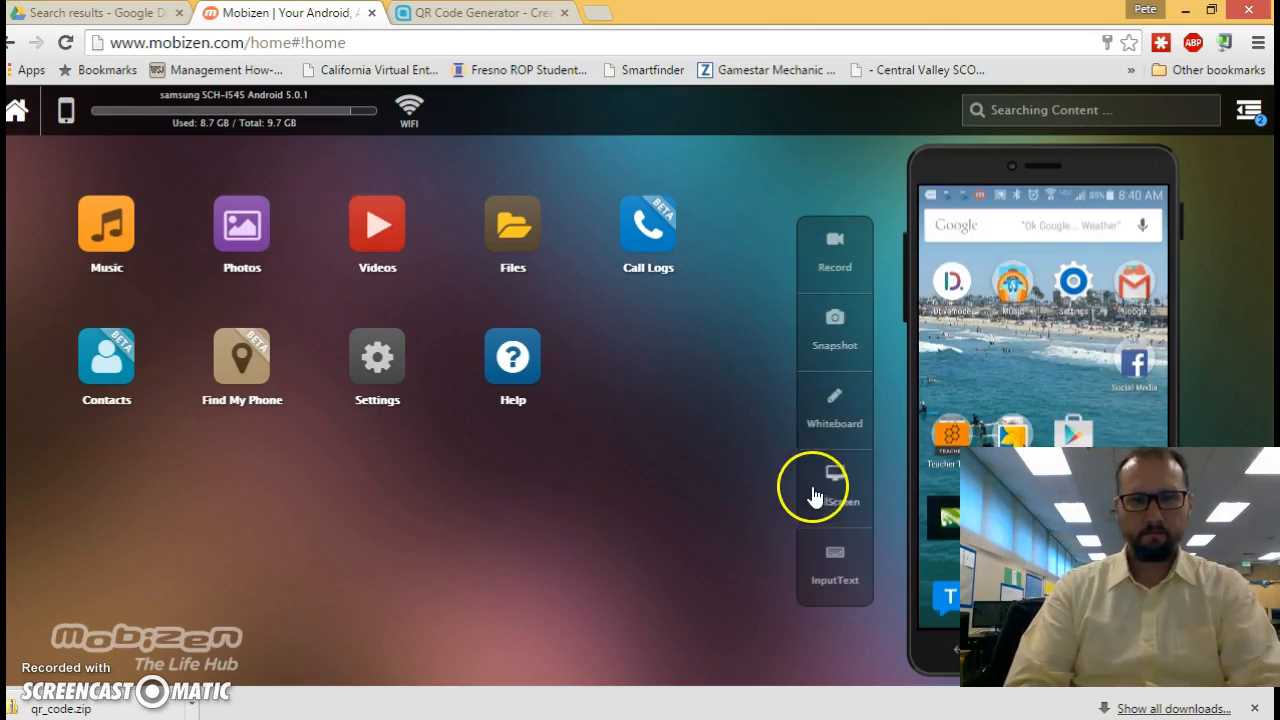
click(834, 486)
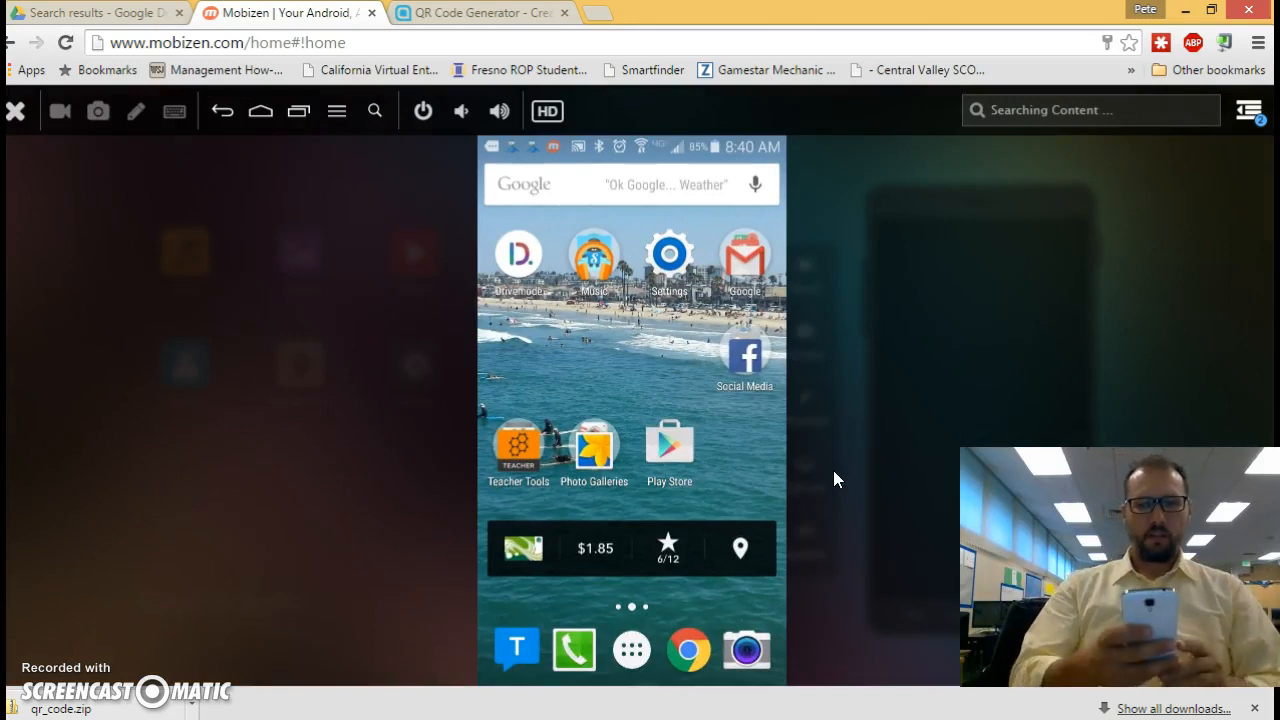
Step: Scan the printed QR code with the phone's scanner app and open the Drive link in its browser
click(632, 650)
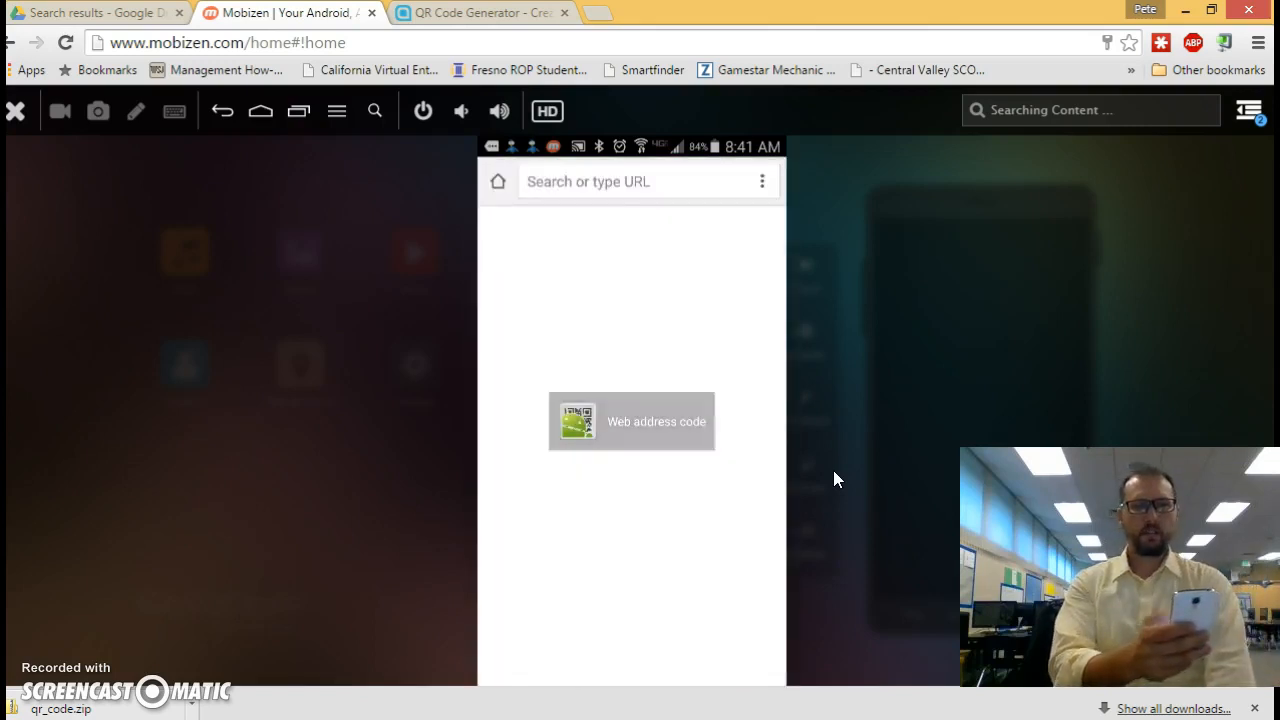
click(632, 420)
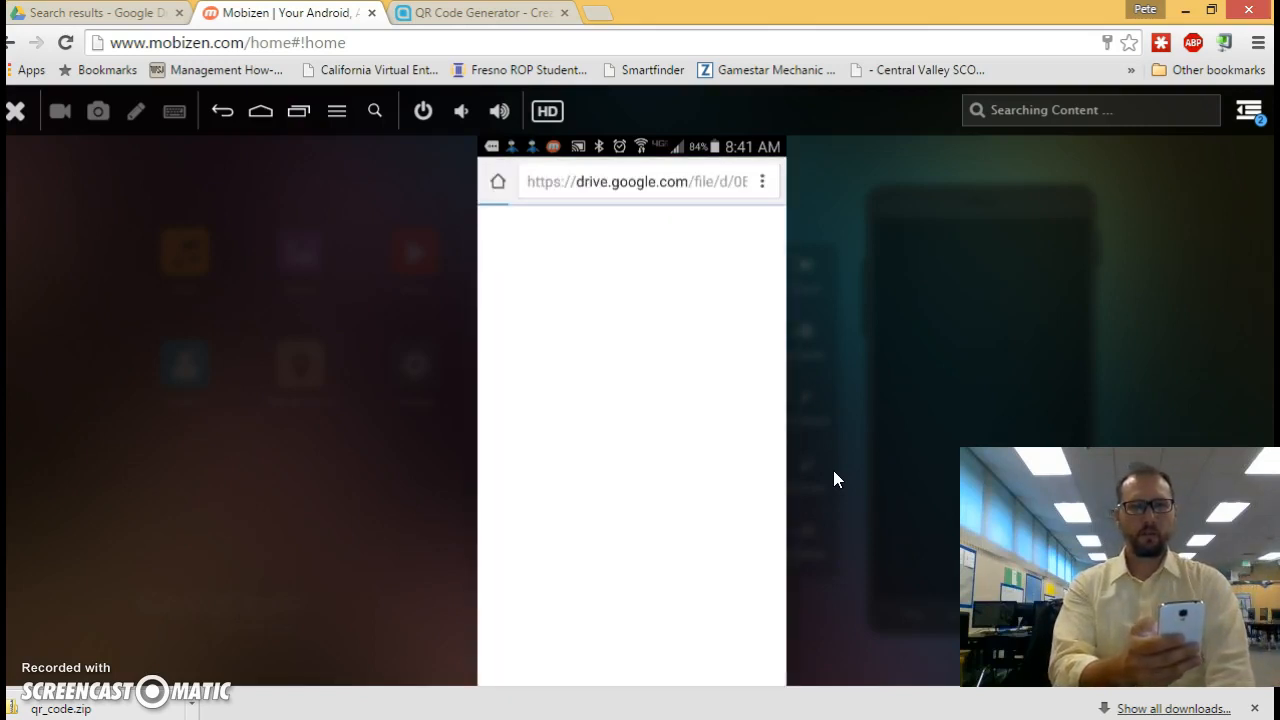